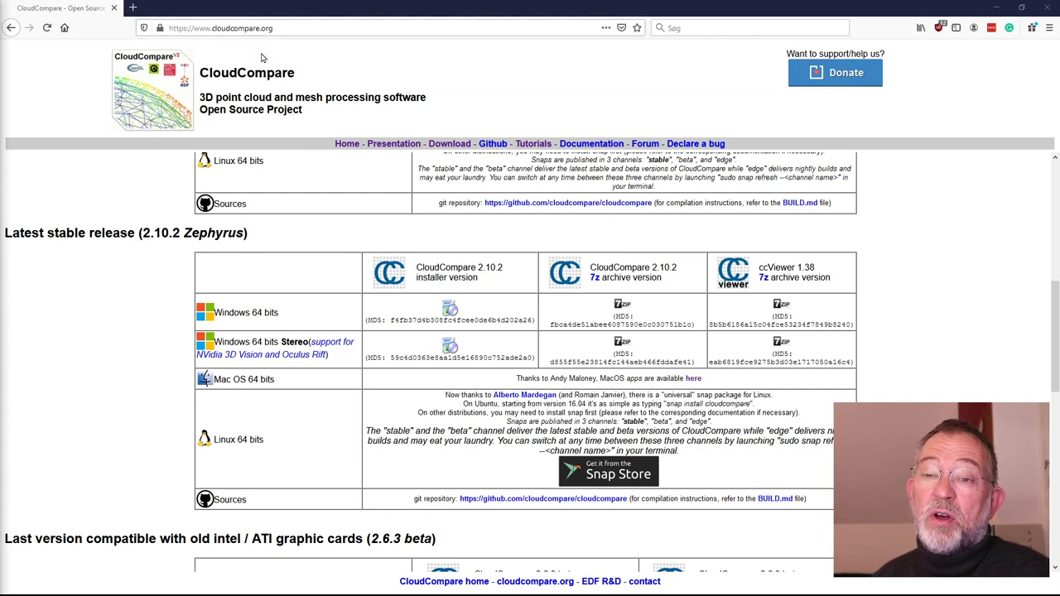
{"action": "mouse_move", "coordinate": [348, 143]}
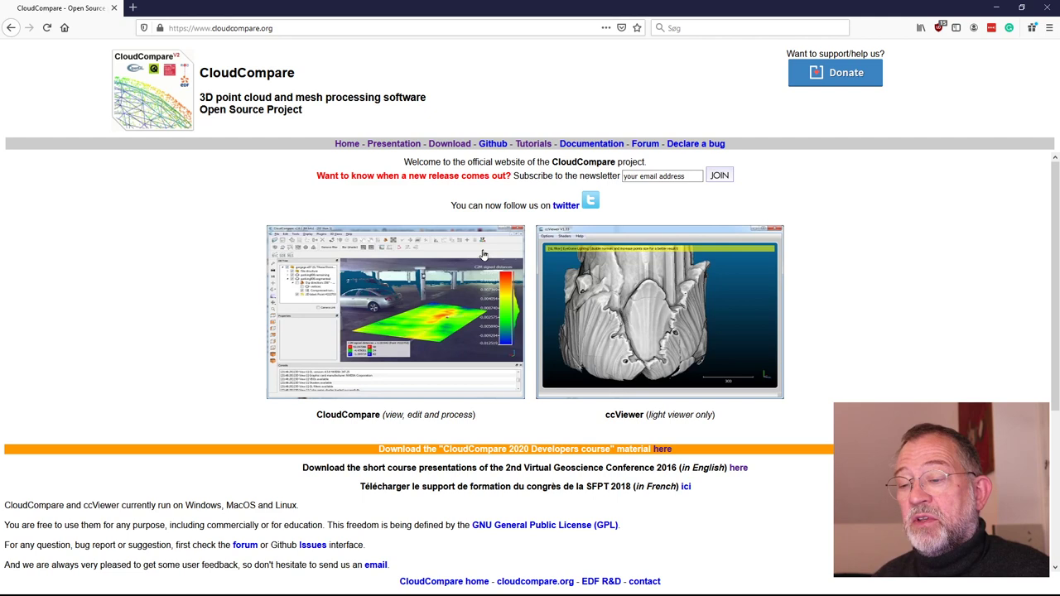
{"action": "mouse_move", "coordinate": [593, 228]}
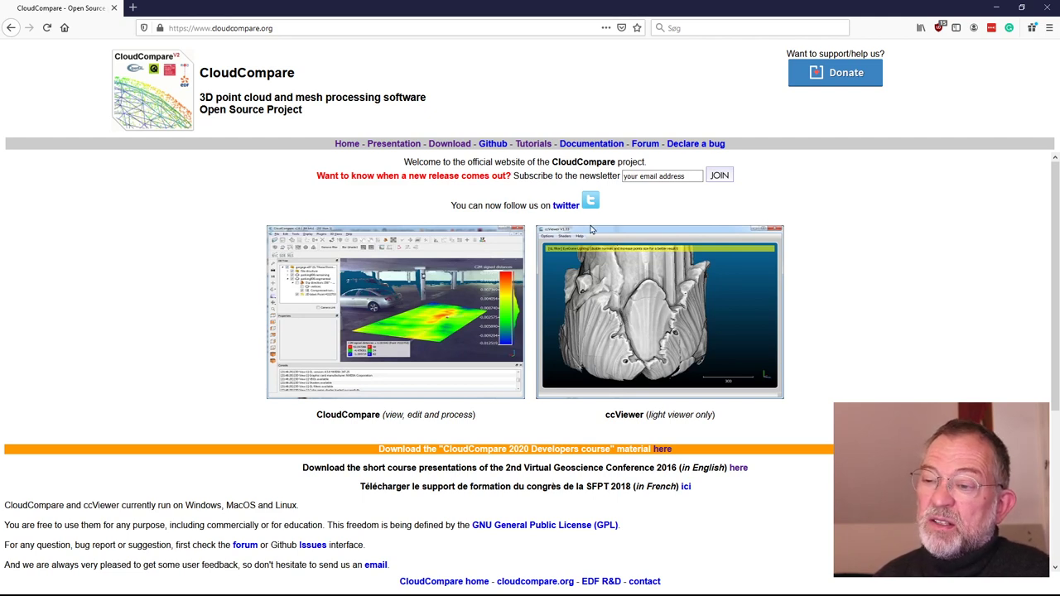
{"action": "mouse_move", "coordinate": [451, 142]}
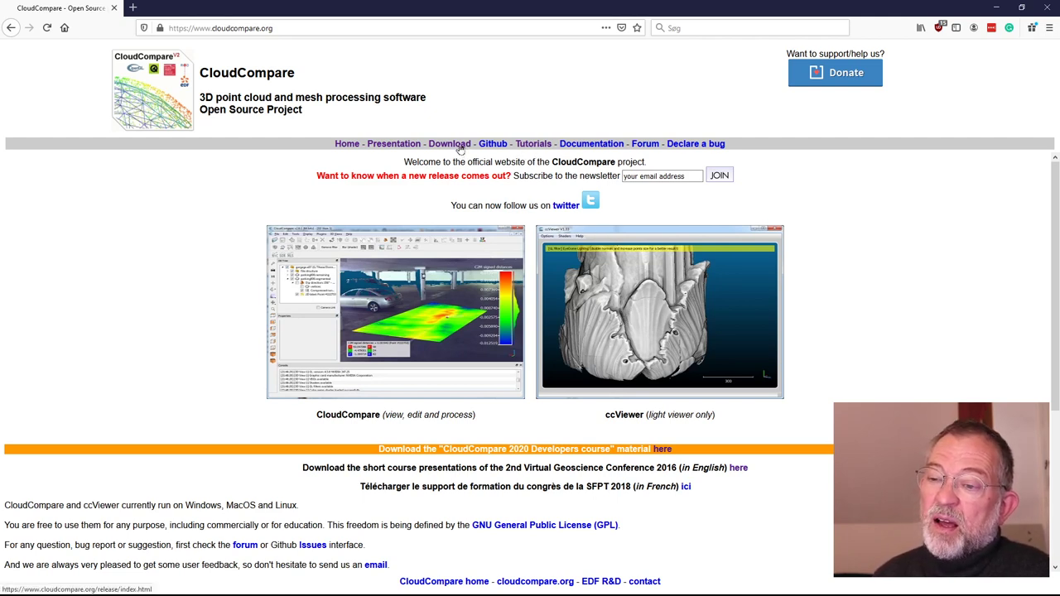
Step: Show the Latest stable release 2.10.2 table on the cloudcompare.org Download page
{"action": "left_click", "coordinate": [450, 143]}
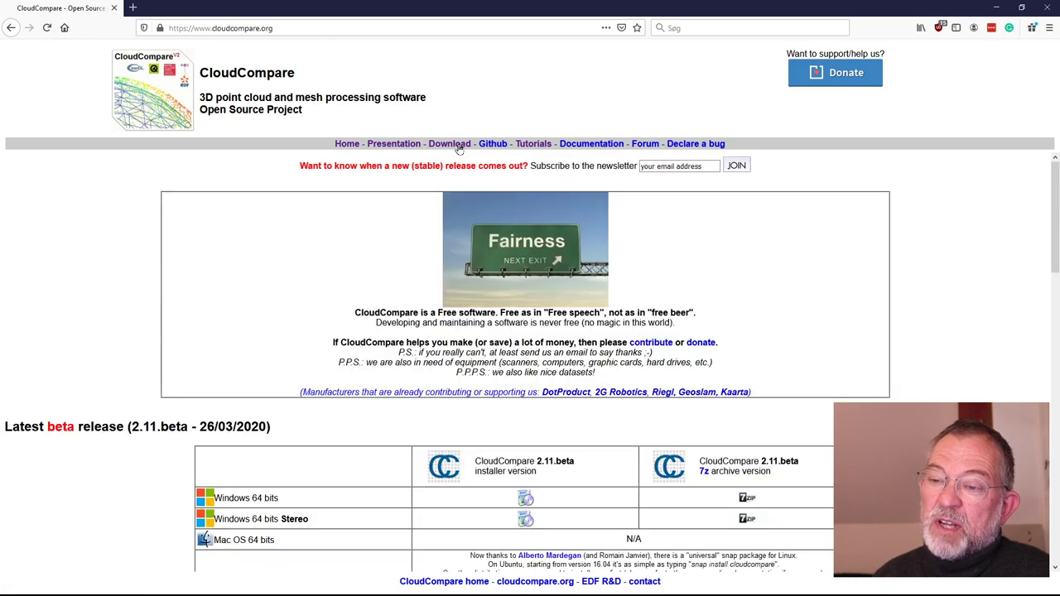
{"action": "scroll", "scroll_direction": "down", "scroll_amount": 3}
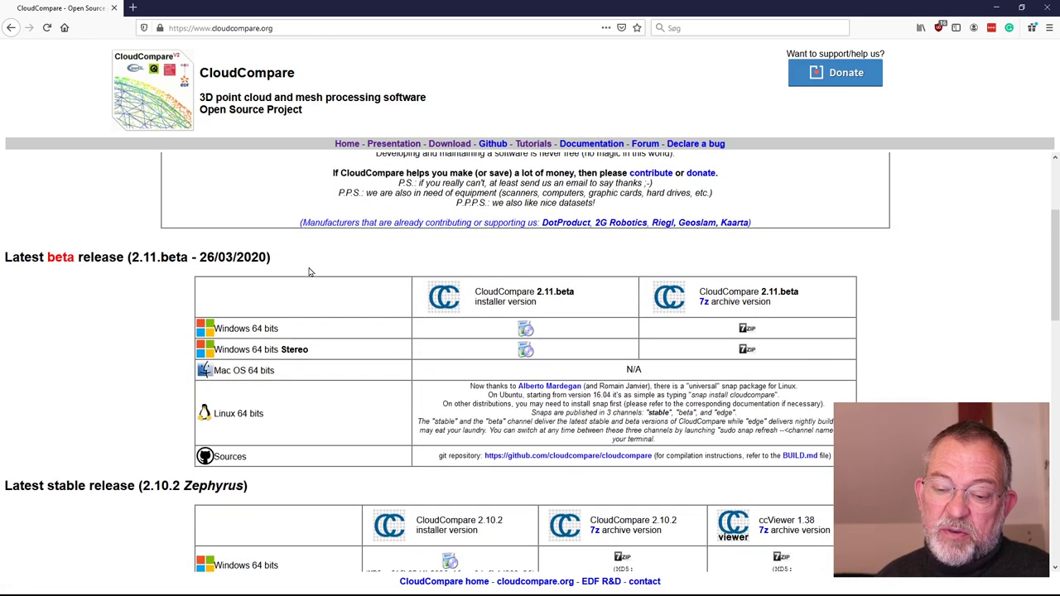
{"action": "scroll", "scroll_direction": "down", "scroll_amount": 3}
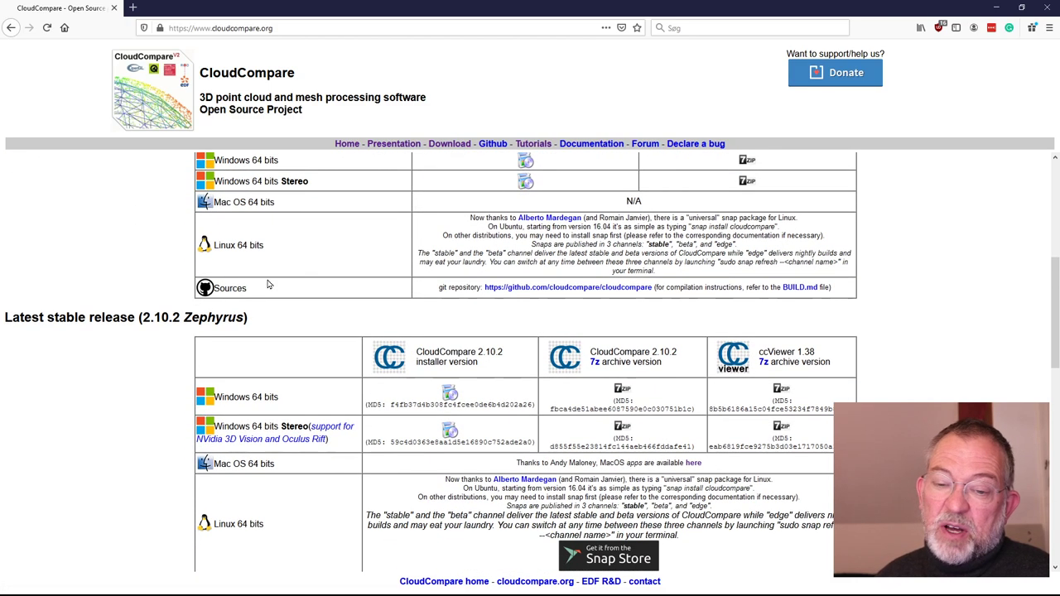
{"action": "mouse_move", "coordinate": [493, 389]}
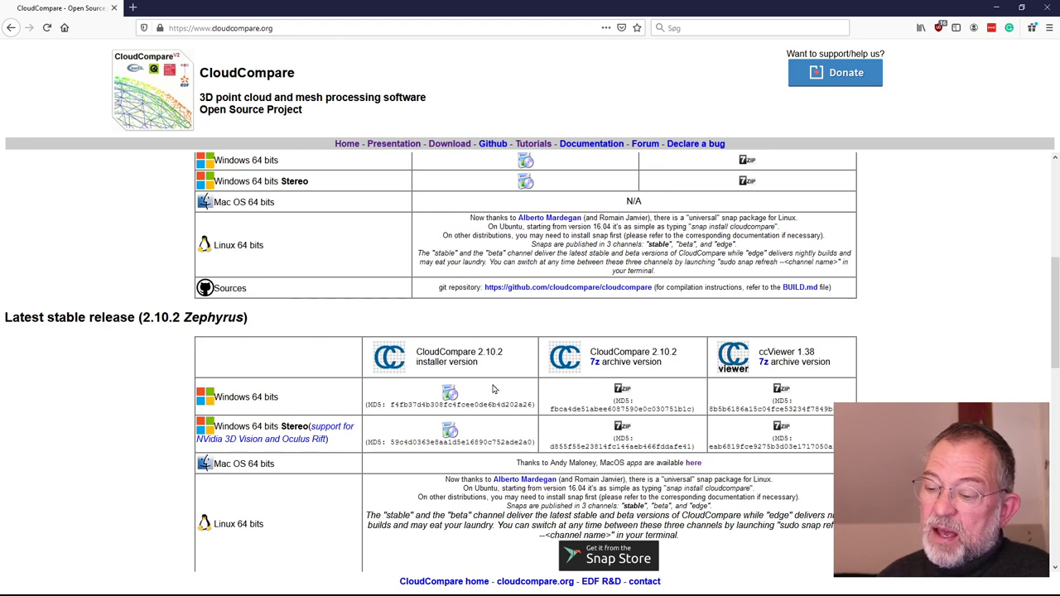
{"action": "mouse_move", "coordinate": [323, 408]}
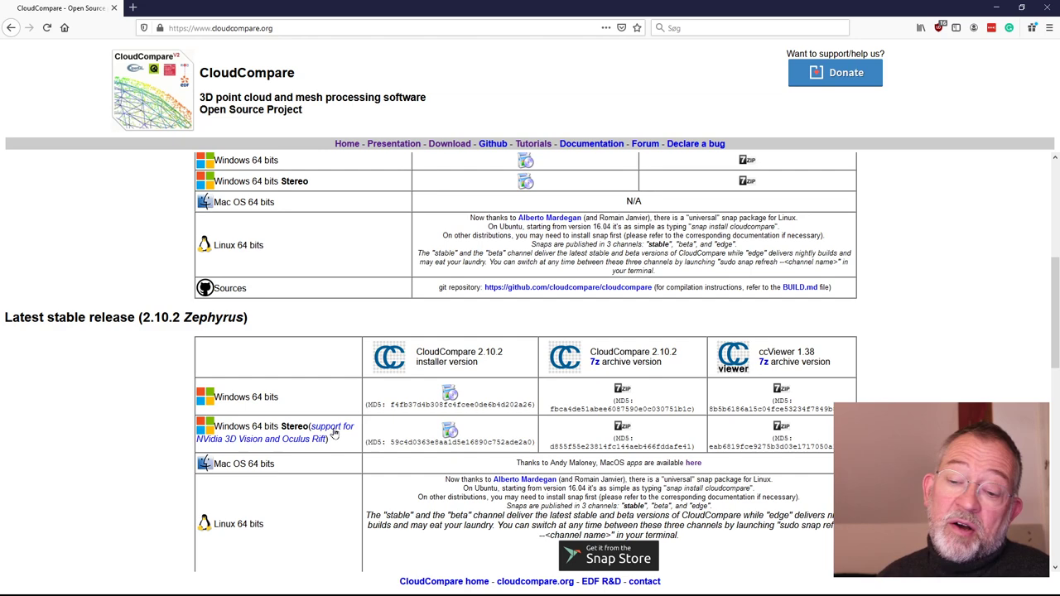
{"action": "mouse_move", "coordinate": [414, 383]}
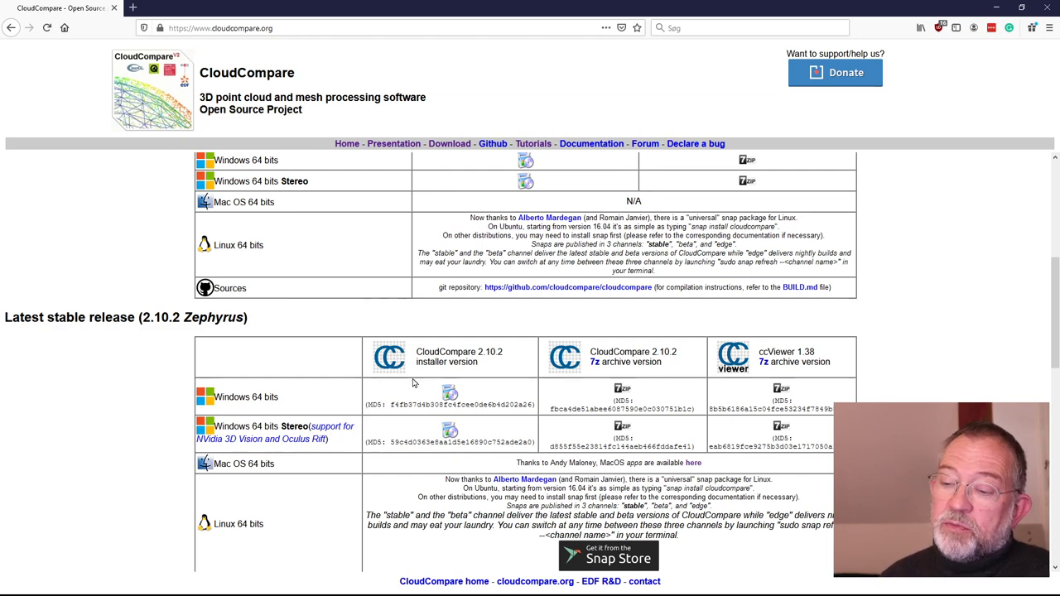
{"action": "scroll", "scroll_direction": "up", "scroll_amount": 3}
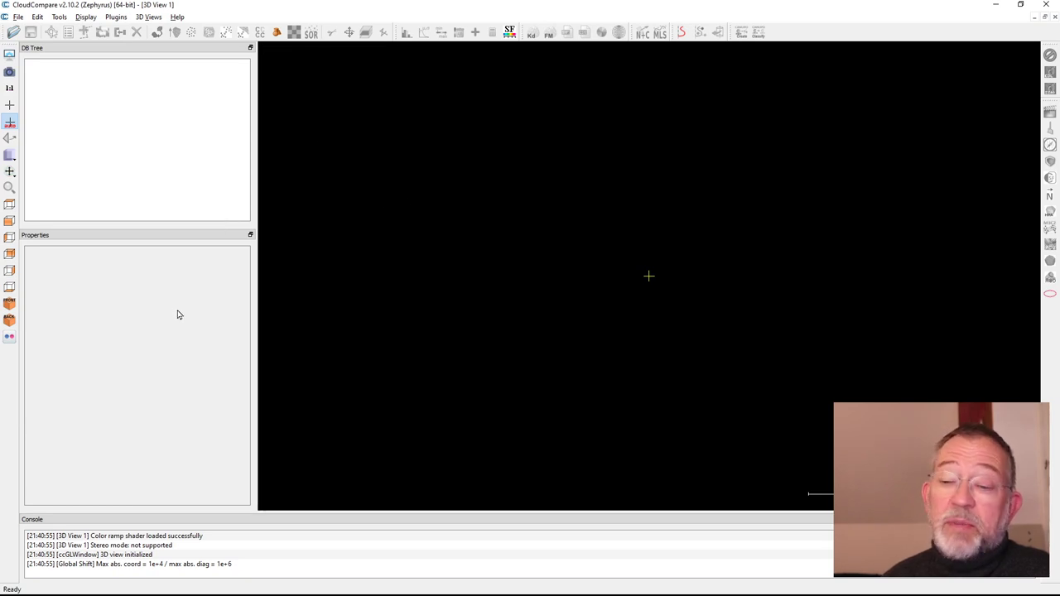
{"action": "mouse_move", "coordinate": [431, 328]}
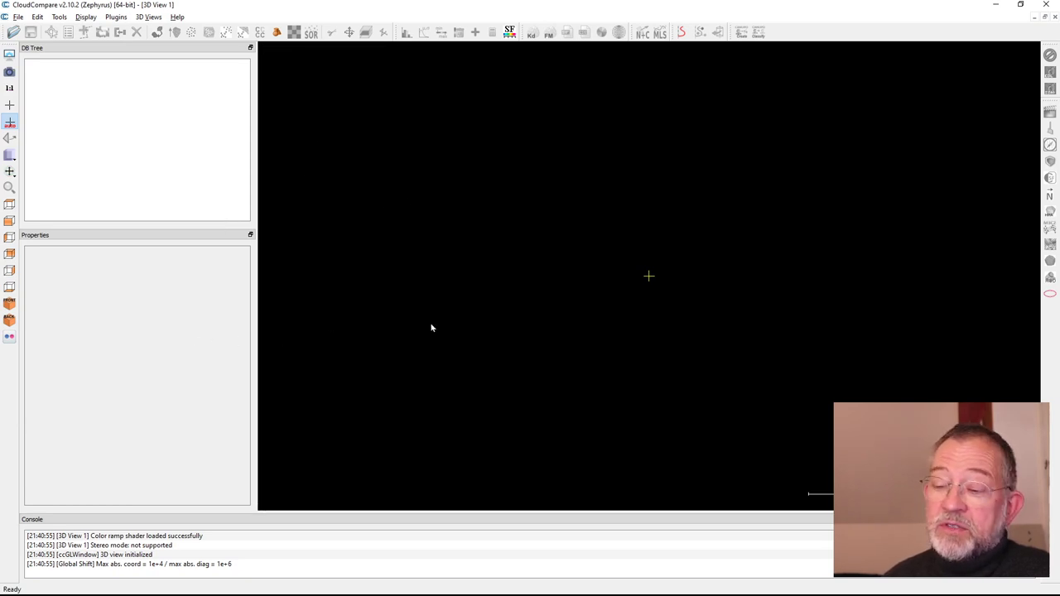
{"action": "mouse_move", "coordinate": [354, 242]}
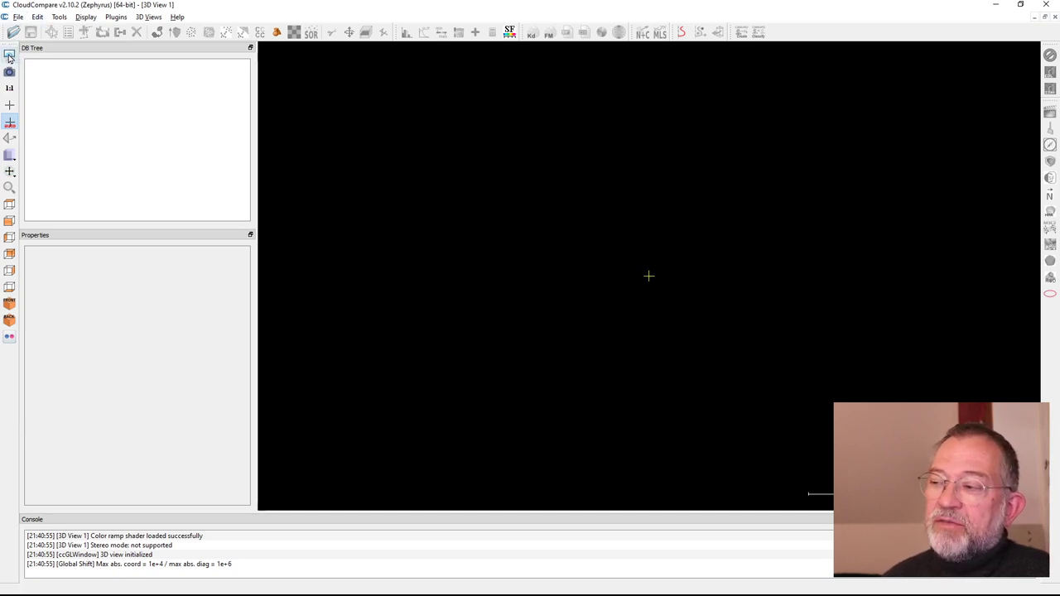
{"action": "mouse_move", "coordinate": [10, 56]}
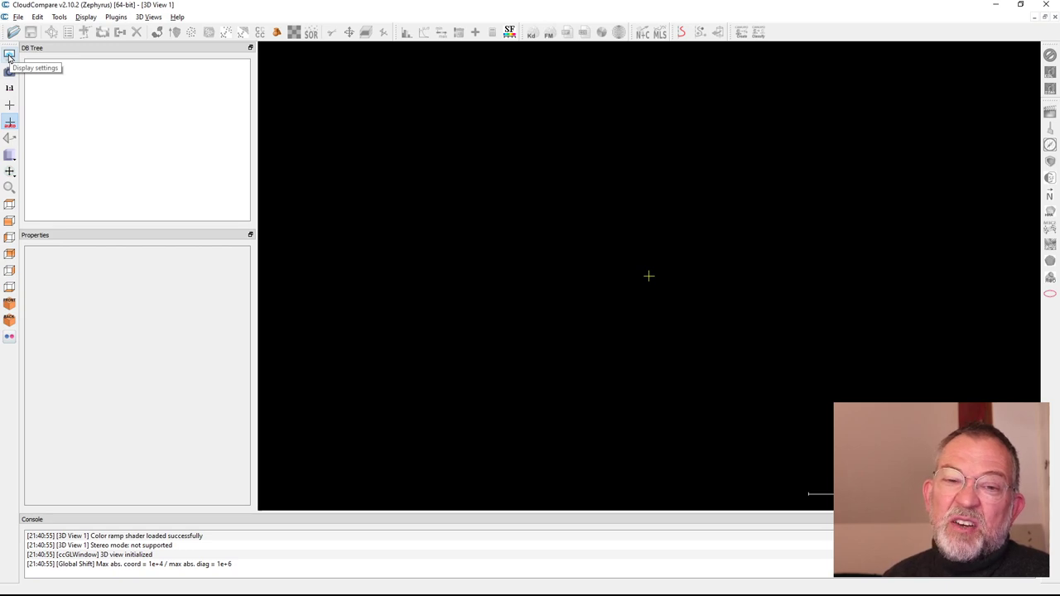
Step: Bring up the Display options dialog from the left toolbar
{"action": "left_click", "coordinate": [9, 56]}
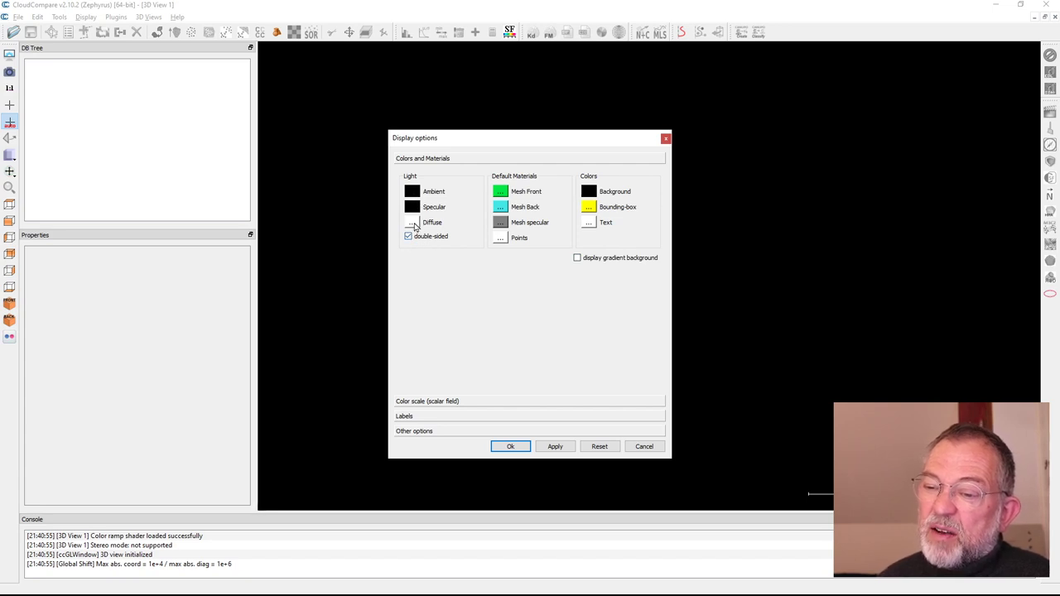
{"action": "mouse_move", "coordinate": [441, 229]}
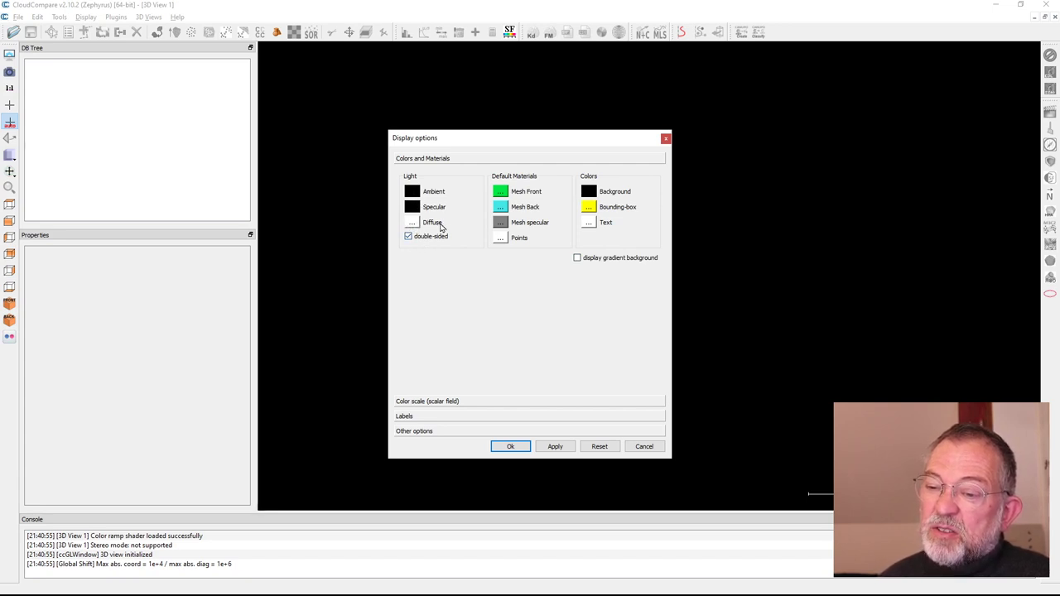
{"action": "mouse_move", "coordinate": [401, 242]}
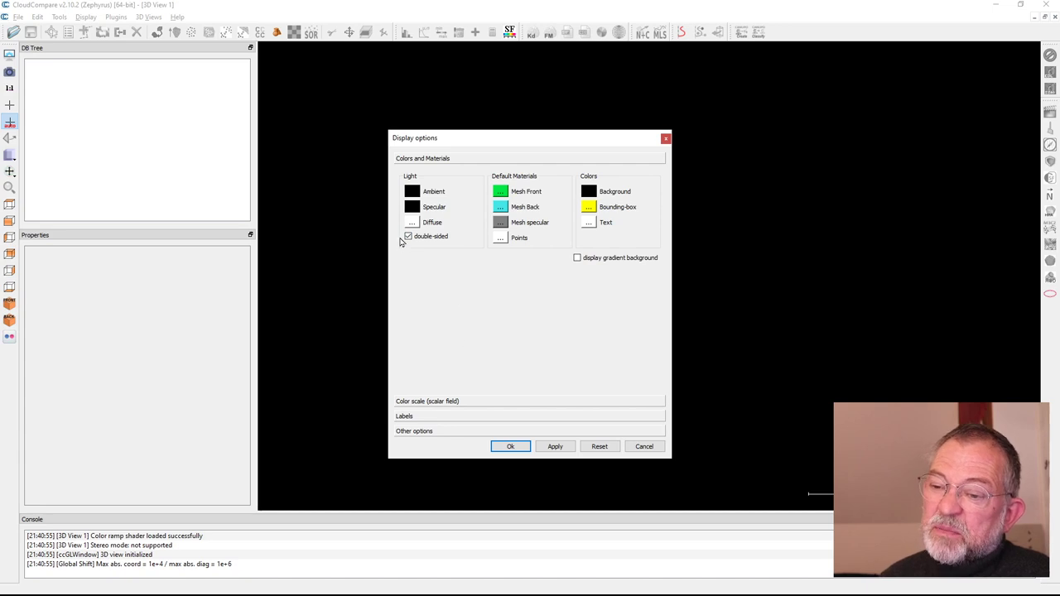
Step: Confirm the Display options with OK, keeping the default colours and materials
{"action": "left_click", "coordinate": [510, 448]}
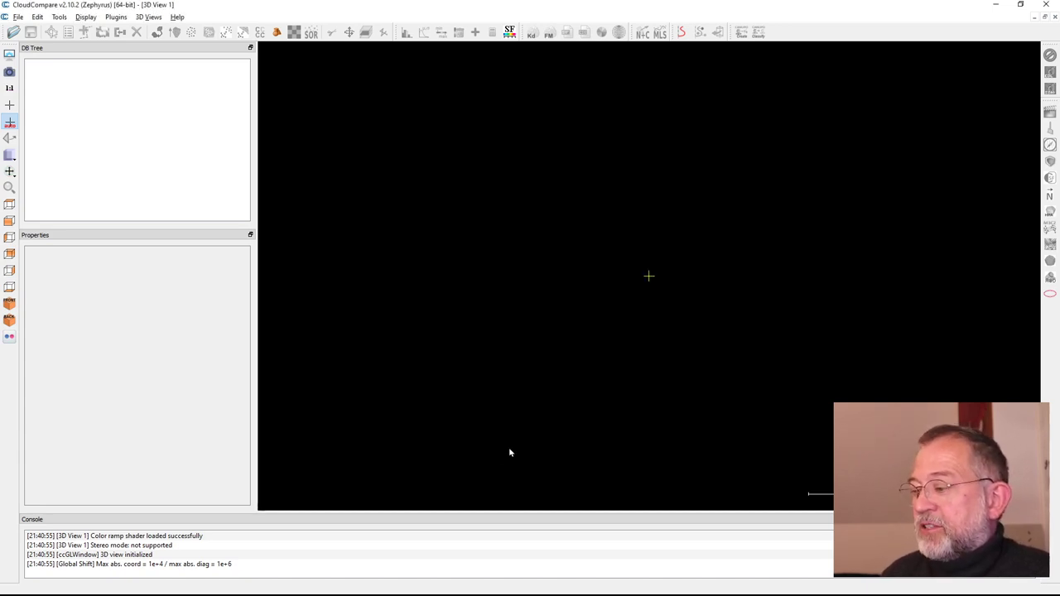
{"action": "mouse_move", "coordinate": [119, 414]}
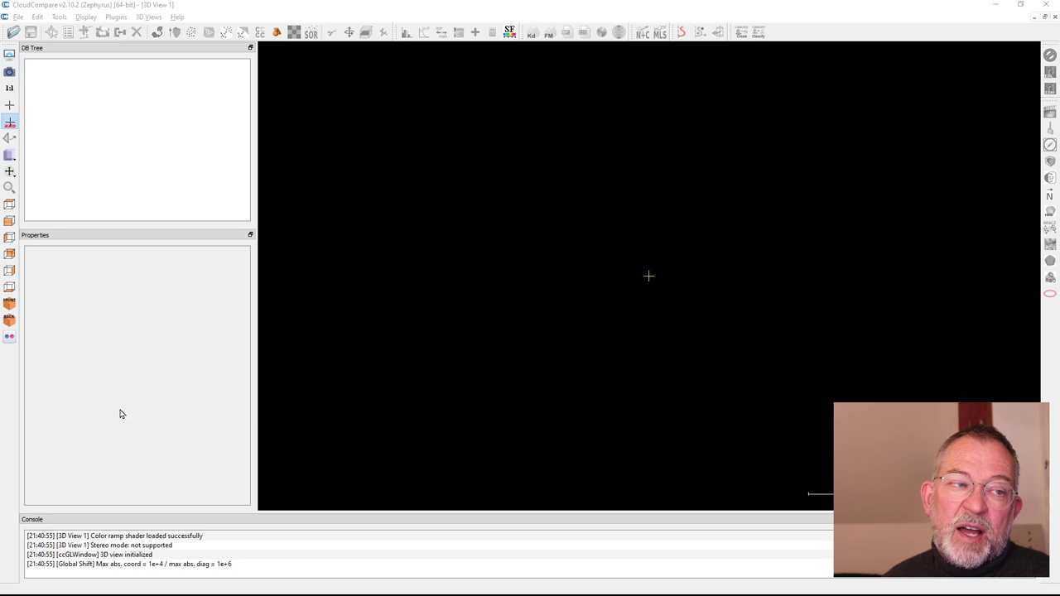
Step: Drag PUNKTSKY_1km_6176_723.las from D:\Data into the 3D view to start the LAS import
{"action": "left_click", "coordinate": [30, 33]}
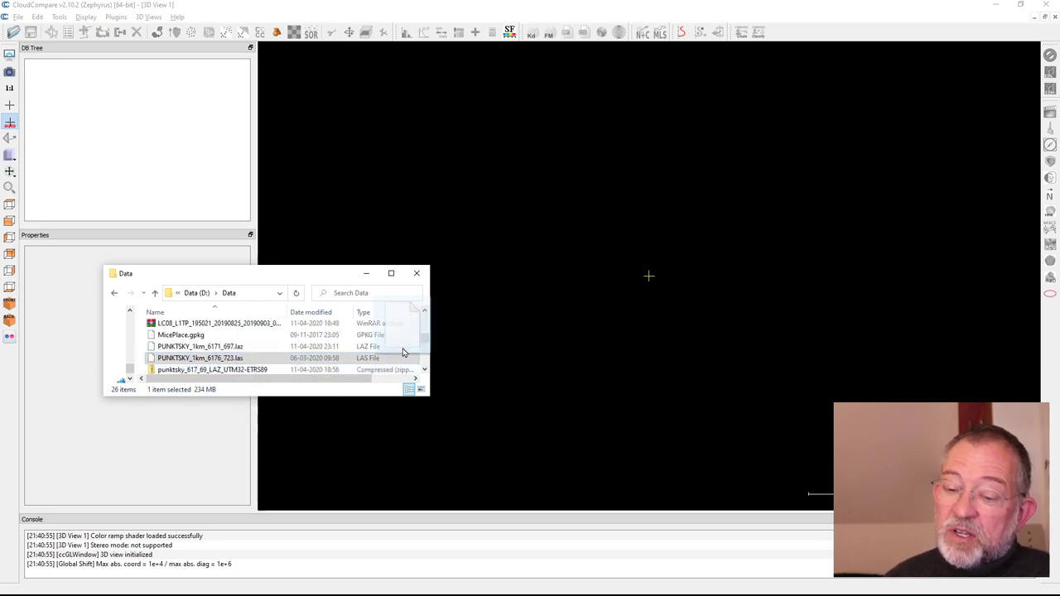
{"action": "left_click_drag", "start_coordinate": [199, 358], "coordinate": [610, 273]}
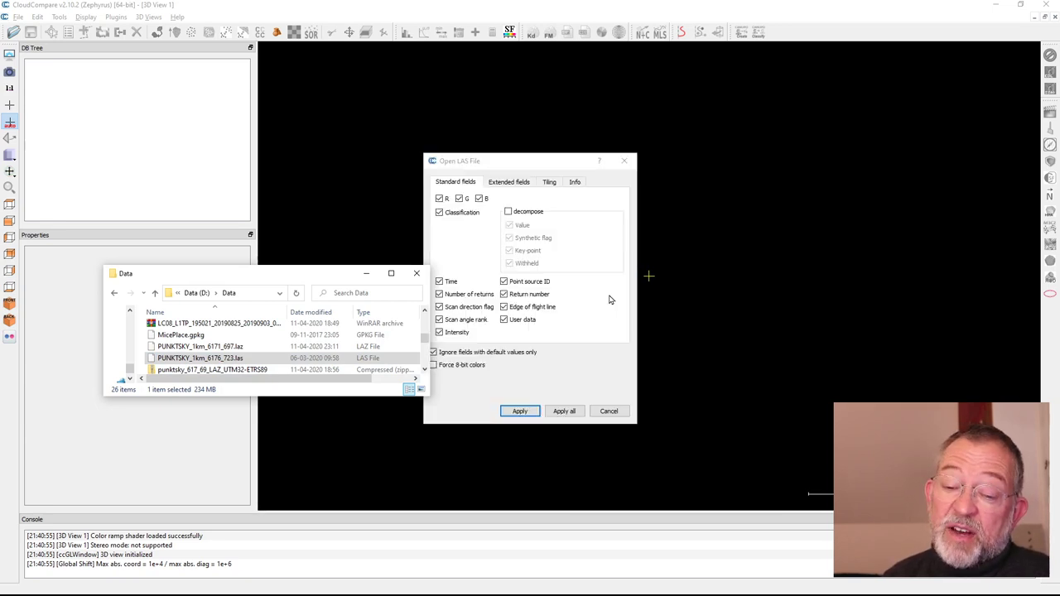
{"action": "mouse_move", "coordinate": [418, 273]}
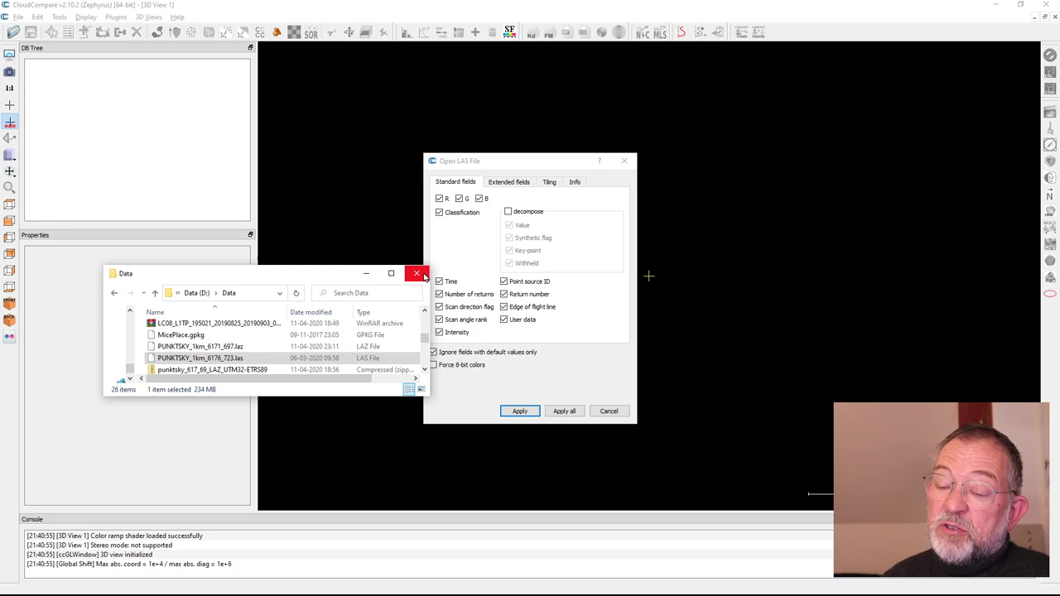
{"action": "mouse_move", "coordinate": [588, 374]}
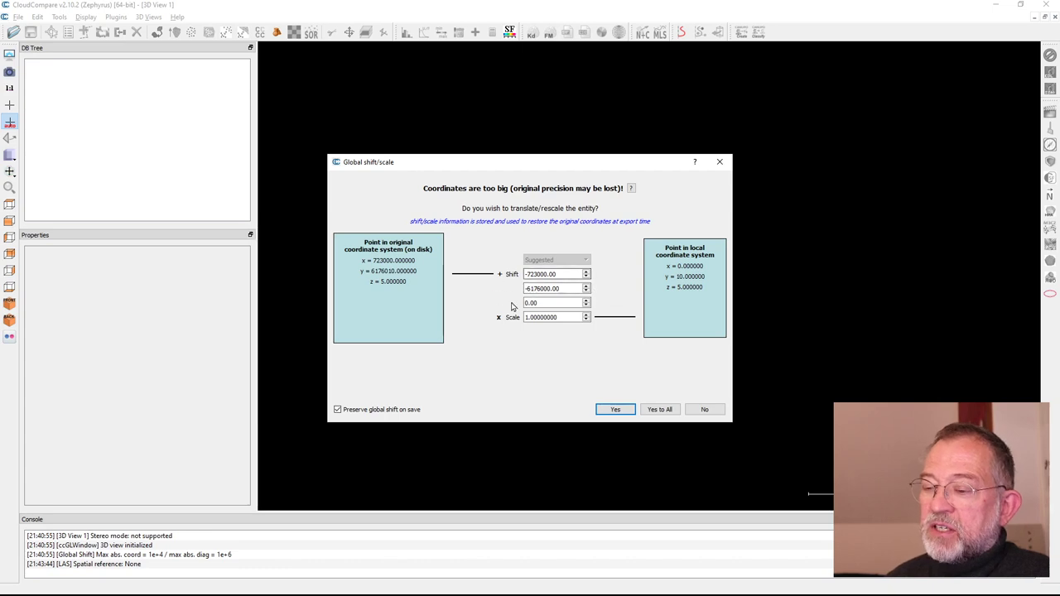
{"action": "mouse_move", "coordinate": [554, 328]}
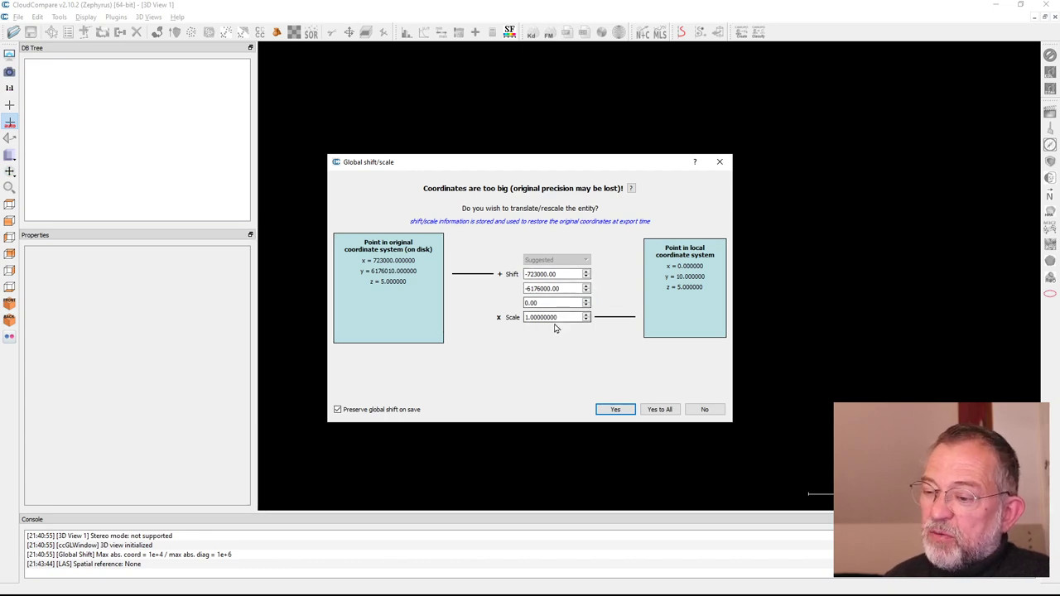
Step: Accept the suggested global shift values with Yes so the cloud loads with full precision
{"action": "left_click", "coordinate": [555, 318]}
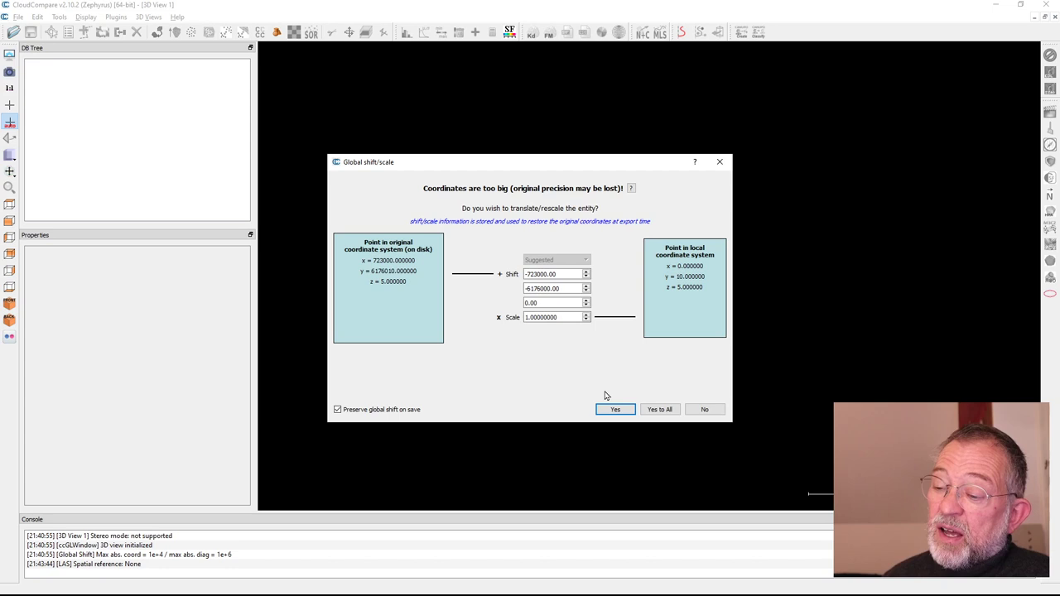
{"action": "left_click", "coordinate": [614, 410]}
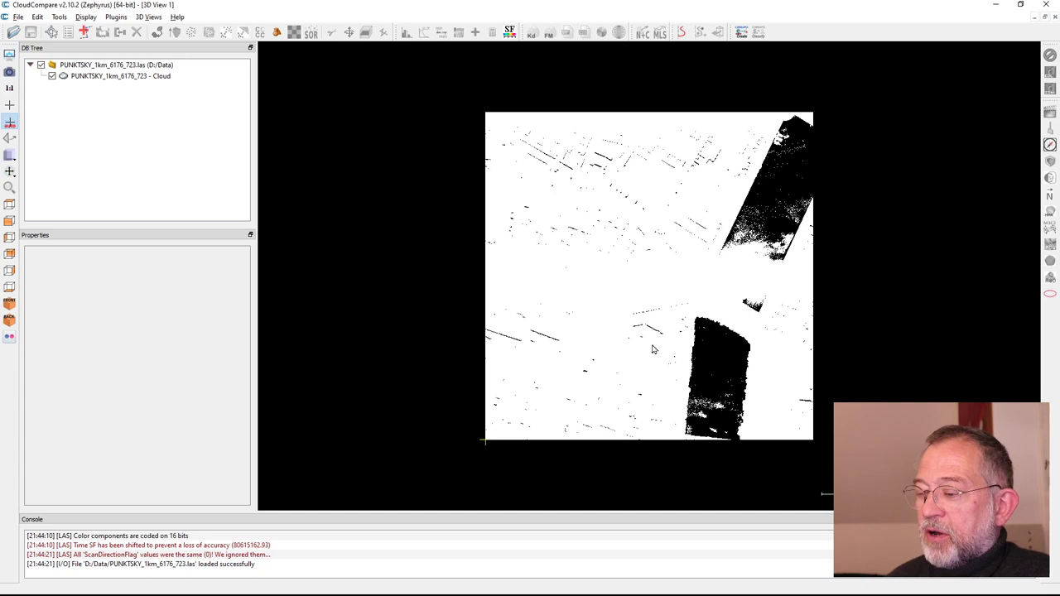
{"action": "mouse_move", "coordinate": [678, 321]}
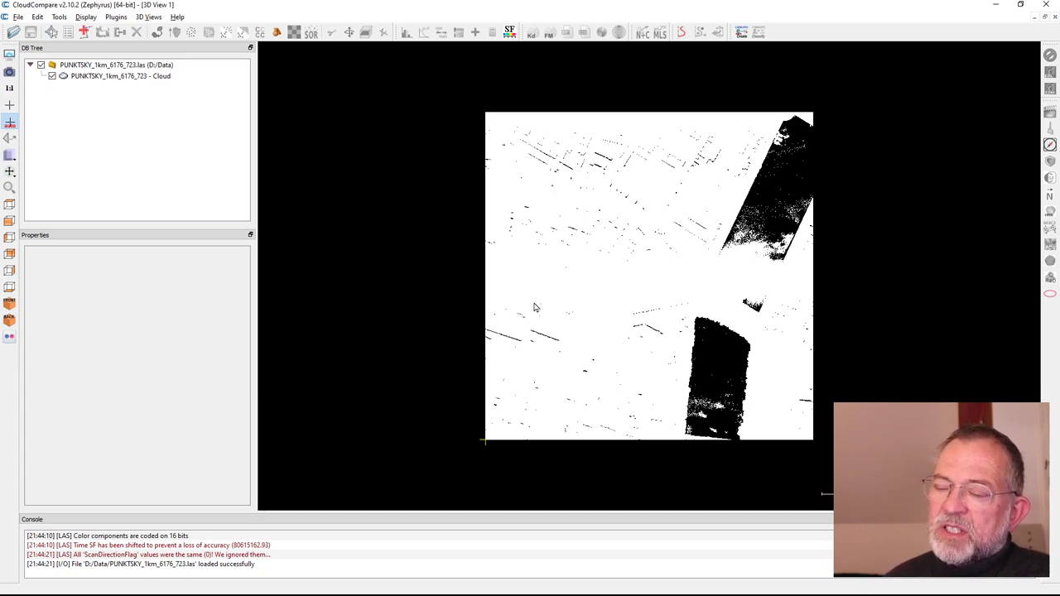
{"action": "mouse_move", "coordinate": [308, 179]}
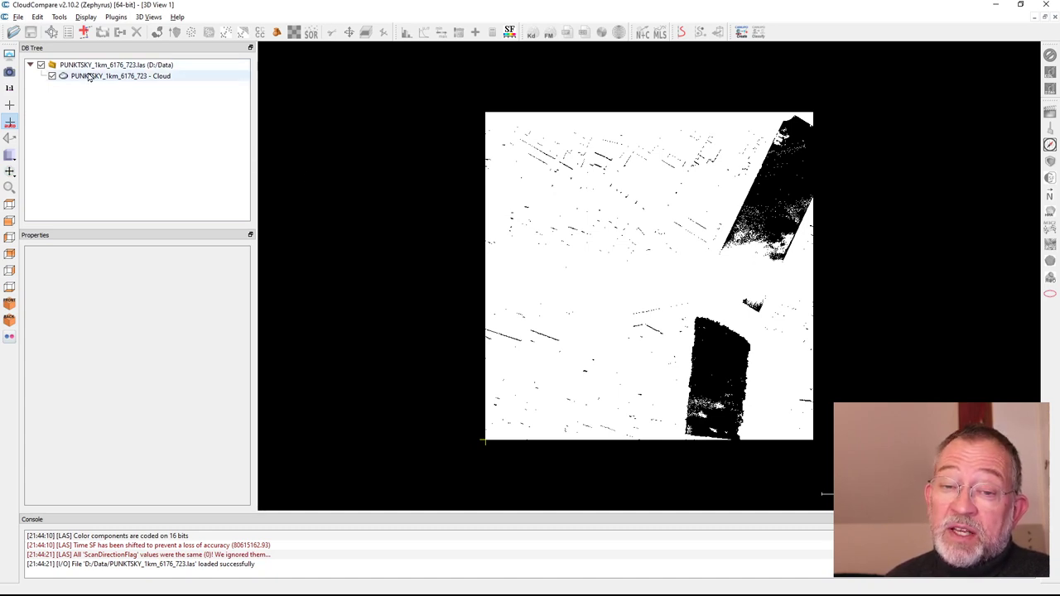
Step: Select the loaded cloud and set its Colors property from RGB to Scalar field
{"action": "left_click", "coordinate": [120, 77]}
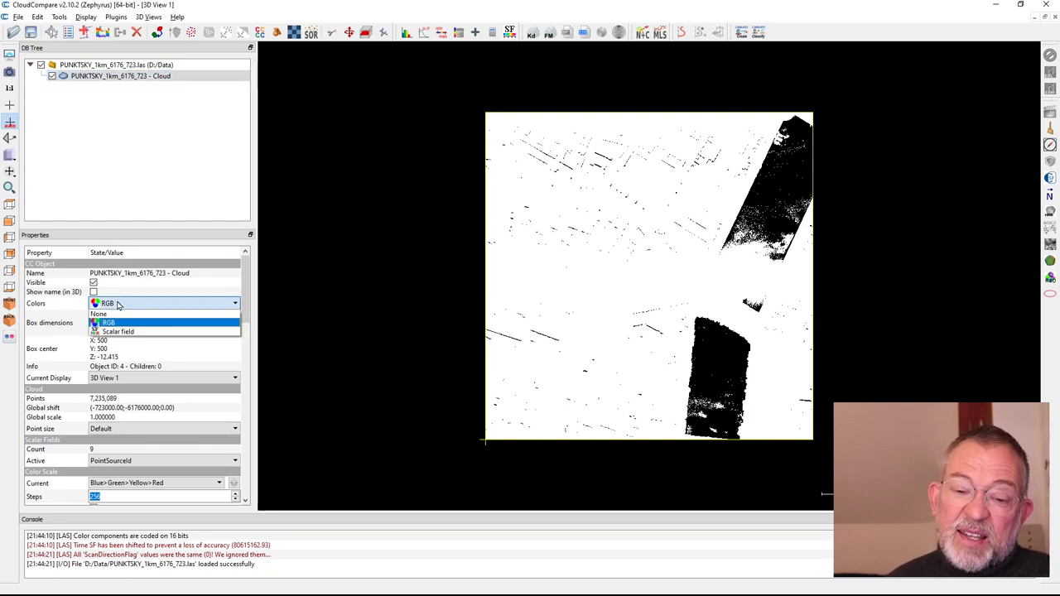
{"action": "mouse_move", "coordinate": [119, 331]}
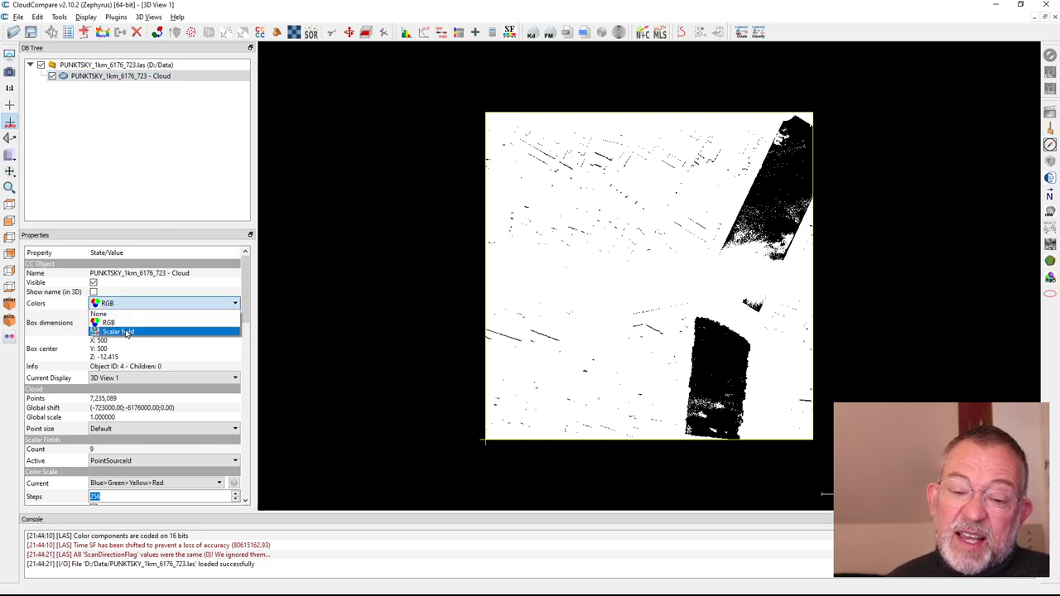
{"action": "left_click", "coordinate": [118, 331]}
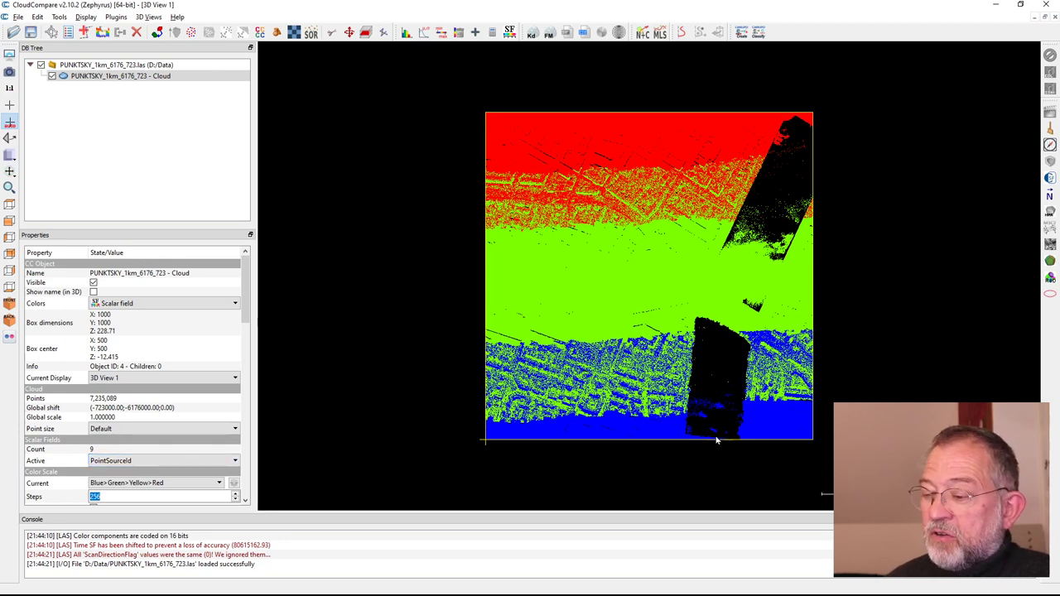
{"action": "mouse_move", "coordinate": [600, 301]}
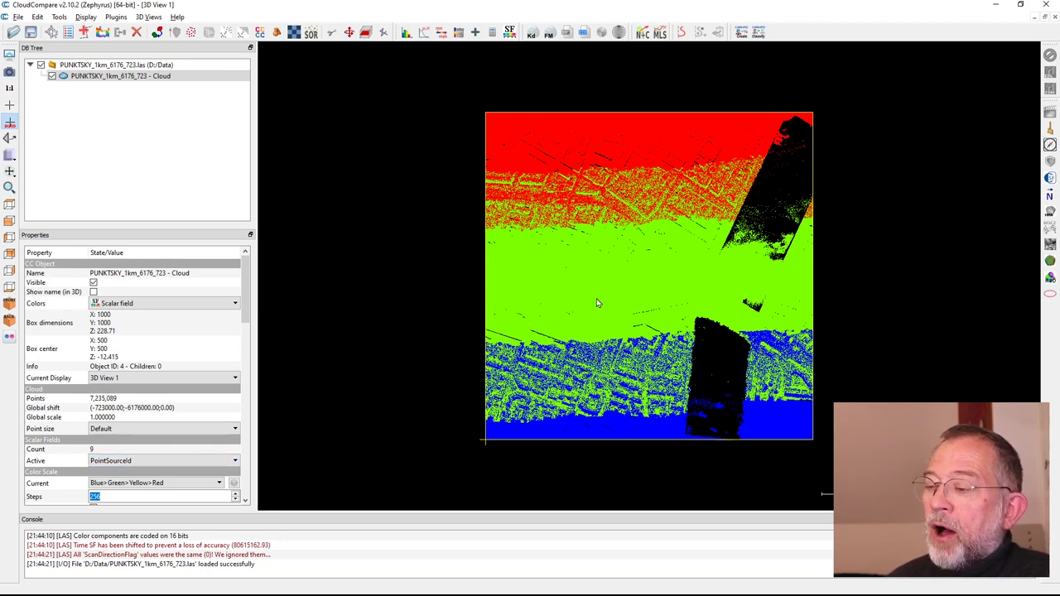
{"action": "mouse_move", "coordinate": [792, 405]}
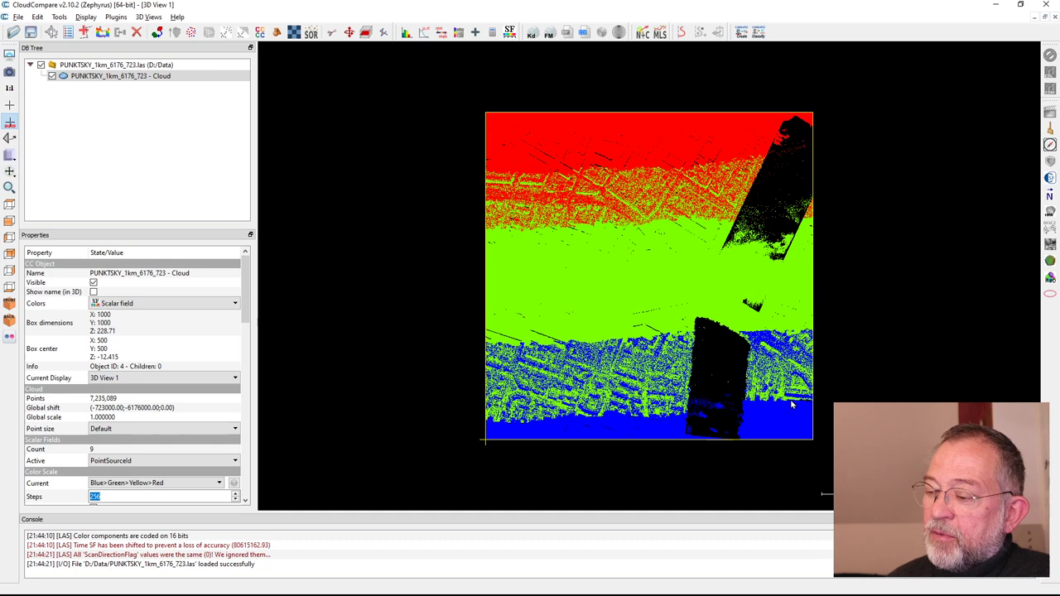
{"action": "mouse_move", "coordinate": [739, 191]}
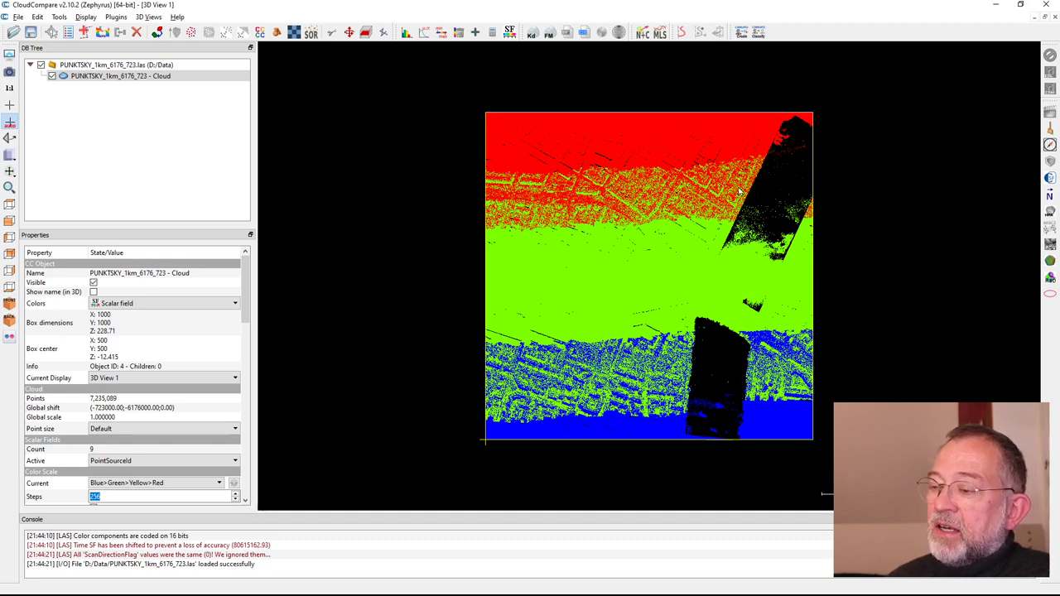
{"action": "mouse_move", "coordinate": [624, 126]}
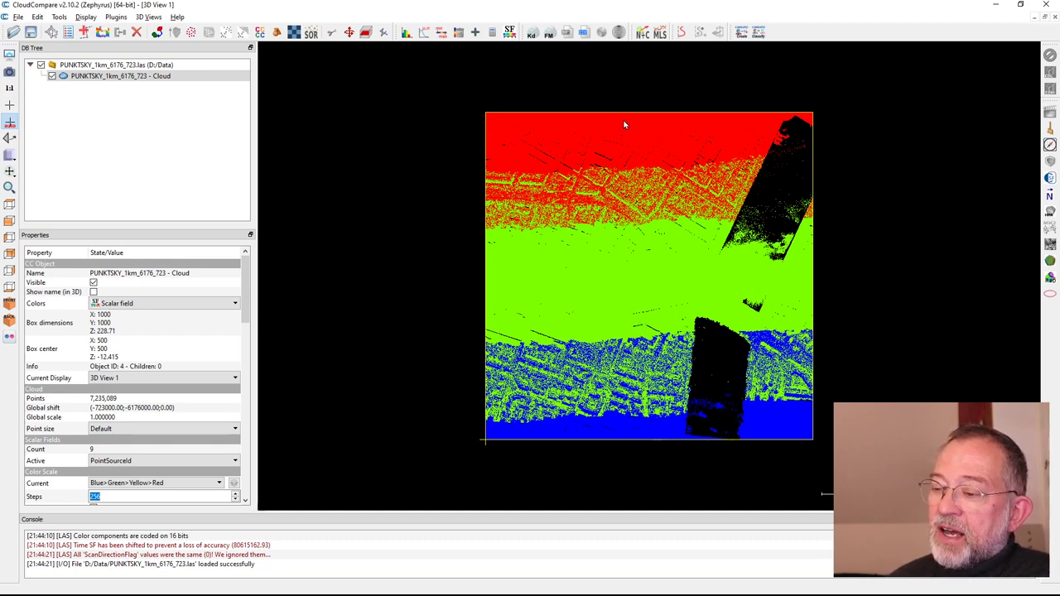
{"action": "mouse_move", "coordinate": [638, 140]}
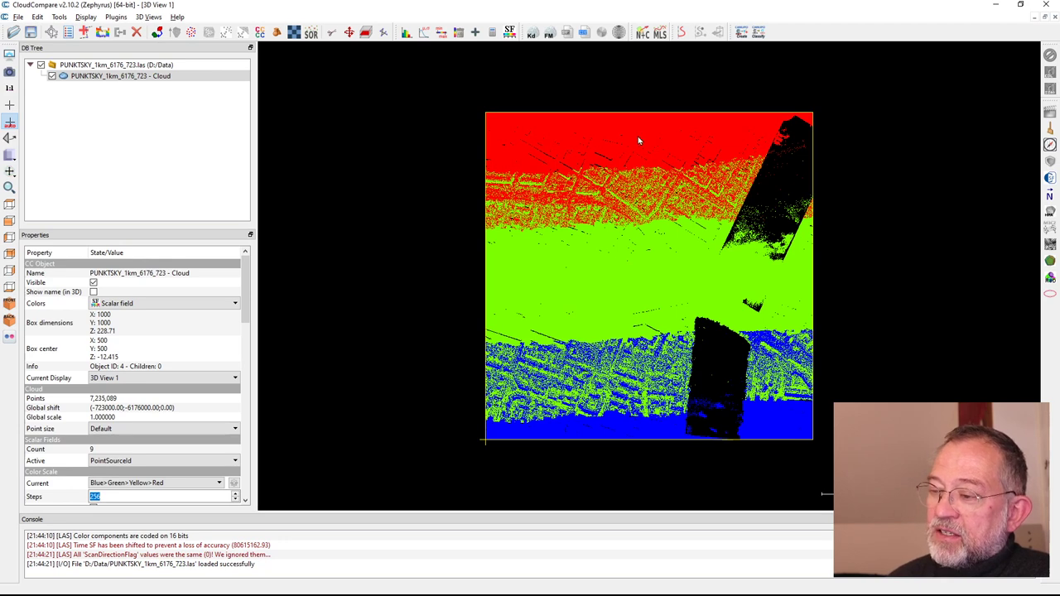
{"action": "mouse_move", "coordinate": [633, 453]}
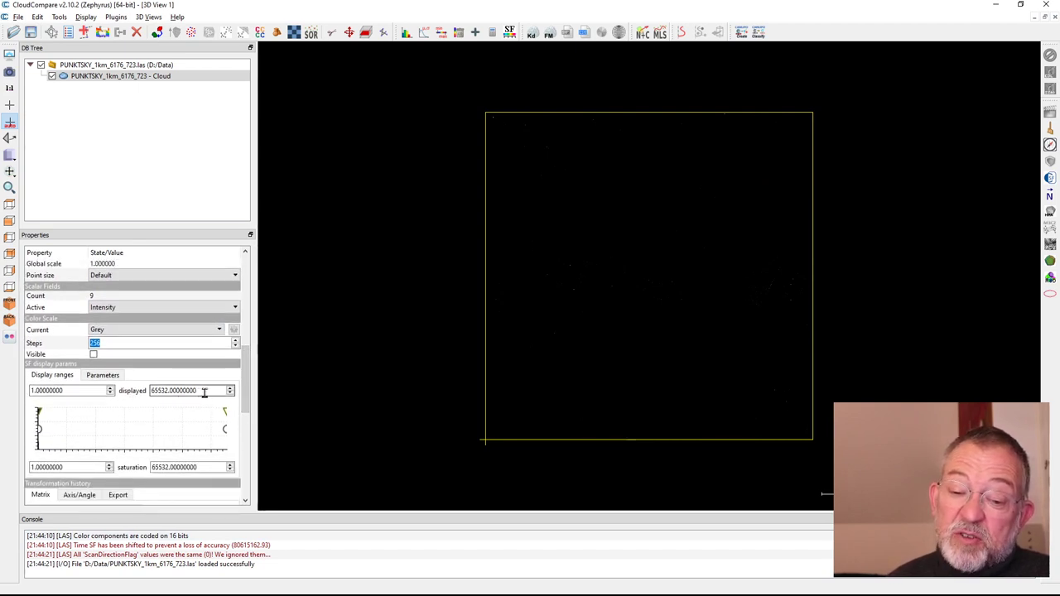
Step: Cap the displayed Intensity maximum at 250 for stronger greyscale contrast
{"action": "triple_click", "coordinate": [174, 391]}
{"action": "type", "text": "250"}
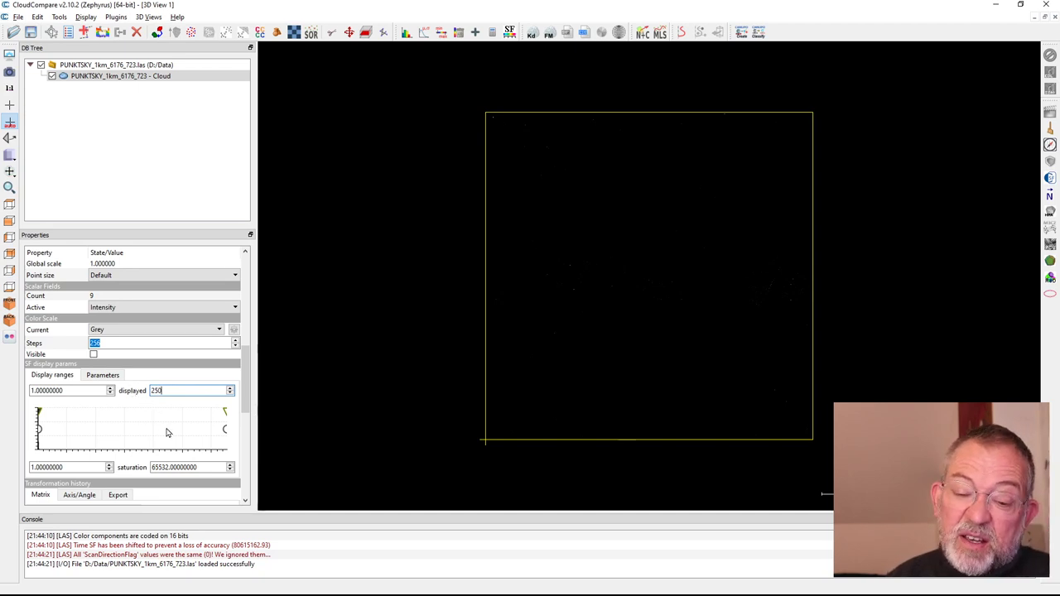
{"action": "key", "text": "Return"}
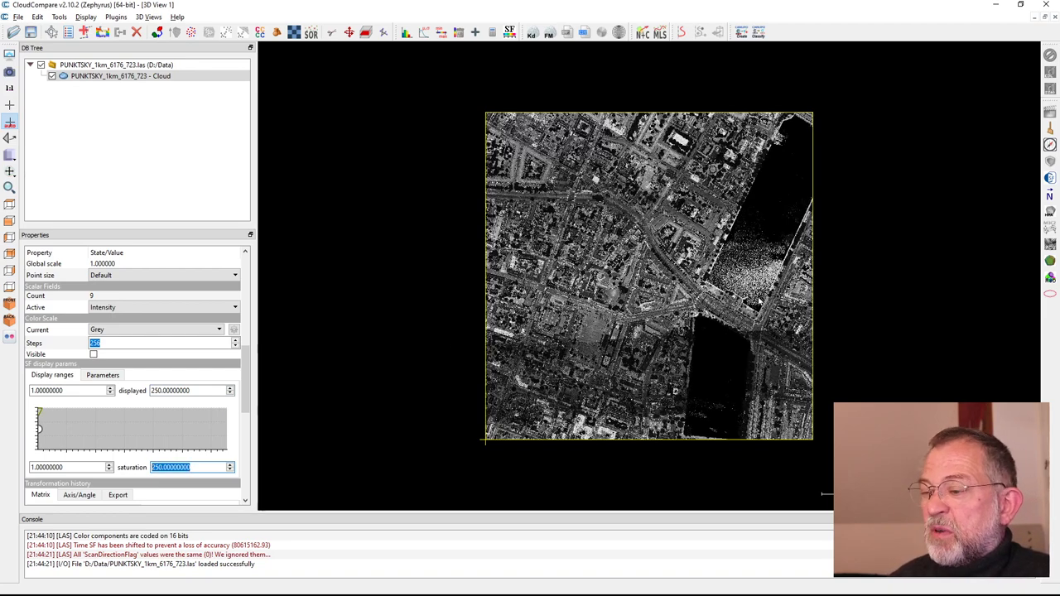
{"action": "mouse_move", "coordinate": [708, 311]}
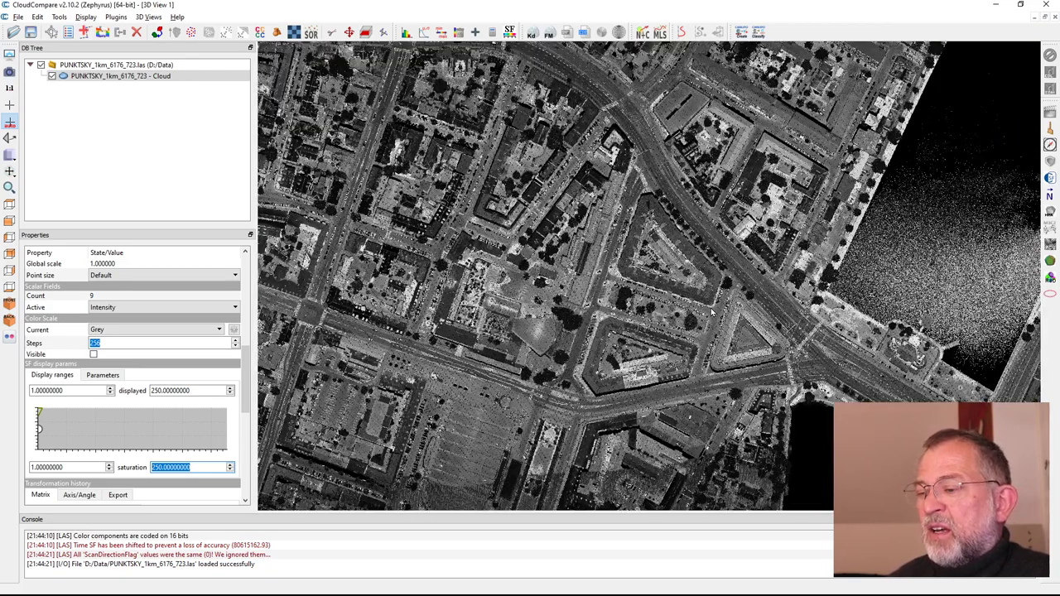
{"action": "mouse_move", "coordinate": [775, 384]}
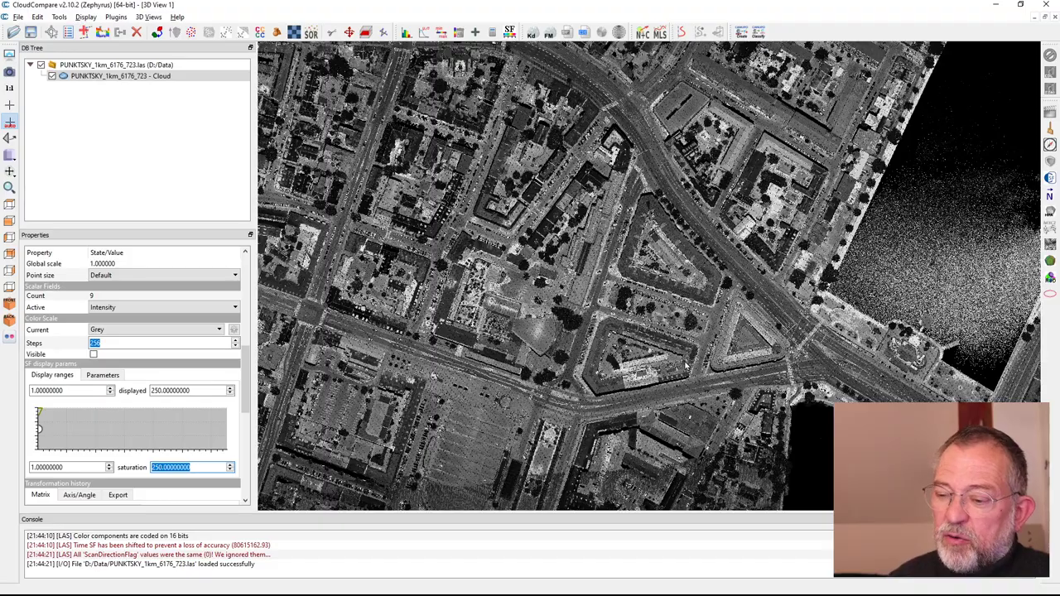
{"action": "mouse_move", "coordinate": [848, 384]}
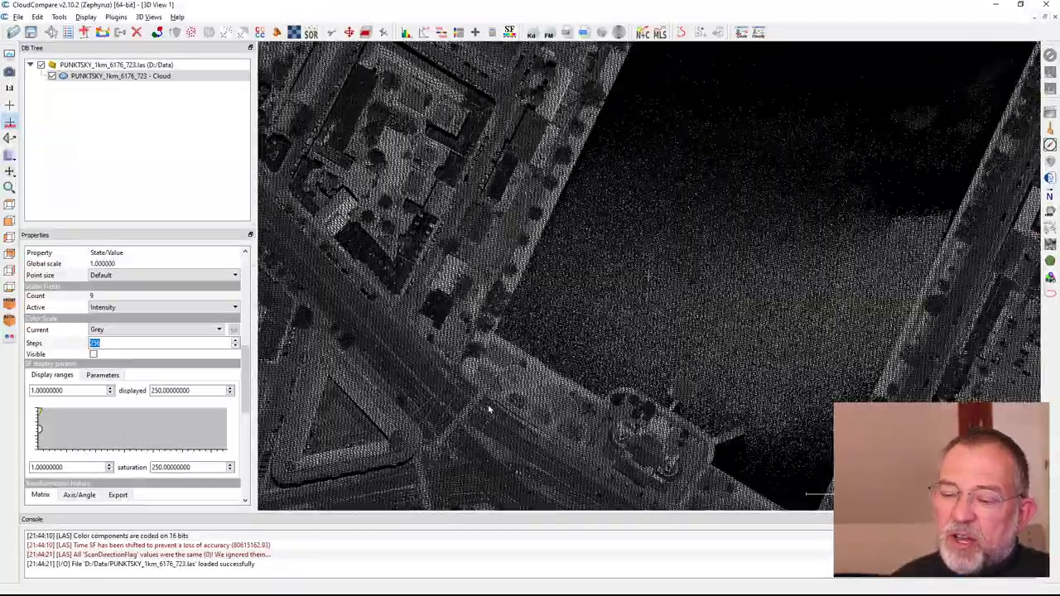
Step: Raise the default point size to 2 and orbit to an oblique view over the shoreline
{"action": "left_click_drag", "start_coordinate": [488, 410], "coordinate": [434, 438]}
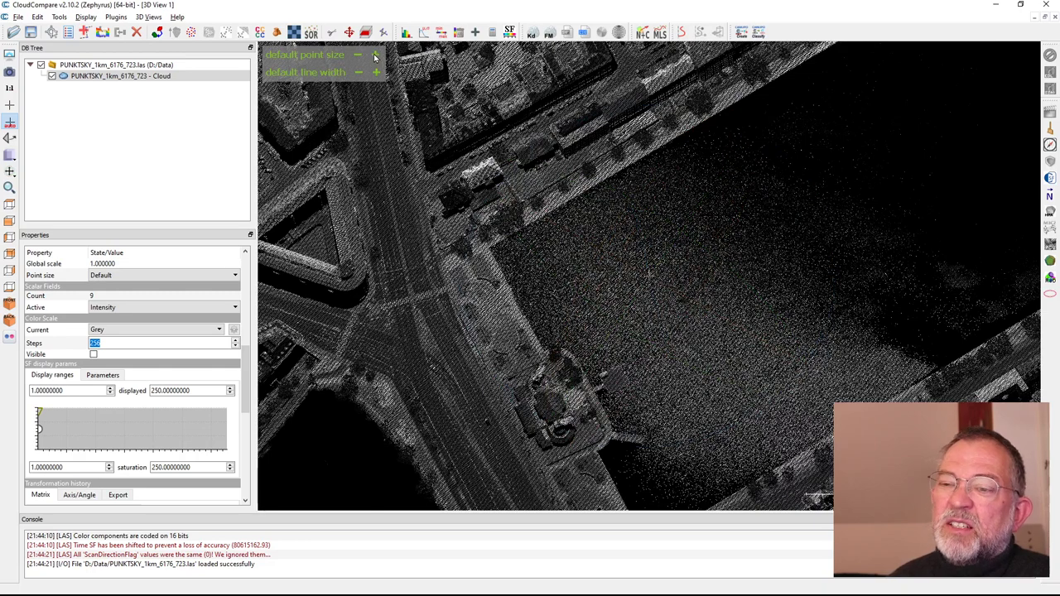
{"action": "left_click", "coordinate": [375, 55]}
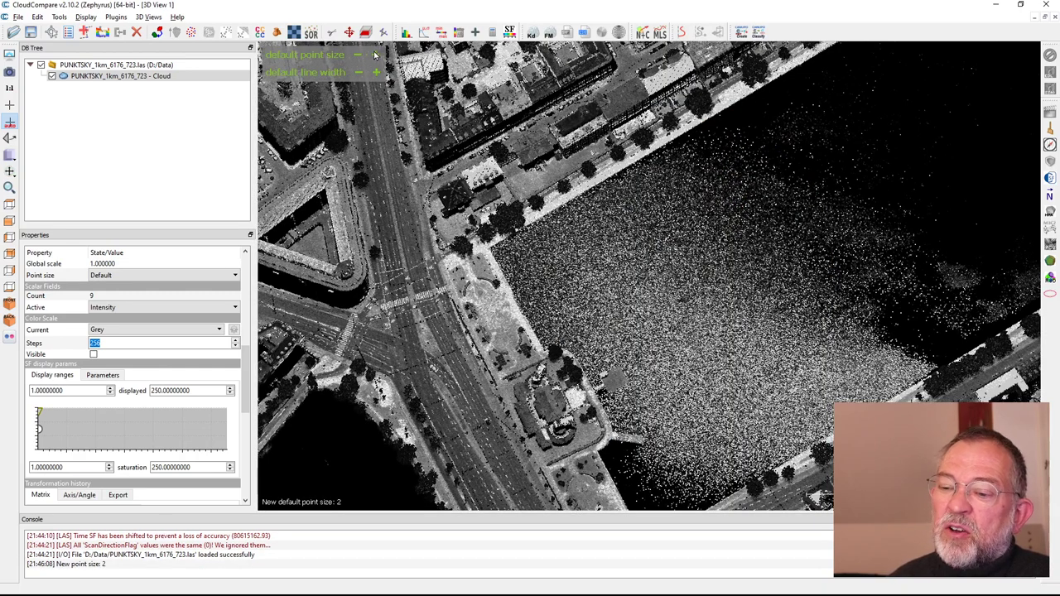
{"action": "left_click", "coordinate": [376, 55]}
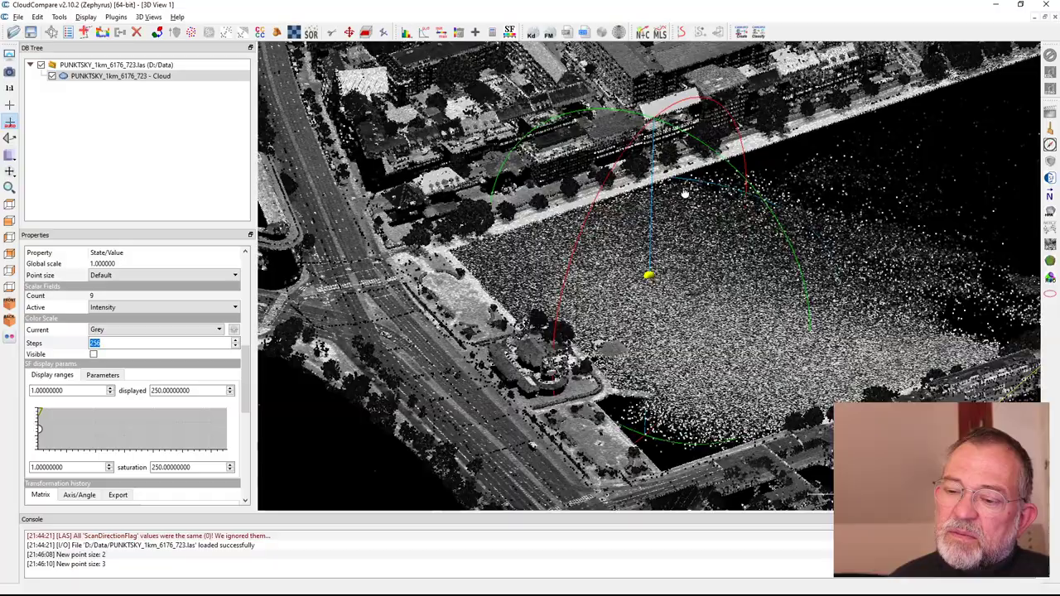
{"action": "left_click_drag", "start_coordinate": [683, 196], "coordinate": [654, 215]}
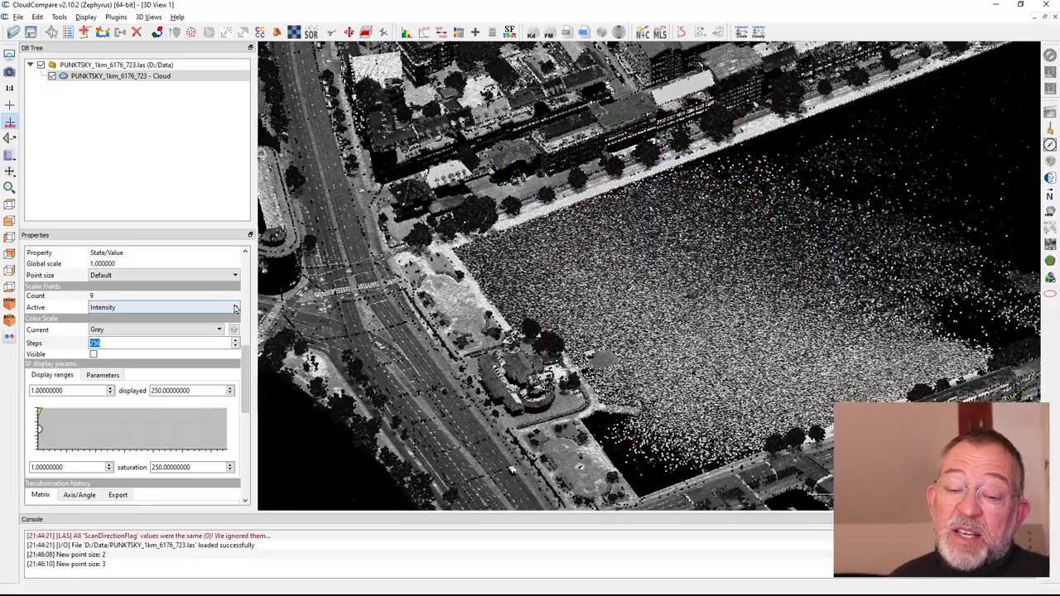
Step: Set the active scalar field to Classification
{"action": "left_click", "coordinate": [235, 306]}
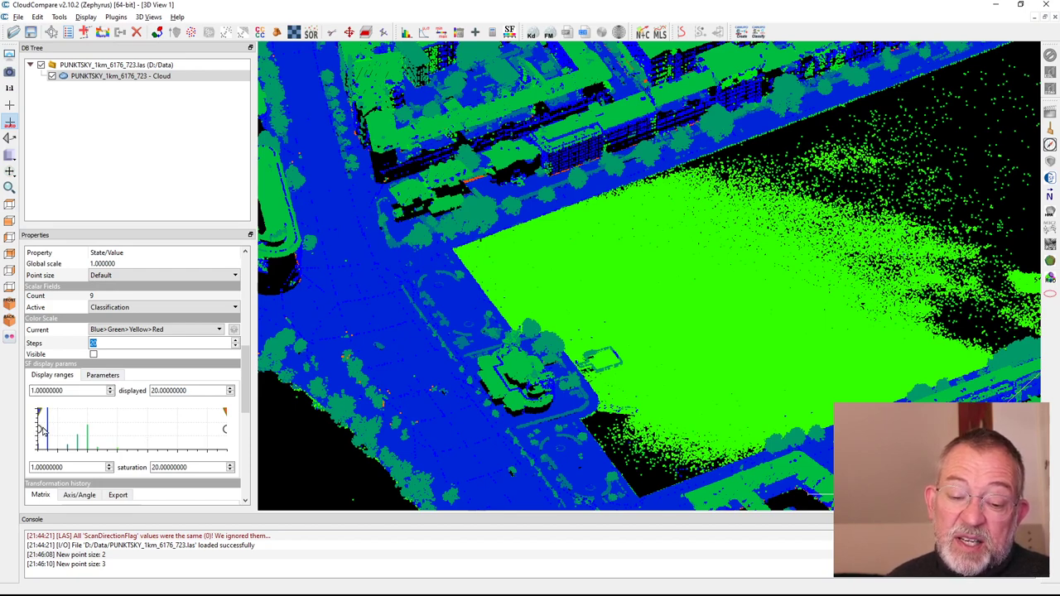
{"action": "mouse_move", "coordinate": [461, 274]}
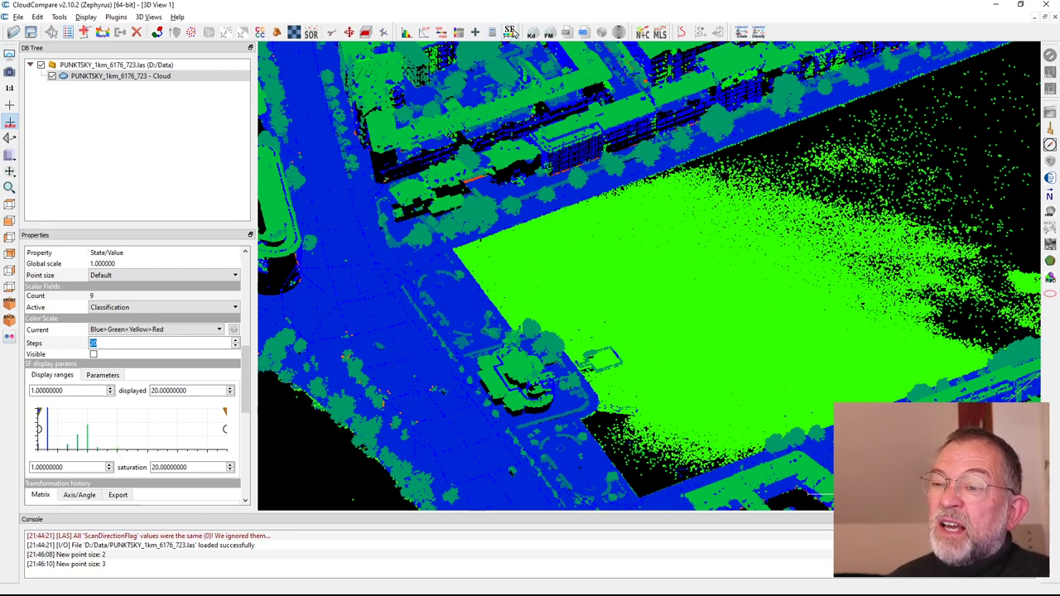
Step: Import the lidar_class XML in the Color Scale Editor so 'Classified' appears among the scales
{"action": "left_click", "coordinate": [235, 329]}
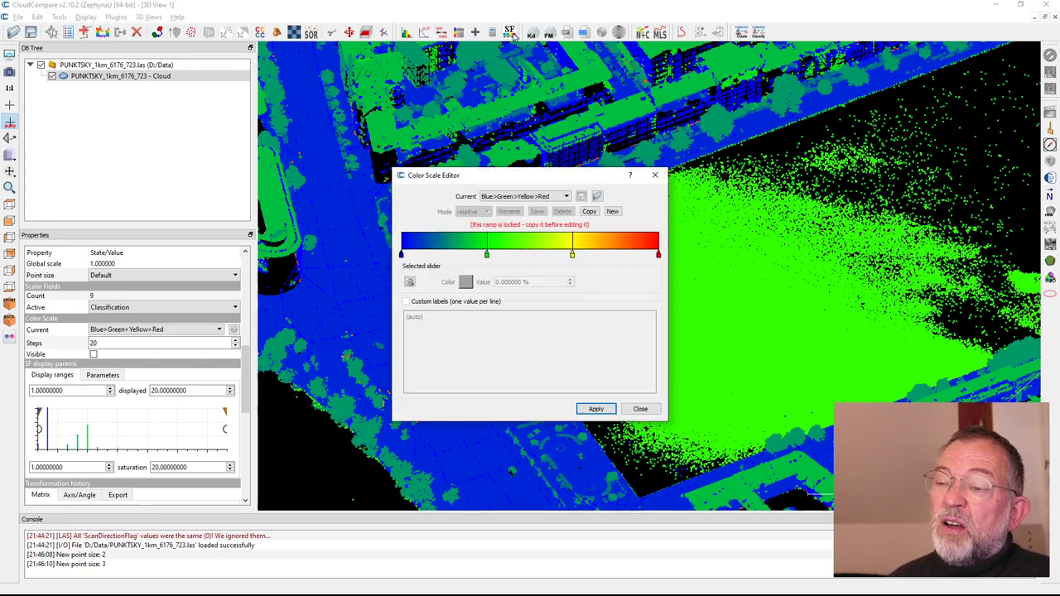
{"action": "mouse_move", "coordinate": [603, 195]}
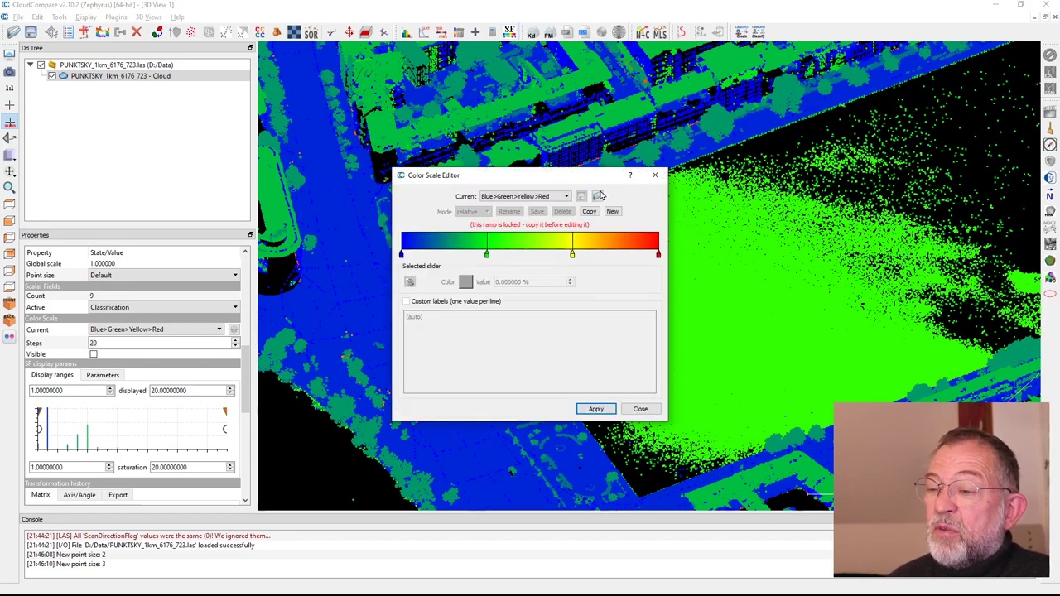
{"action": "left_click", "coordinate": [583, 195]}
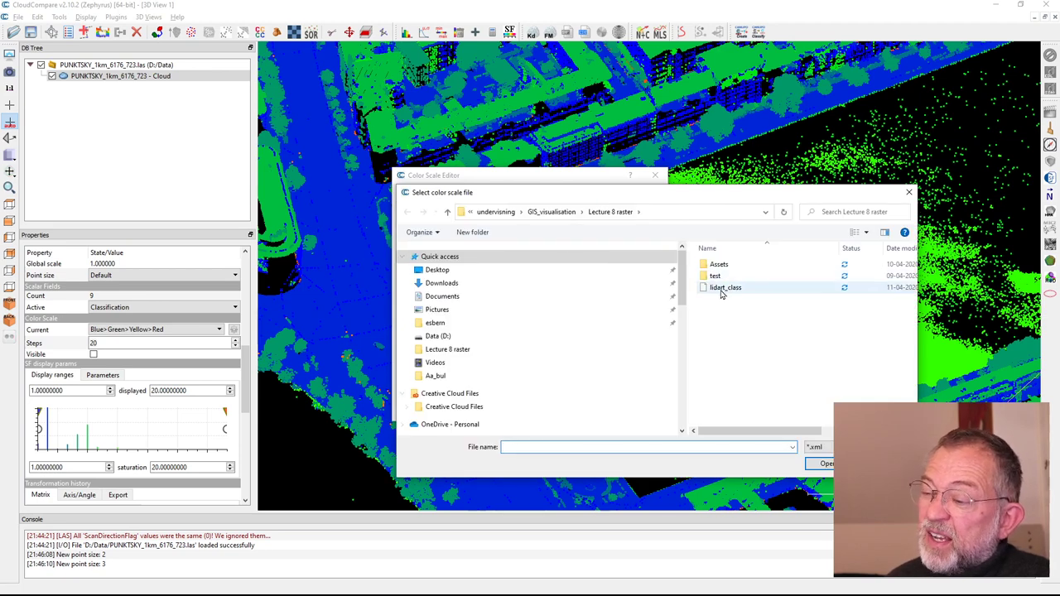
{"action": "left_click", "coordinate": [725, 288]}
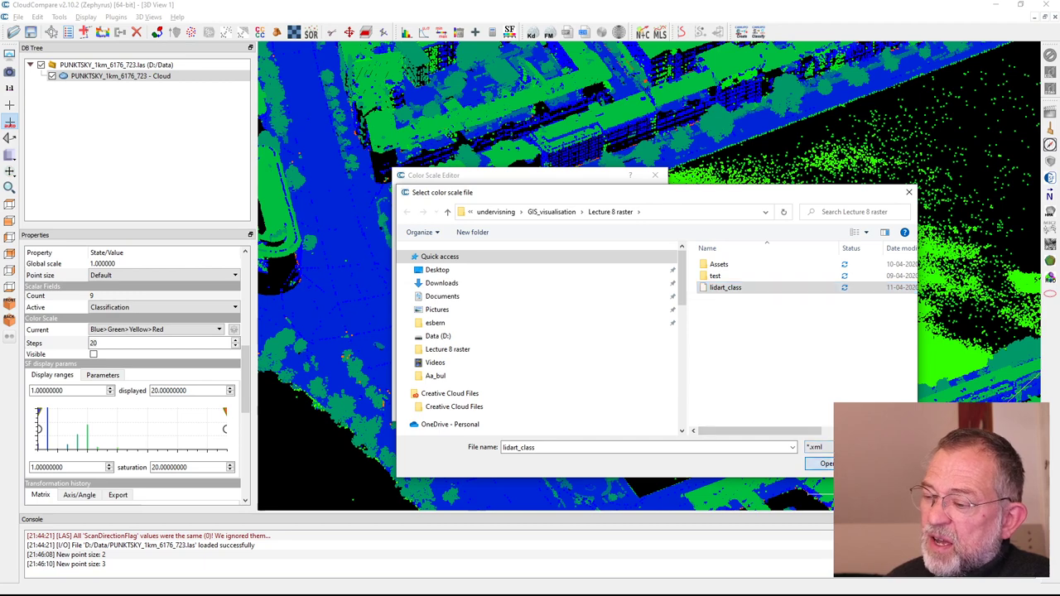
{"action": "left_click", "coordinate": [825, 464]}
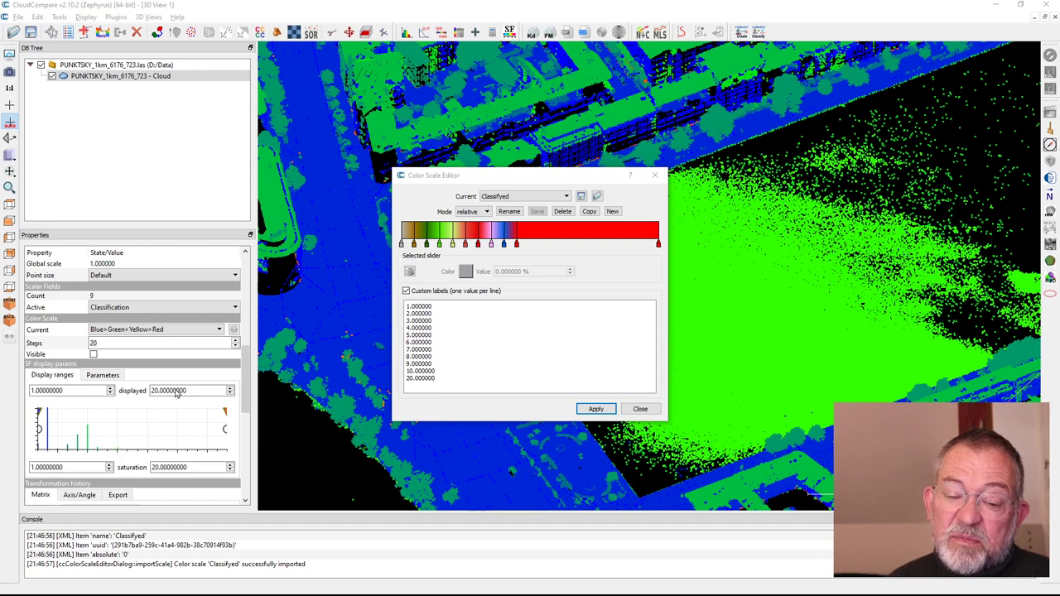
{"action": "mouse_move", "coordinate": [533, 312]}
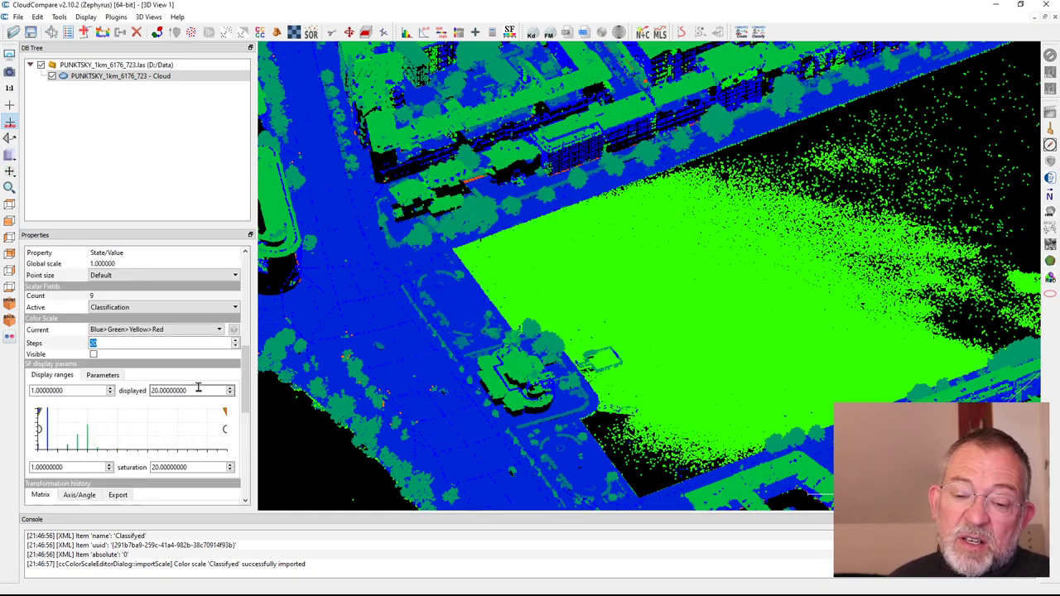
{"action": "left_click", "coordinate": [219, 329]}
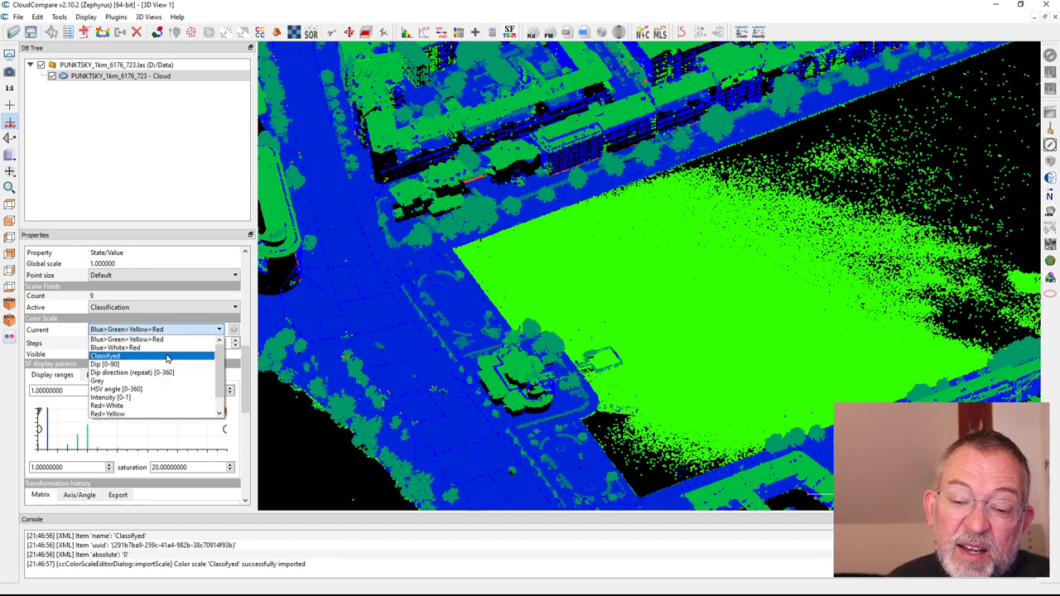
Step: Apply the imported 'Classified' colour scale to the cloud
{"action": "left_click", "coordinate": [106, 356]}
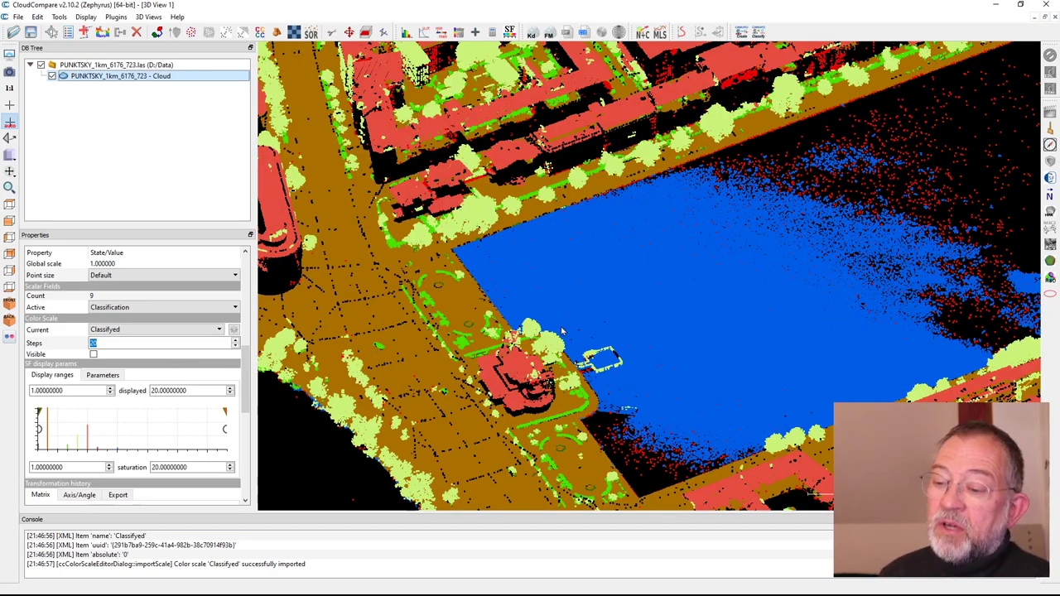
{"action": "mouse_move", "coordinate": [537, 313]}
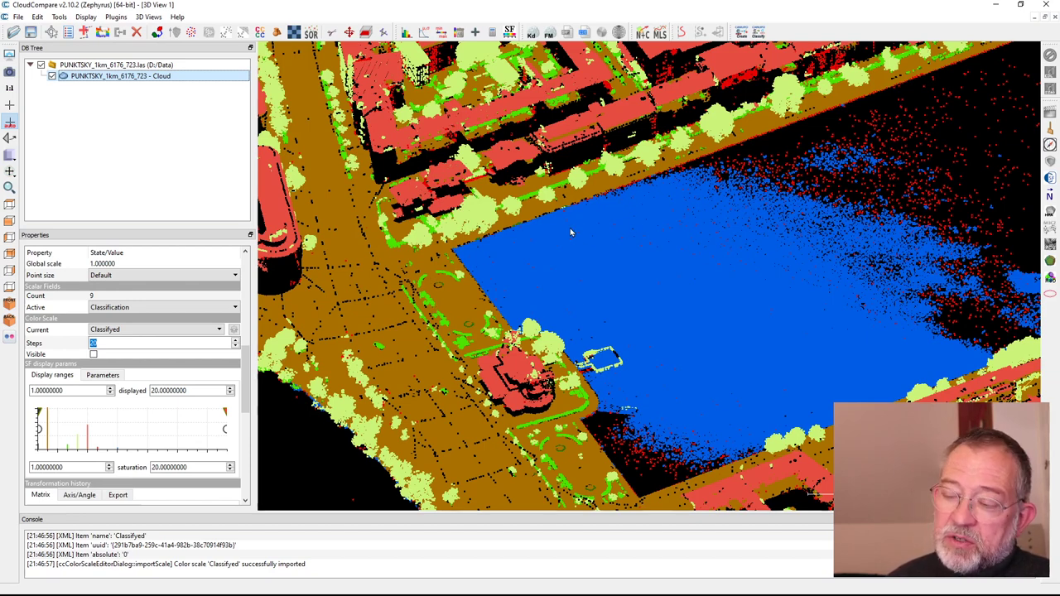
{"action": "mouse_move", "coordinate": [739, 151]}
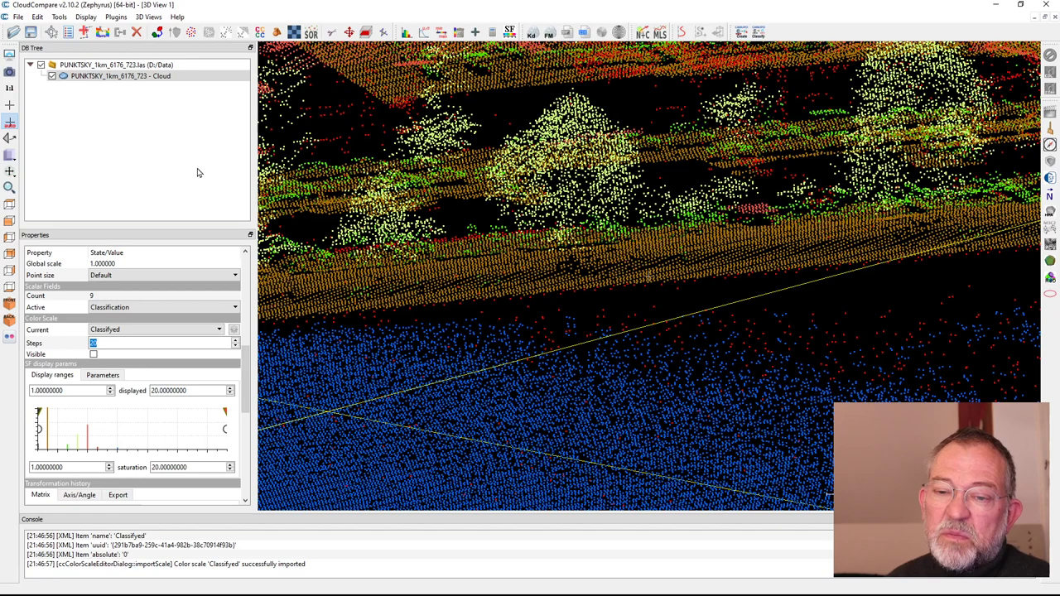
{"action": "mouse_move", "coordinate": [391, 159]}
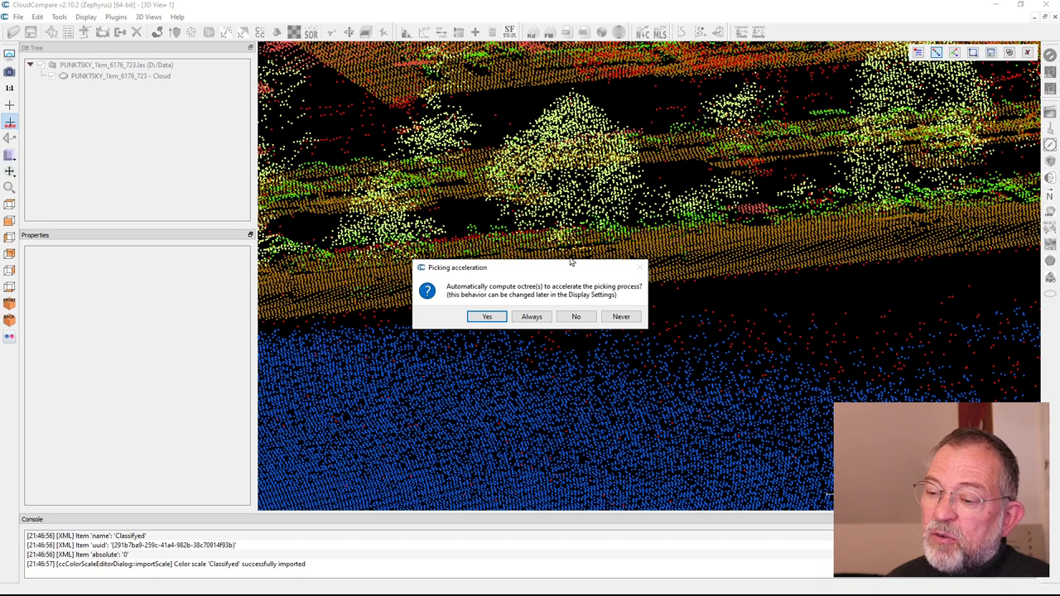
Step: Accept the octree prompt to speed up point picking for the tree measurement
{"action": "left_click", "coordinate": [487, 317]}
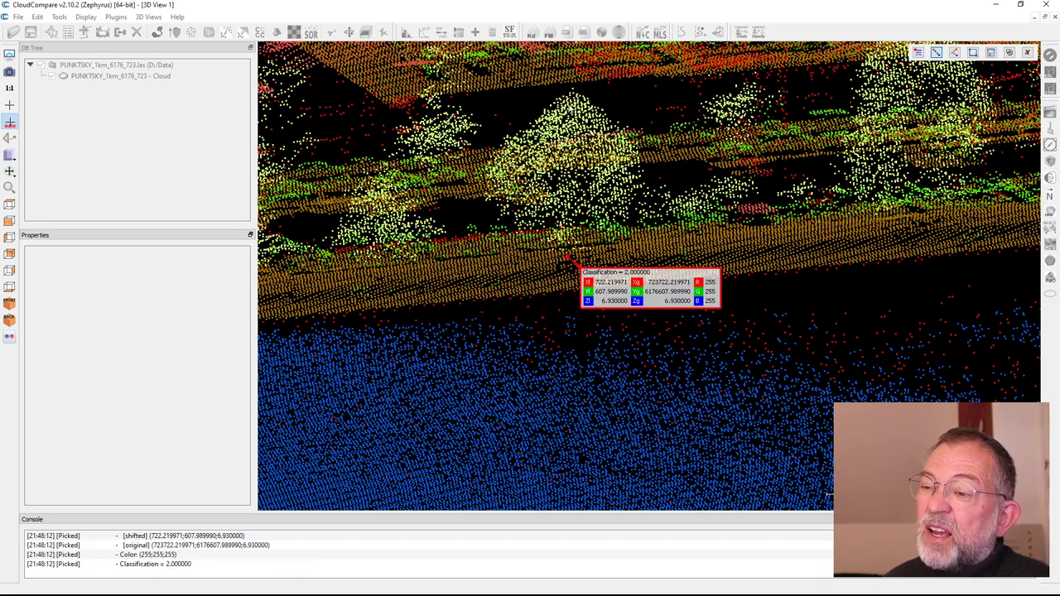
{"action": "mouse_move", "coordinate": [573, 91]}
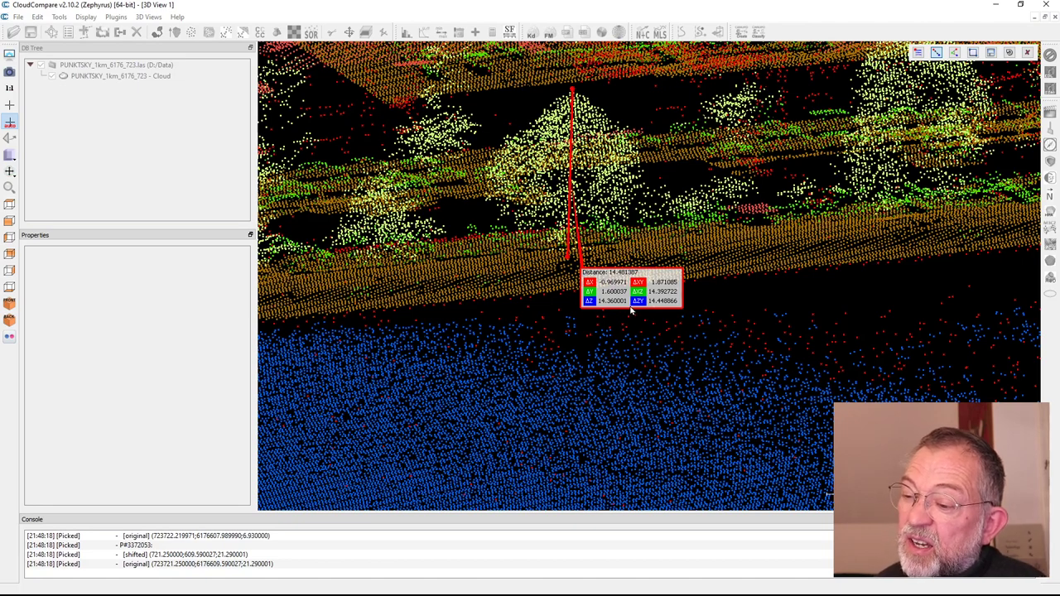
{"action": "mouse_move", "coordinate": [606, 291]}
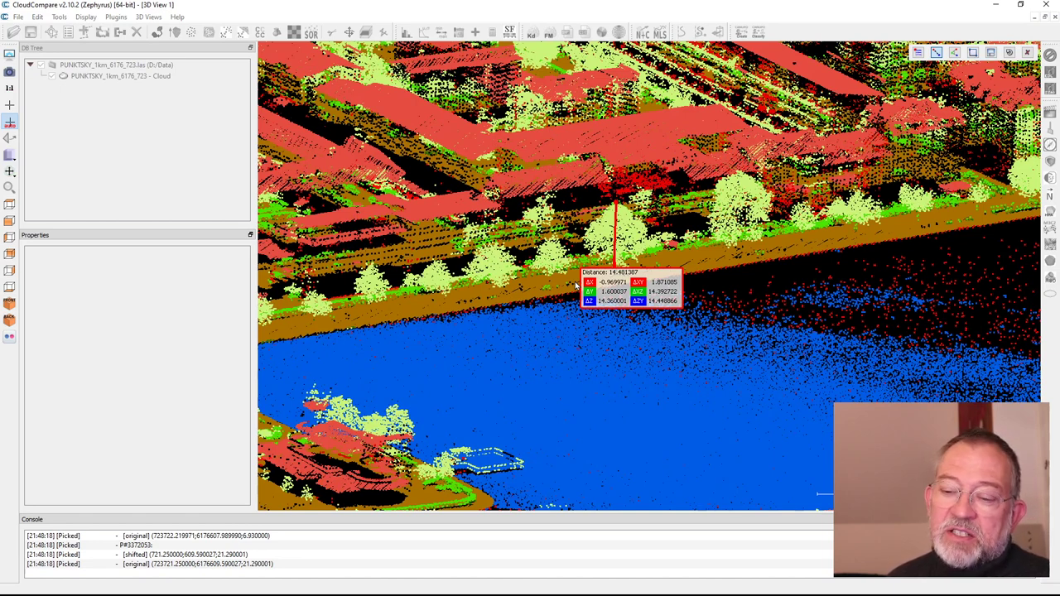
{"action": "mouse_move", "coordinate": [513, 334]}
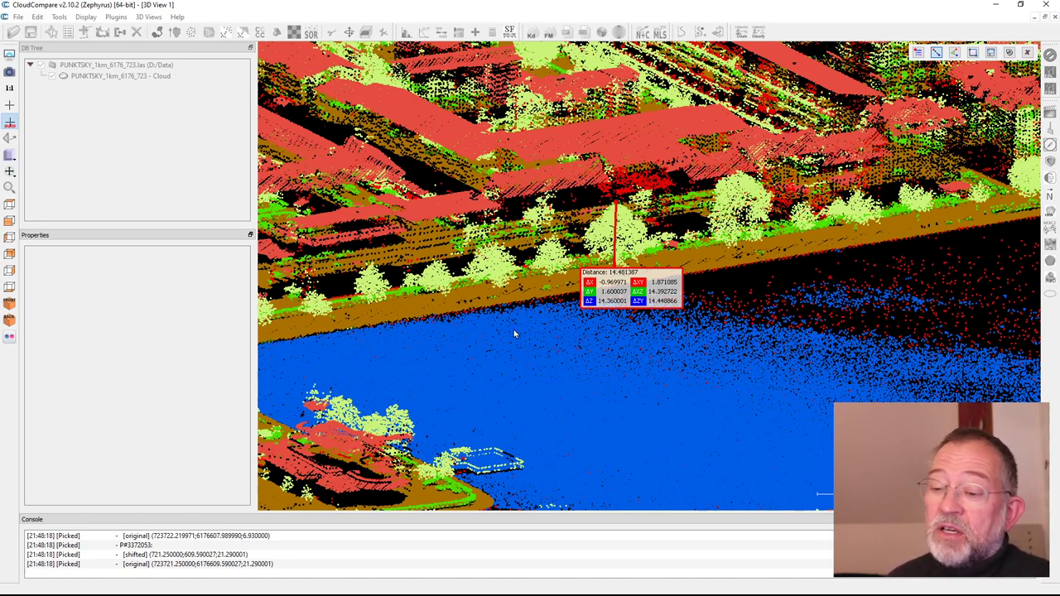
{"action": "mouse_move", "coordinate": [545, 383]}
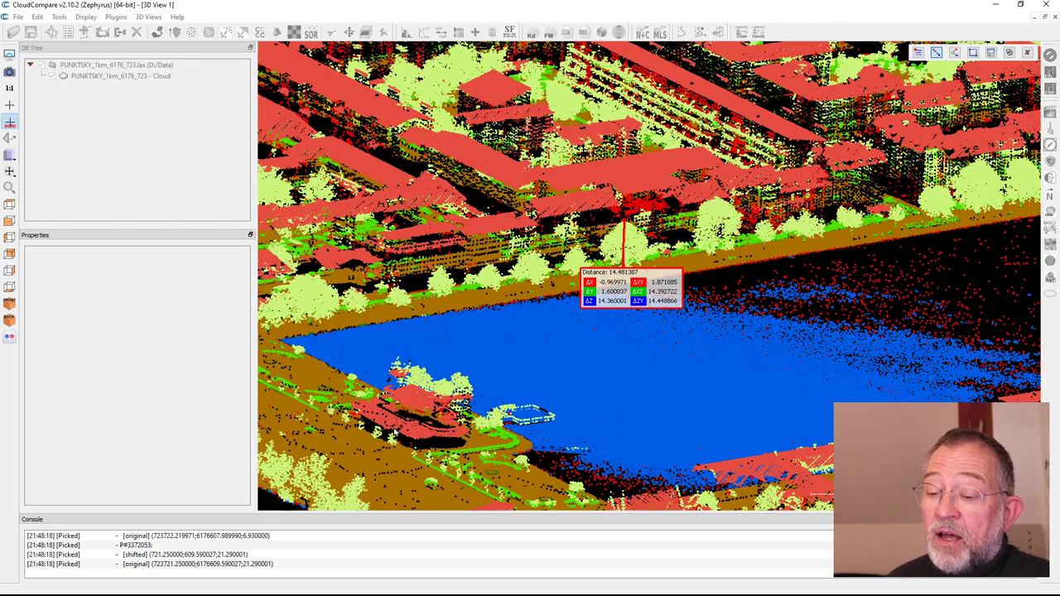
{"action": "mouse_move", "coordinate": [174, 332]}
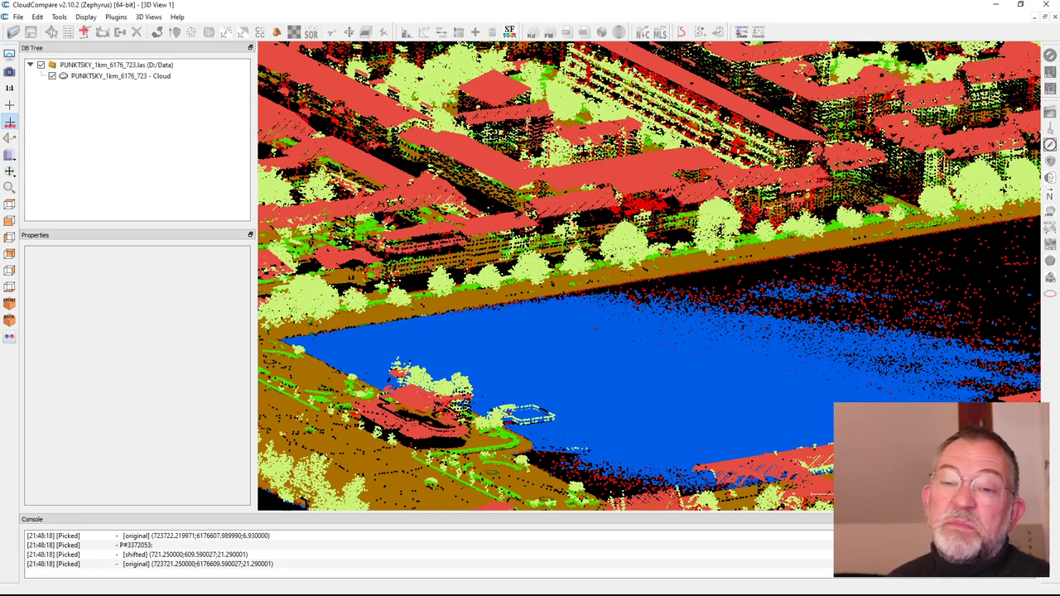
Step: Select the classified cloud and set its colour scale to 20 steps
{"action": "left_click", "coordinate": [119, 76]}
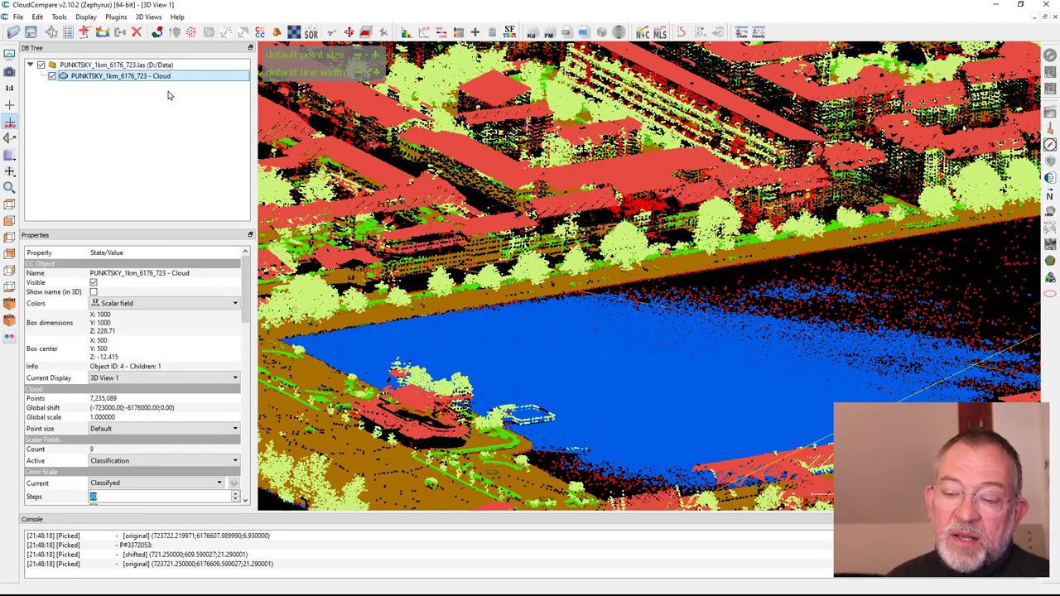
{"action": "mouse_move", "coordinate": [248, 330]}
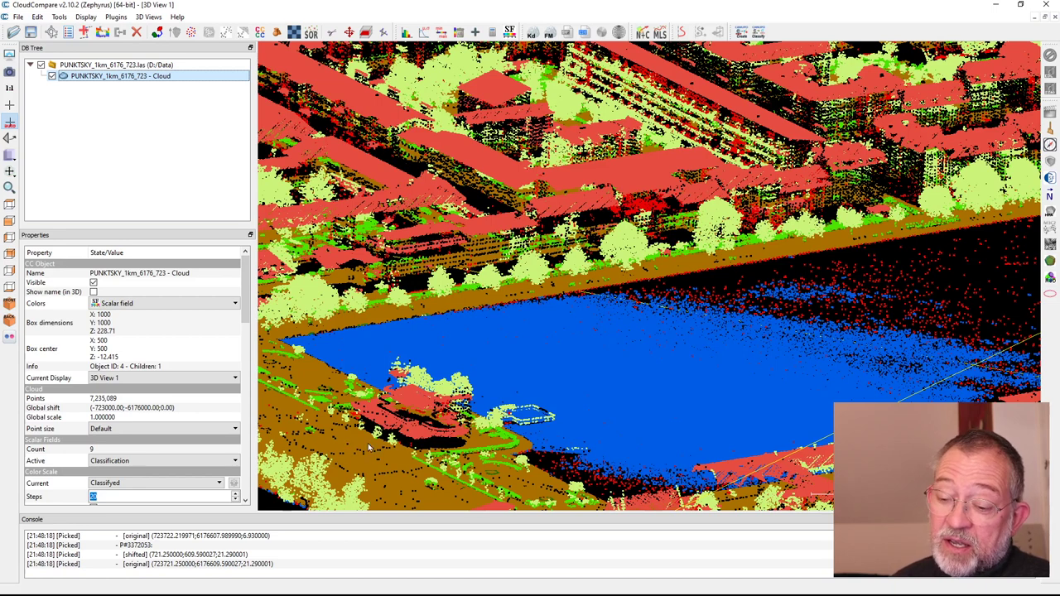
{"action": "mouse_move", "coordinate": [659, 368]}
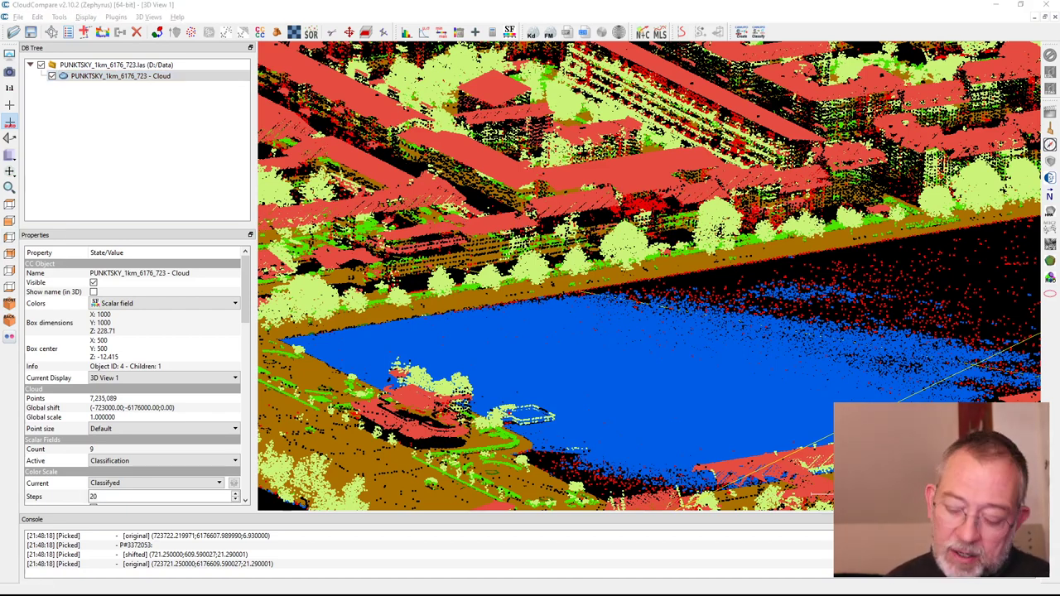
{"action": "left_click", "coordinate": [119, 76]}
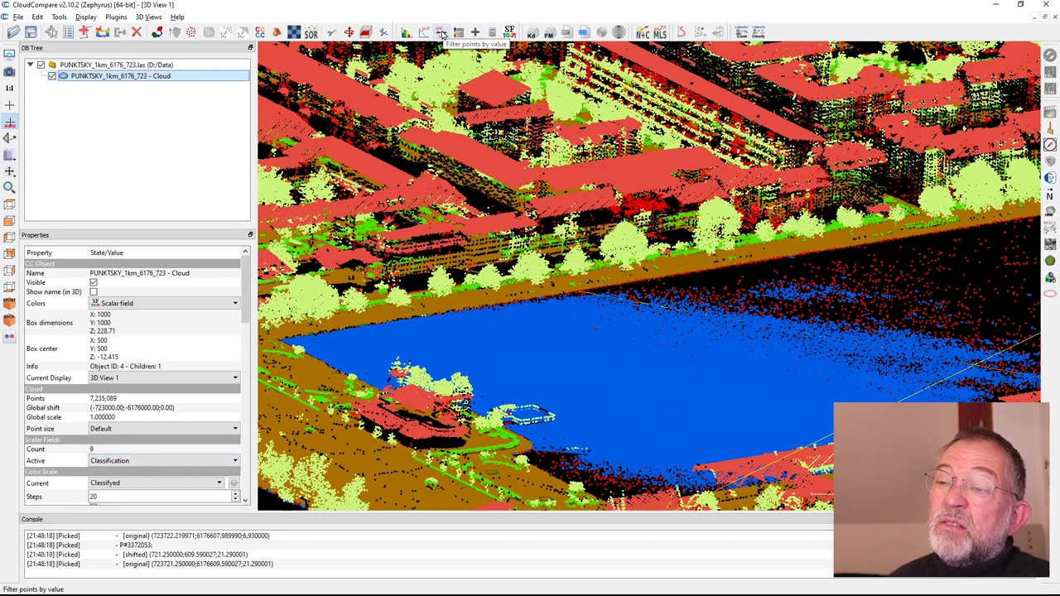
Step: Filter by Classification value with the lower bound at 6.1 and split out the building points
{"action": "left_click", "coordinate": [442, 33]}
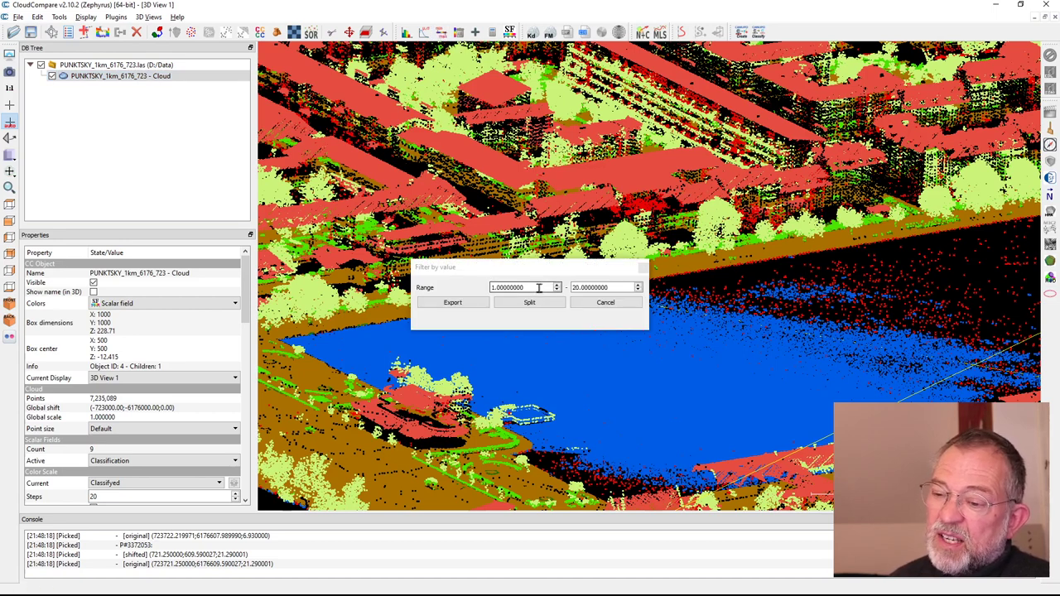
{"action": "triple_click", "coordinate": [522, 288]}
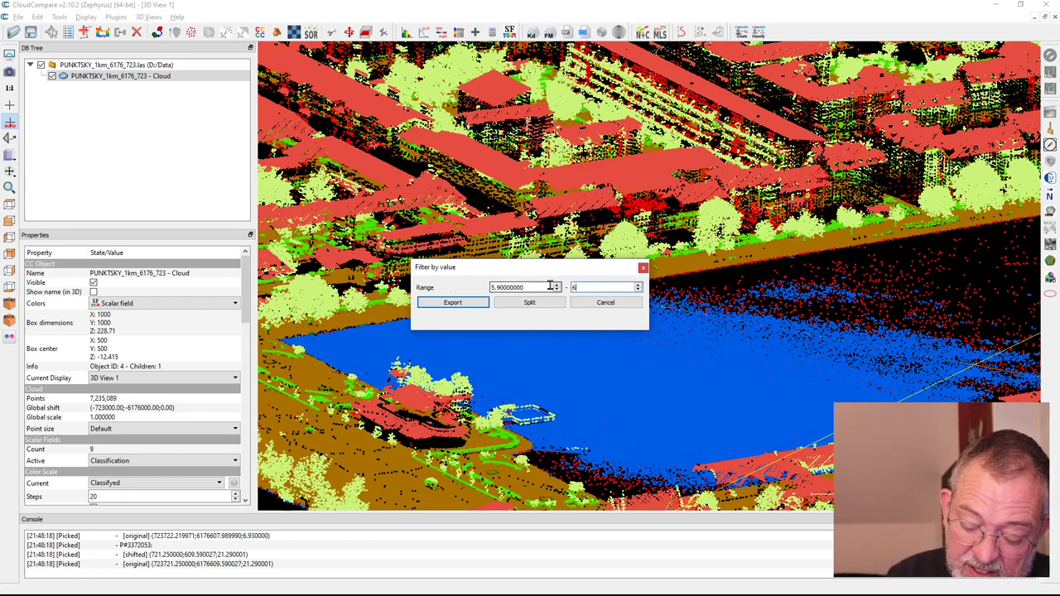
{"action": "type", "text": "6.1"}
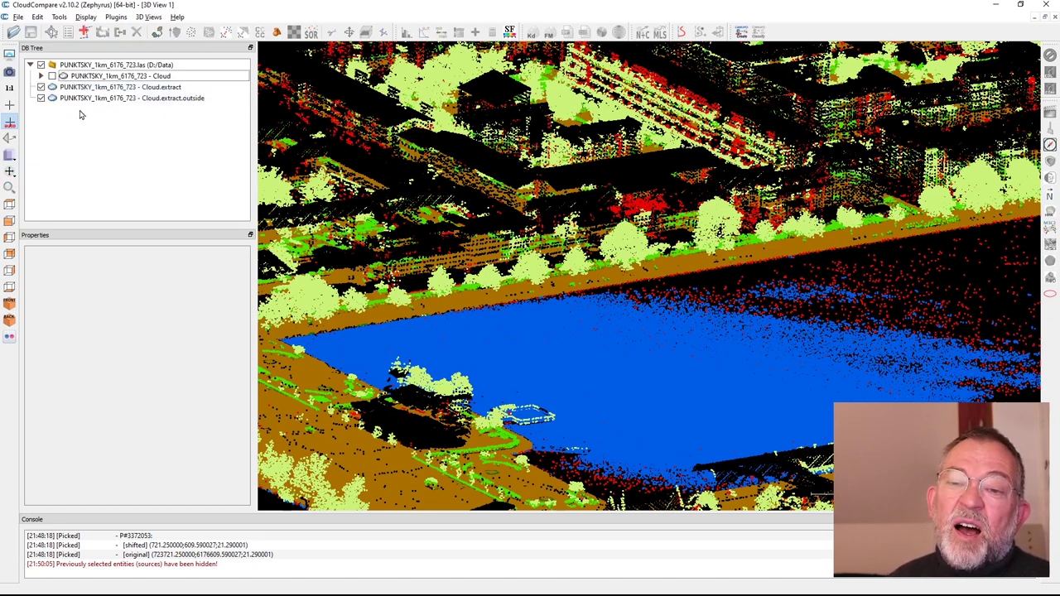
{"action": "left_click", "coordinate": [119, 87]}
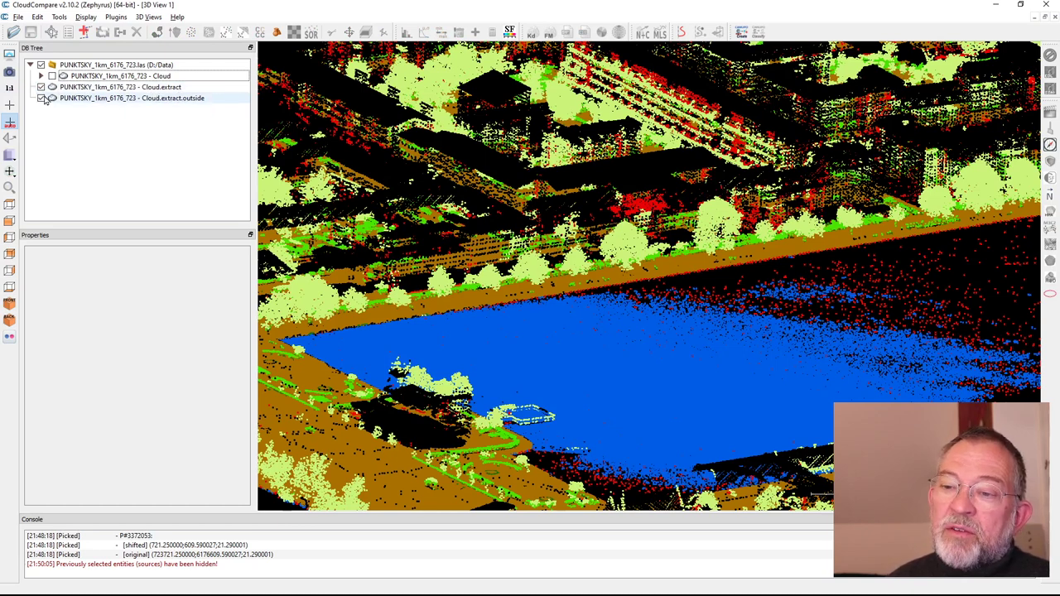
Step: Select the extracted building cloud and orbit to view it from above
{"action": "left_click", "coordinate": [119, 86]}
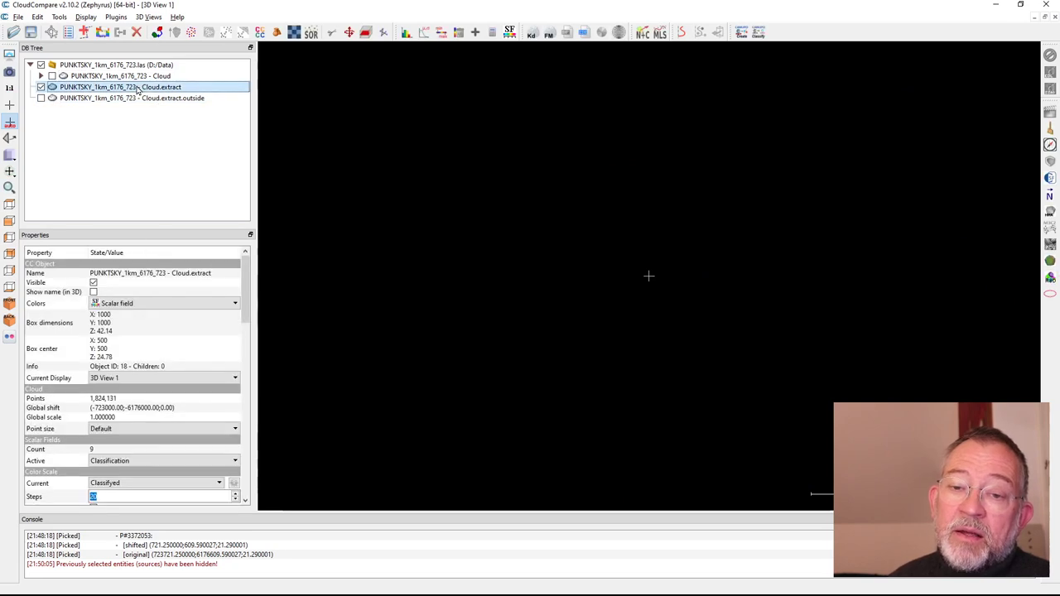
{"action": "mouse_move", "coordinate": [205, 477]}
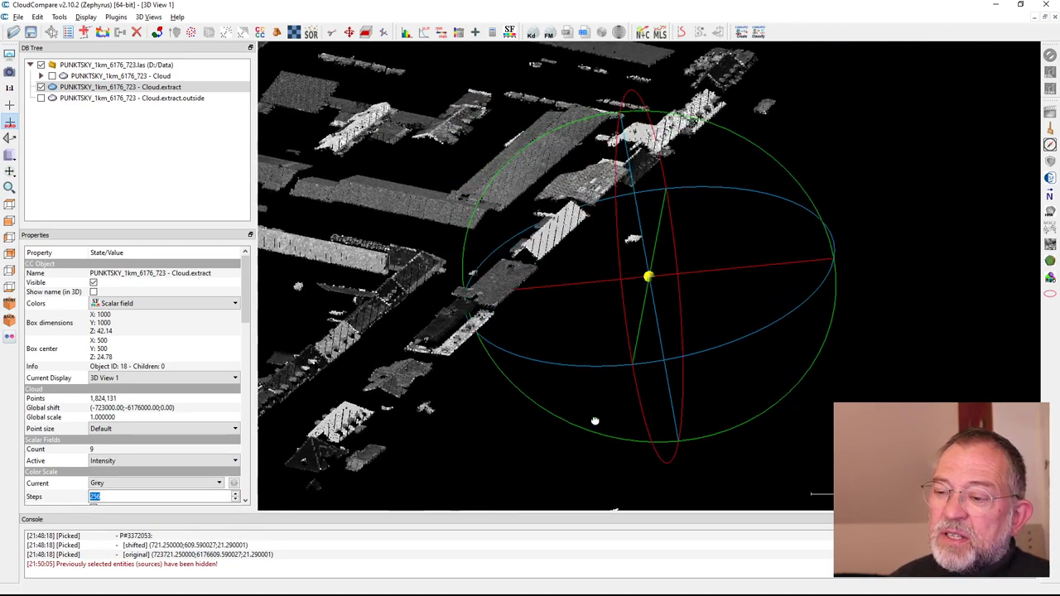
{"action": "left_click_drag", "start_coordinate": [594, 420], "coordinate": [414, 357]}
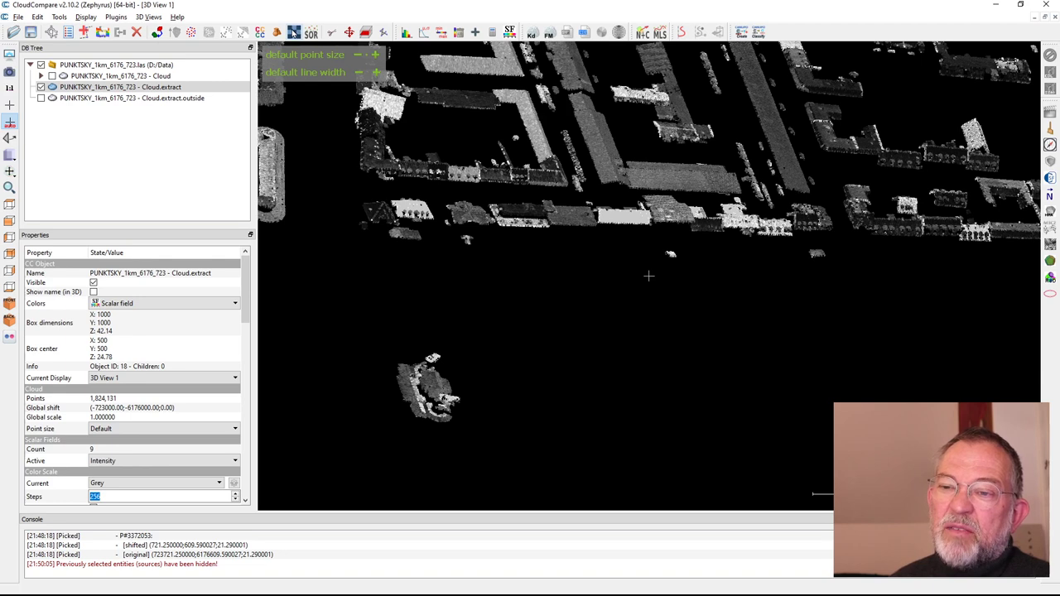
{"action": "mouse_move", "coordinate": [295, 33]}
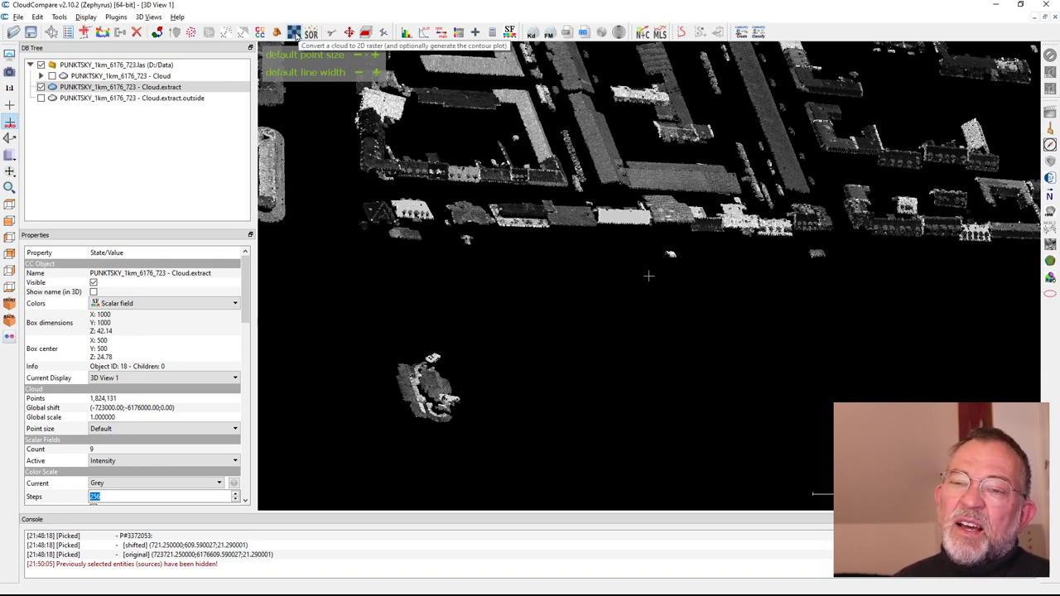
Step: Rasterize the building cloud at a 0.5 m grid step and generate the height preview
{"action": "left_click", "coordinate": [295, 33]}
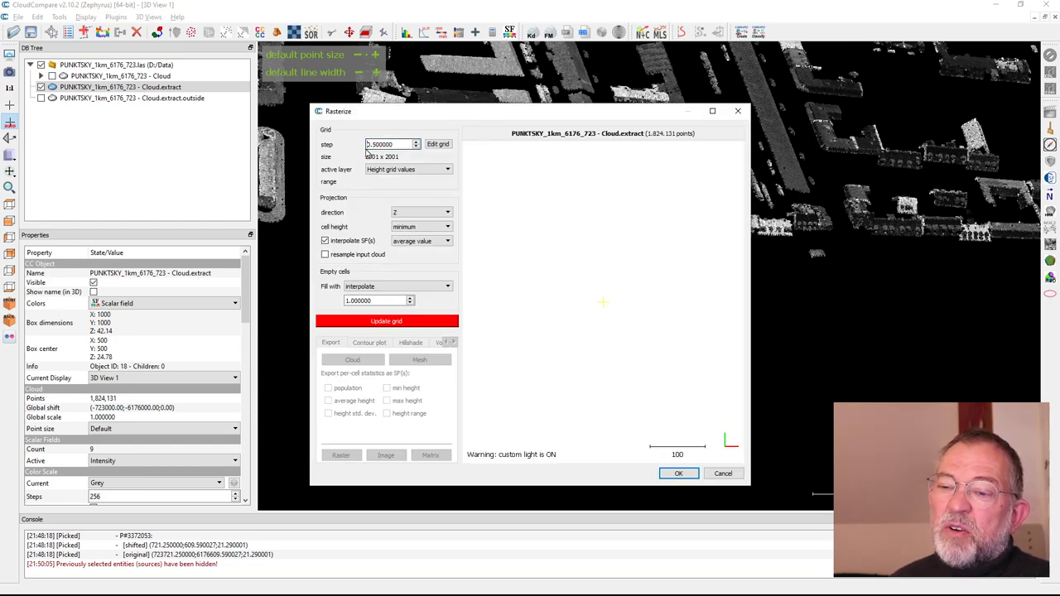
{"action": "mouse_move", "coordinate": [401, 146]}
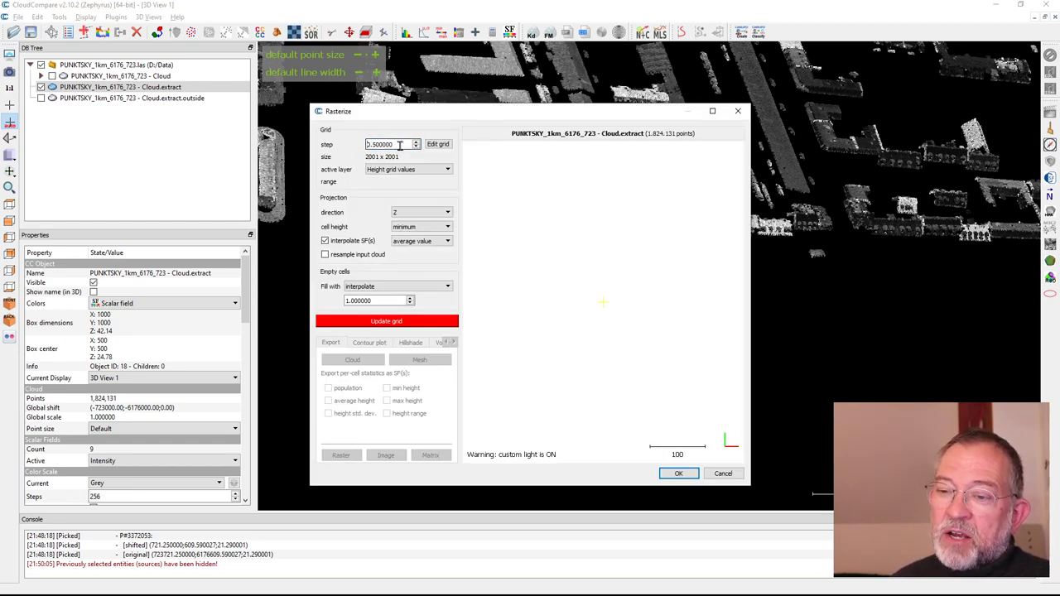
{"action": "mouse_move", "coordinate": [389, 156]}
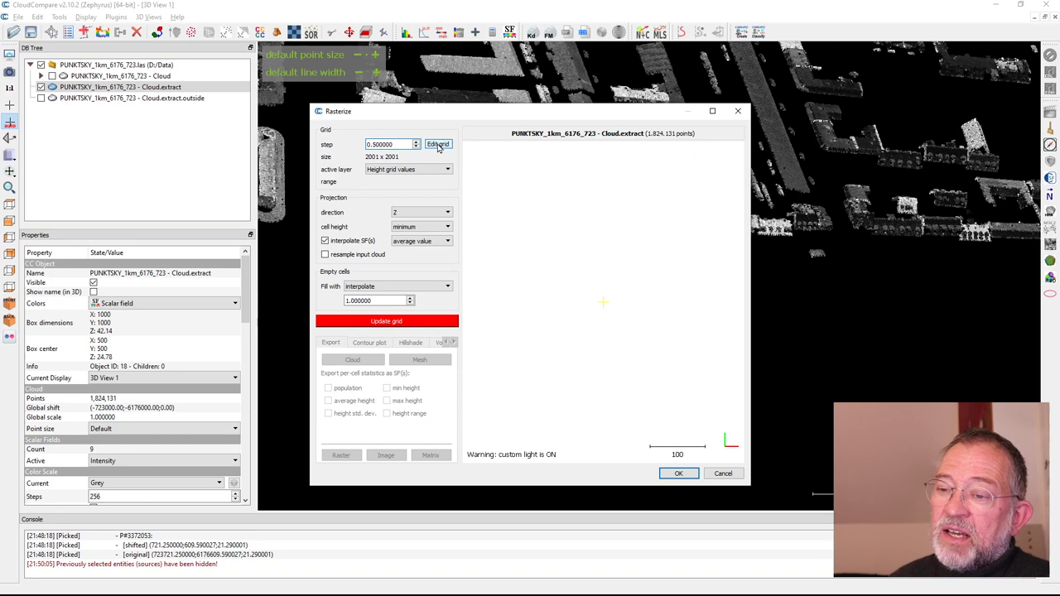
{"action": "mouse_move", "coordinate": [415, 194]}
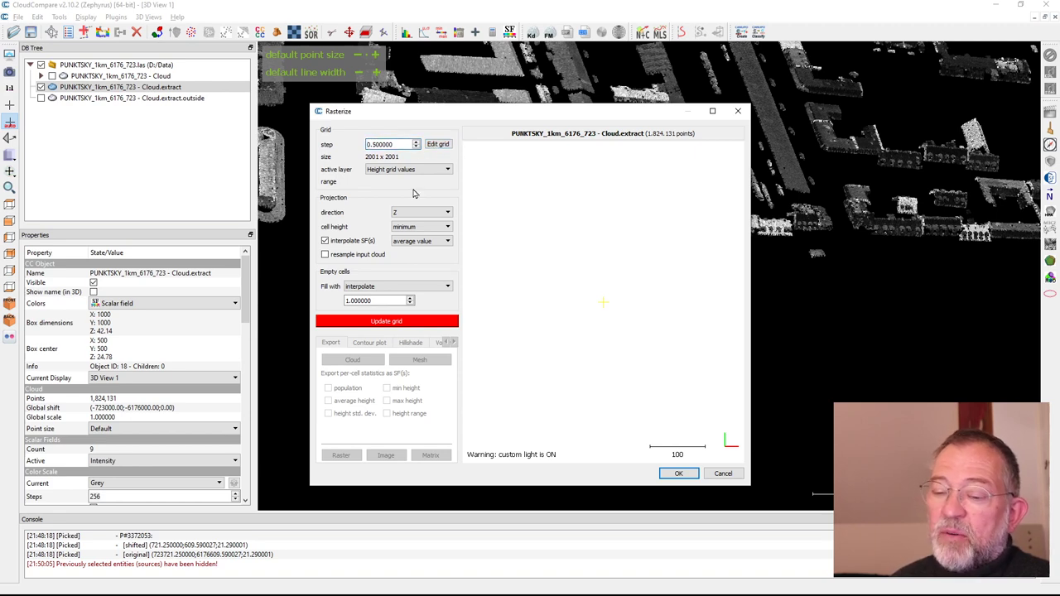
{"action": "left_click", "coordinate": [385, 322]}
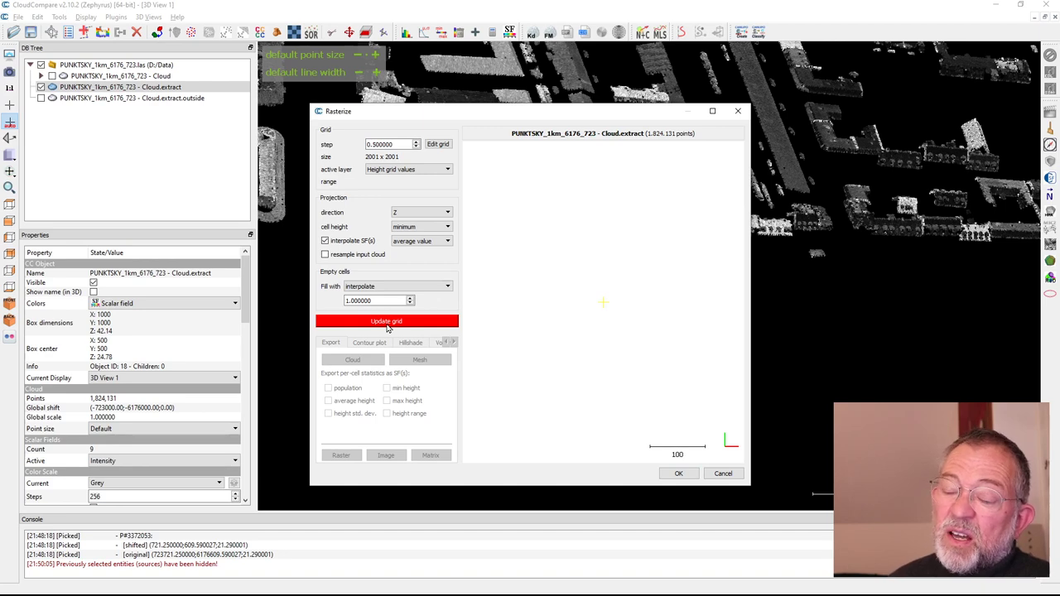
{"action": "left_click", "coordinate": [386, 321]}
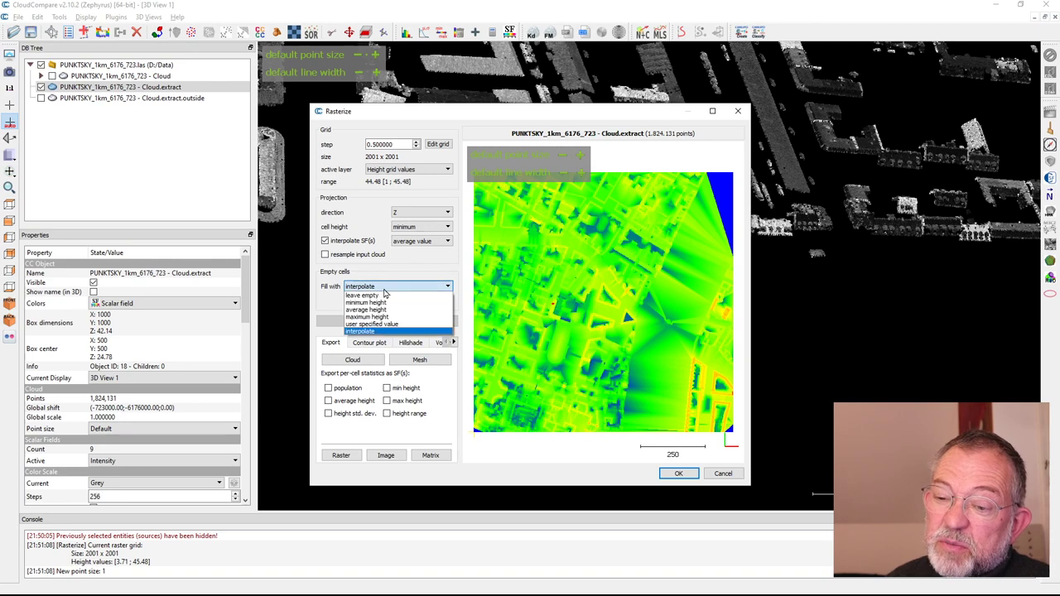
{"action": "mouse_move", "coordinate": [361, 295]}
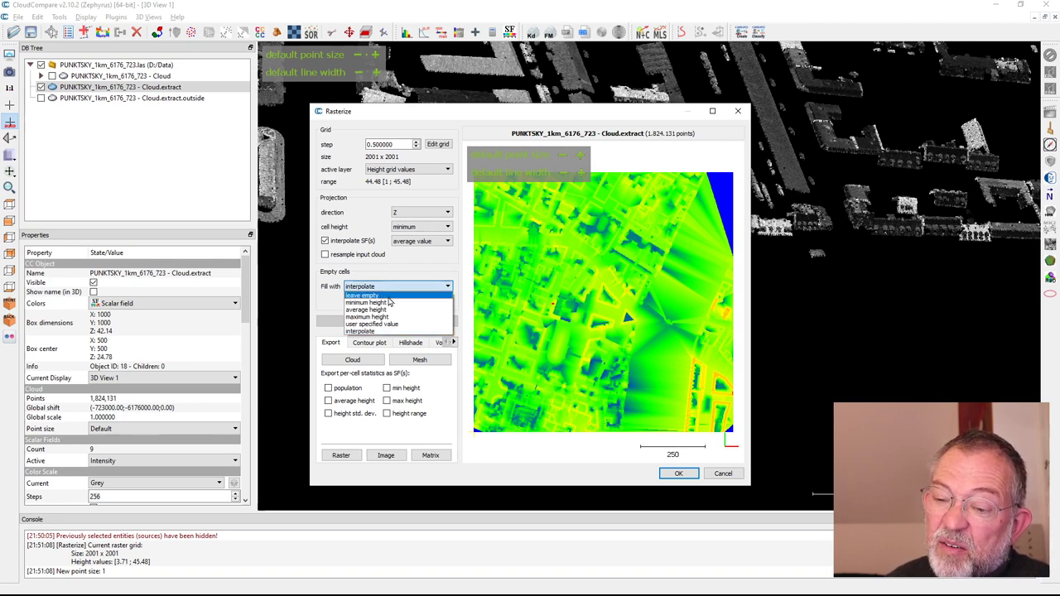
Step: Set empty cells to 'leave empty' and recompute the height grid
{"action": "left_click", "coordinate": [361, 295]}
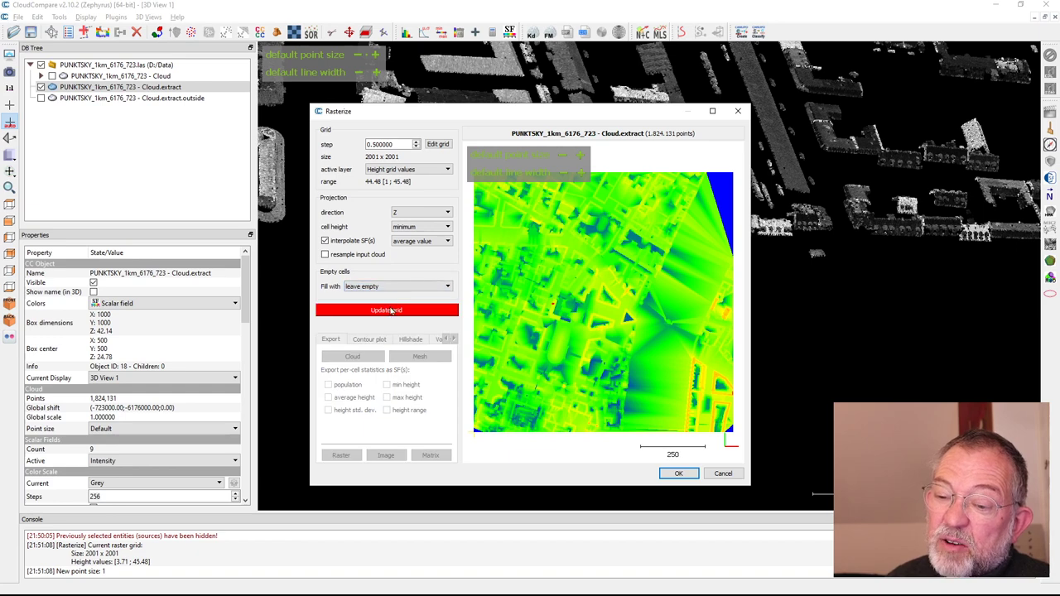
{"action": "left_click", "coordinate": [386, 310]}
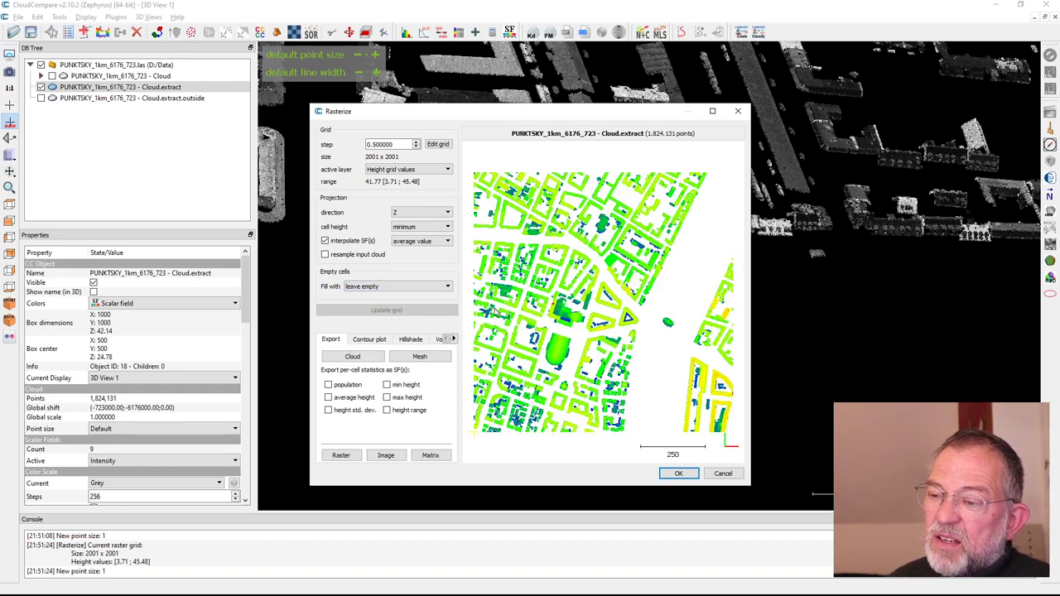
{"action": "mouse_move", "coordinate": [466, 241]}
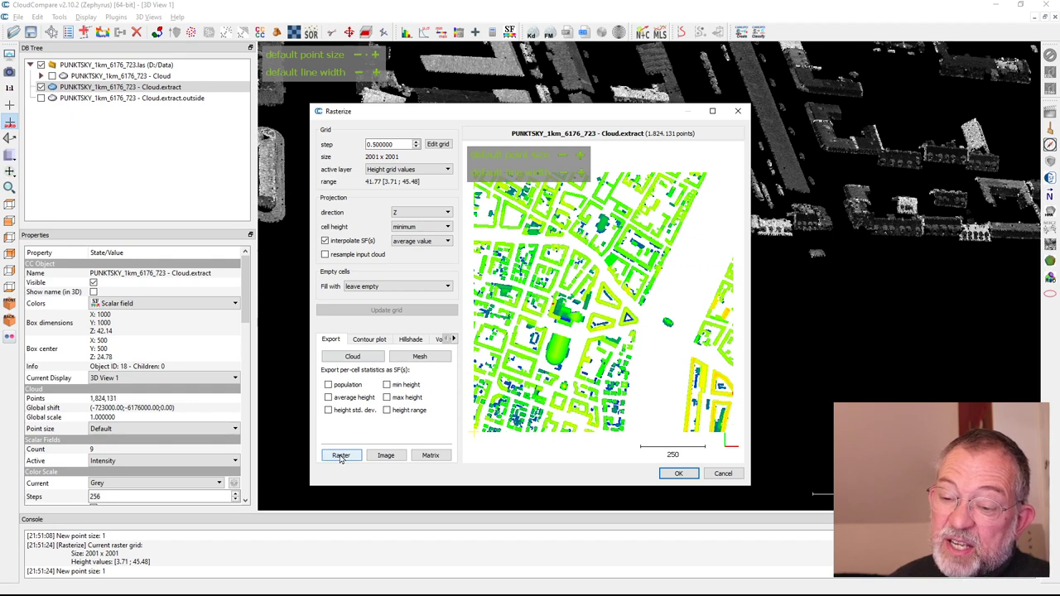
Step: Export the height grid as building.tif in the Data folder, overwriting the existing file
{"action": "left_click", "coordinate": [341, 455]}
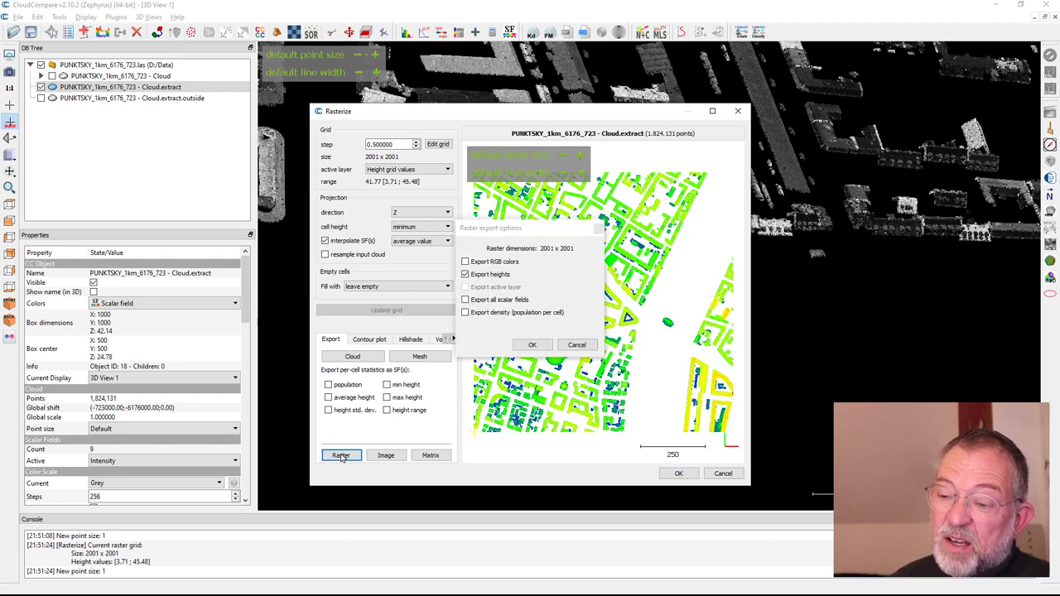
{"action": "mouse_move", "coordinate": [530, 305]}
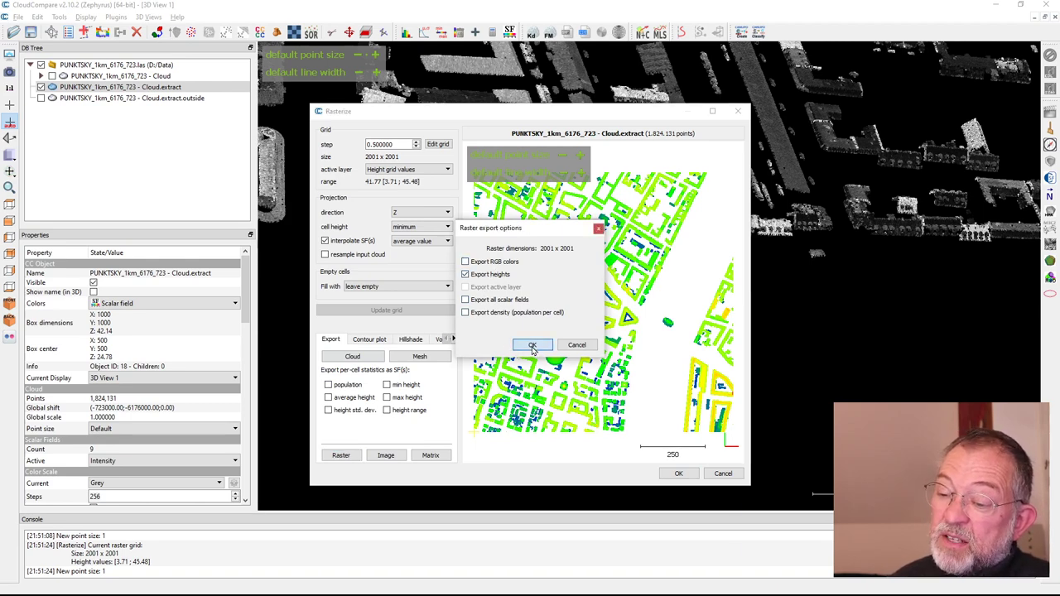
{"action": "left_click", "coordinate": [533, 346]}
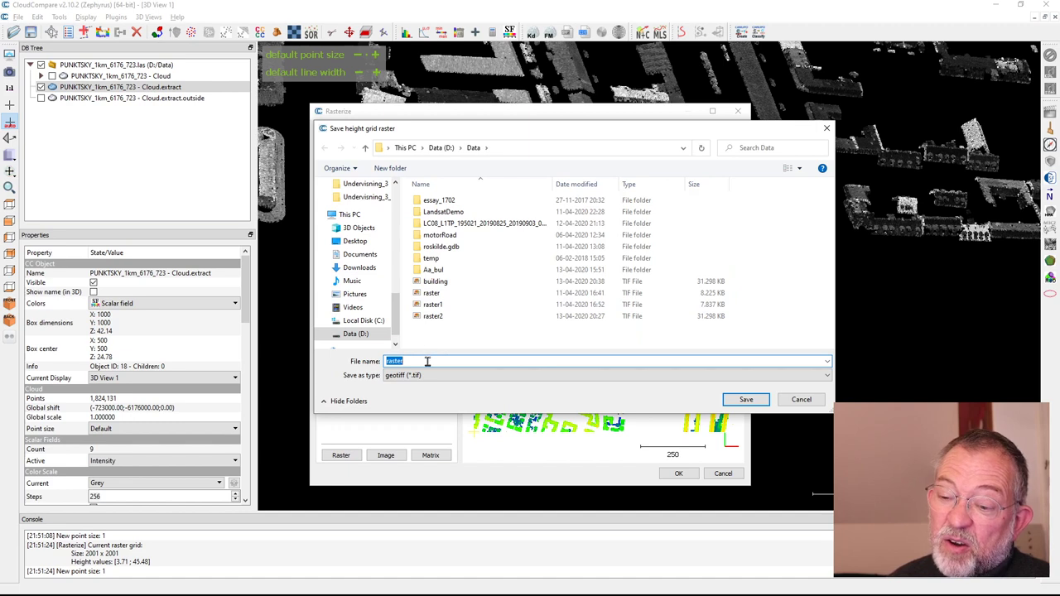
{"action": "type", "text": "building"}
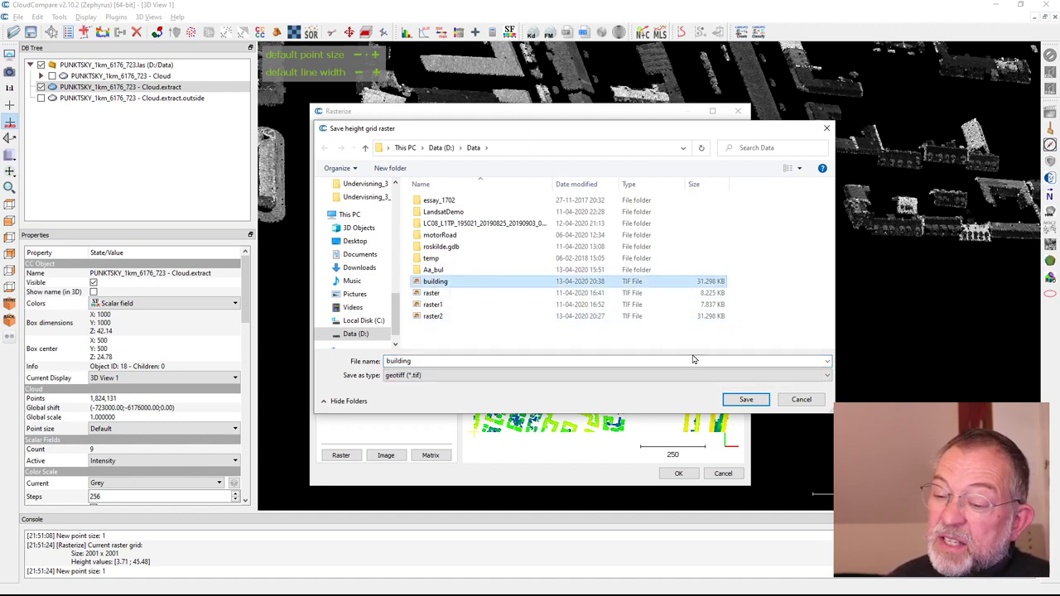
{"action": "left_click", "coordinate": [745, 399]}
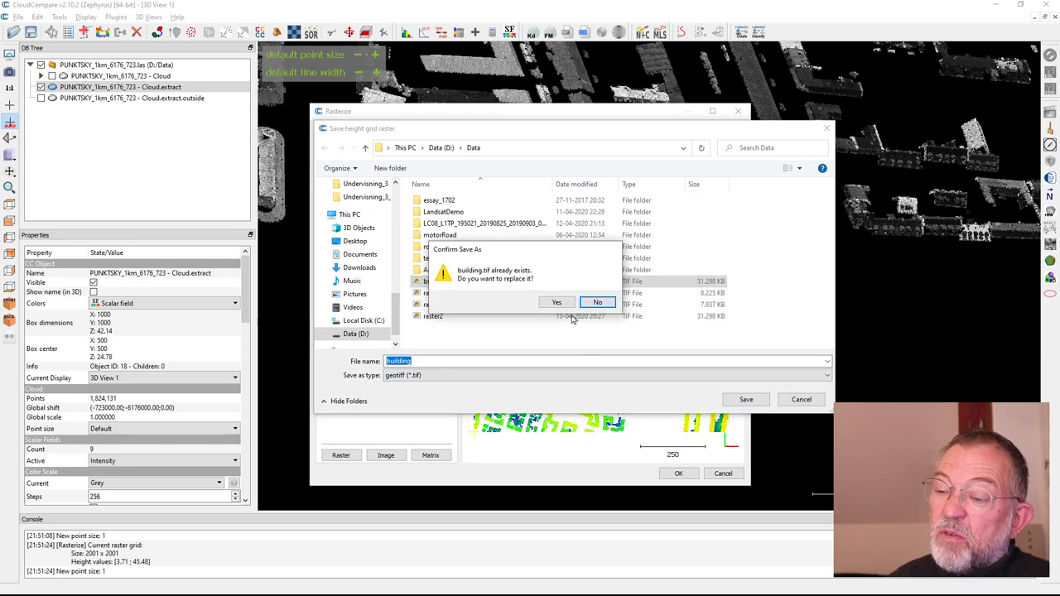
{"action": "left_click", "coordinate": [557, 302]}
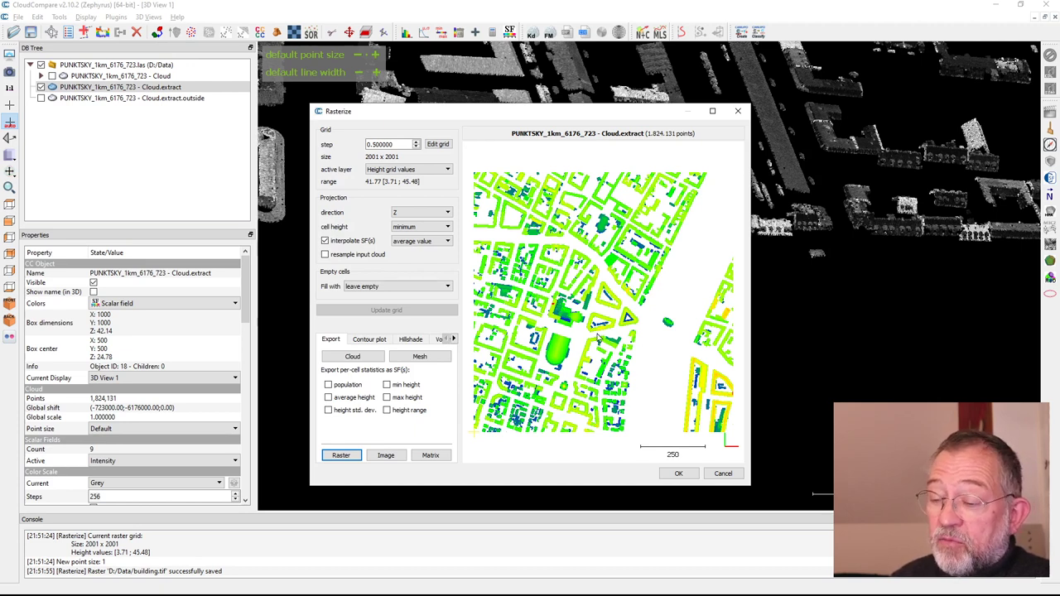
{"action": "mouse_move", "coordinate": [629, 356]}
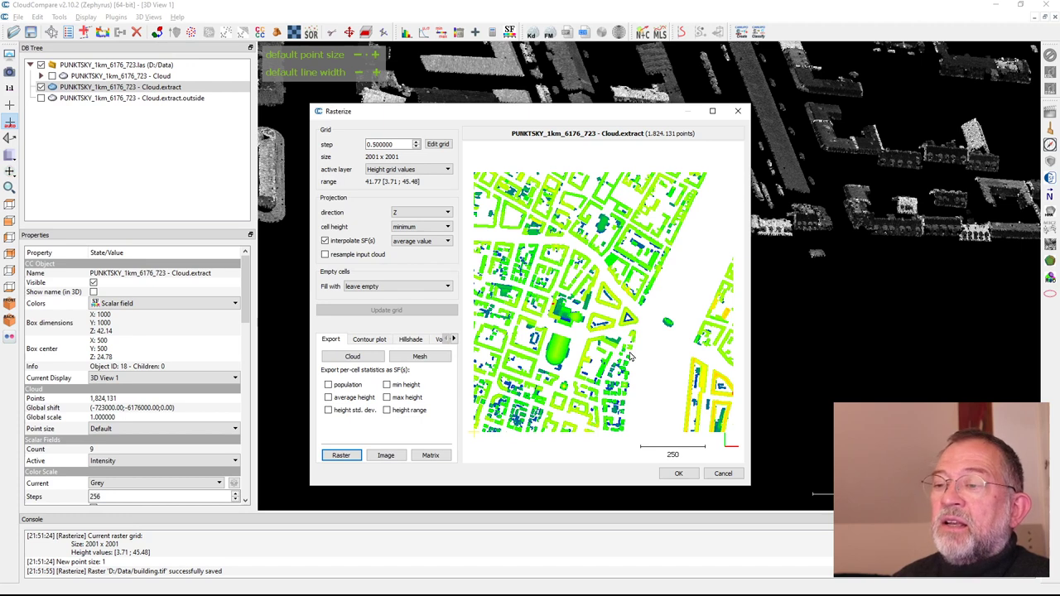
{"action": "mouse_move", "coordinate": [335, 171]}
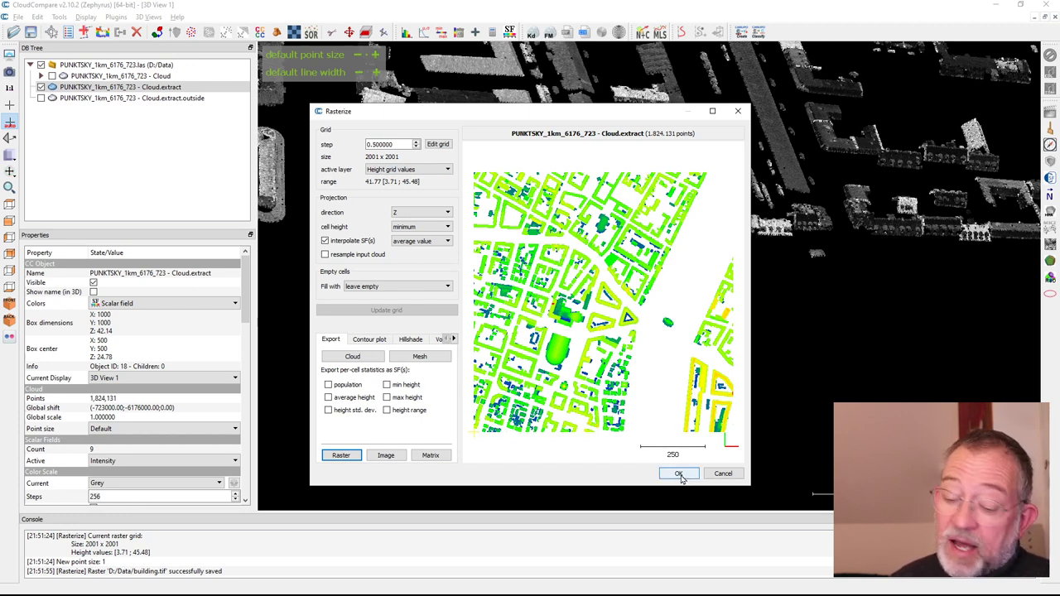
{"action": "mouse_move", "coordinate": [682, 479]}
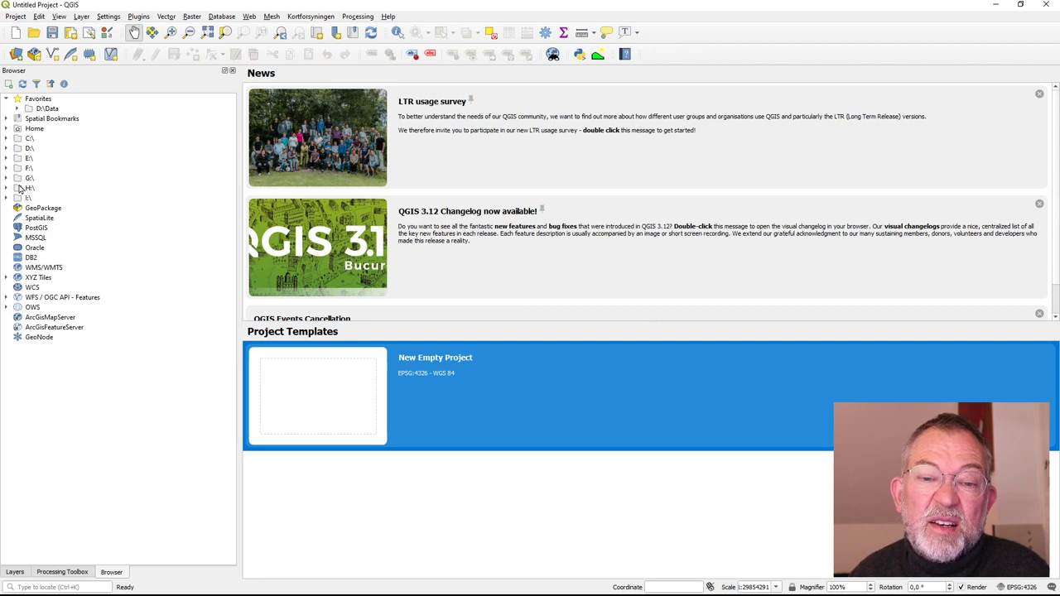
Step: Browse to D:\Data and load building.tif onto the QGIS map
{"action": "left_click", "coordinate": [7, 147]}
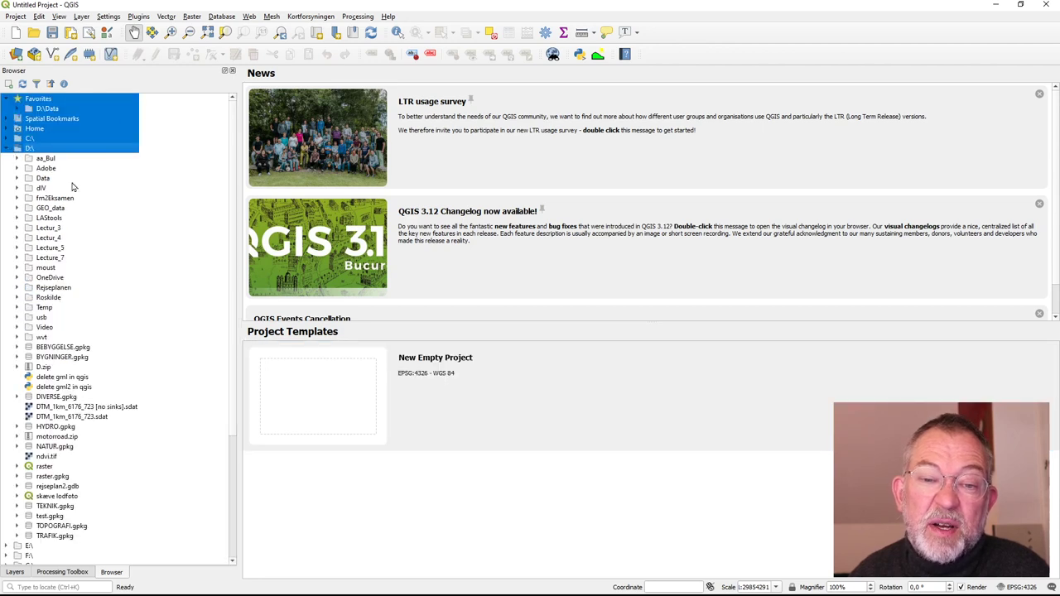
{"action": "left_click", "coordinate": [43, 179]}
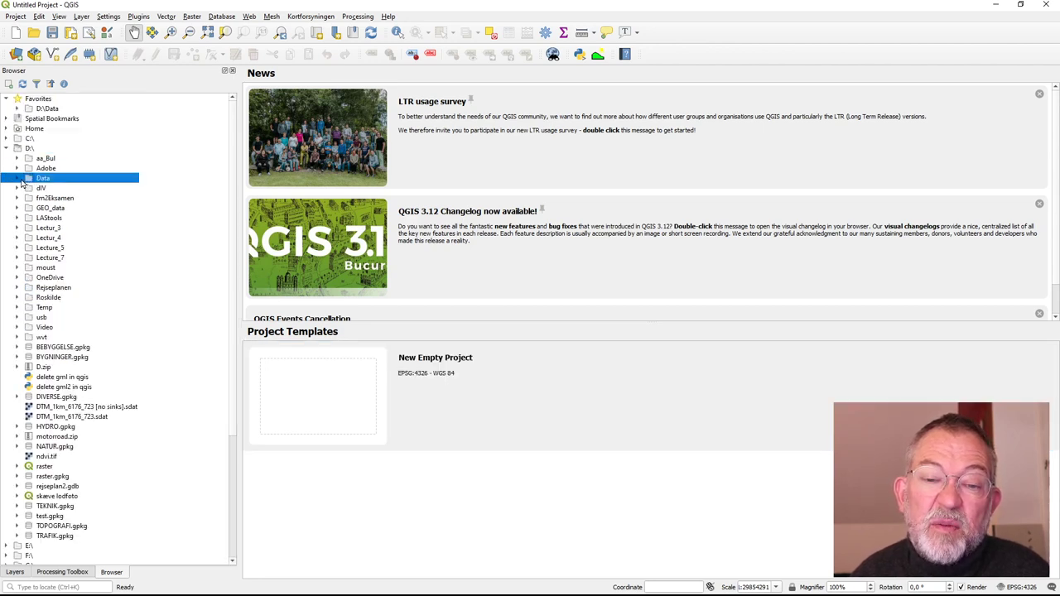
{"action": "left_click", "coordinate": [16, 179]}
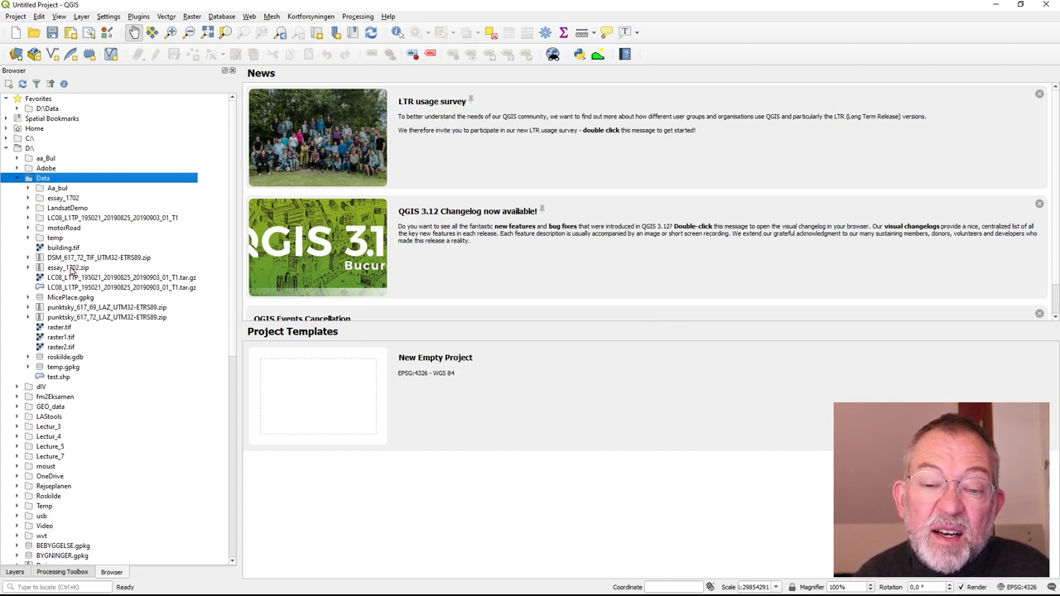
{"action": "double_click", "coordinate": [63, 248]}
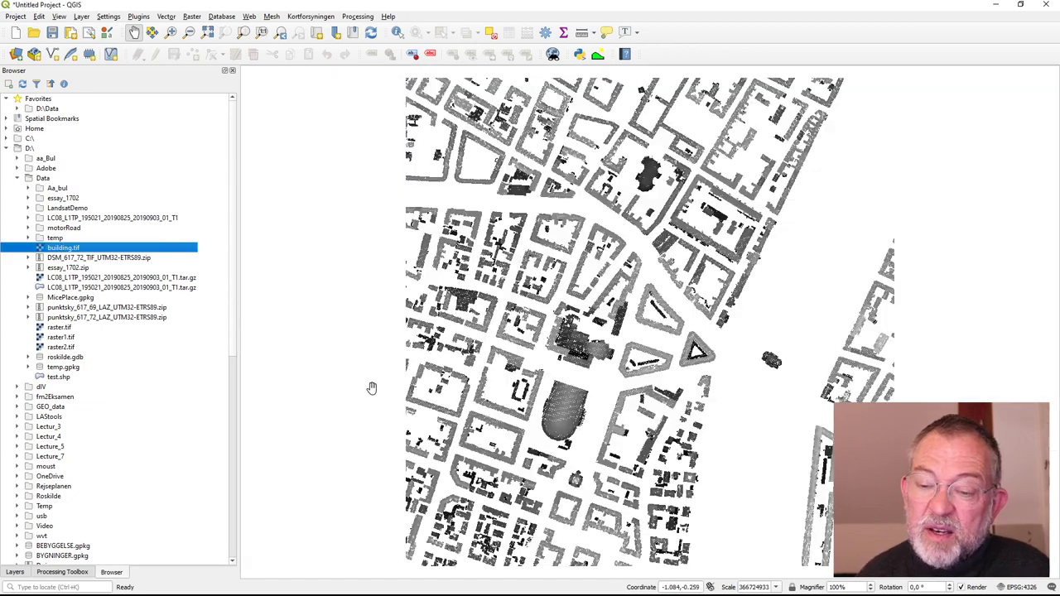
{"action": "mouse_move", "coordinate": [593, 335]}
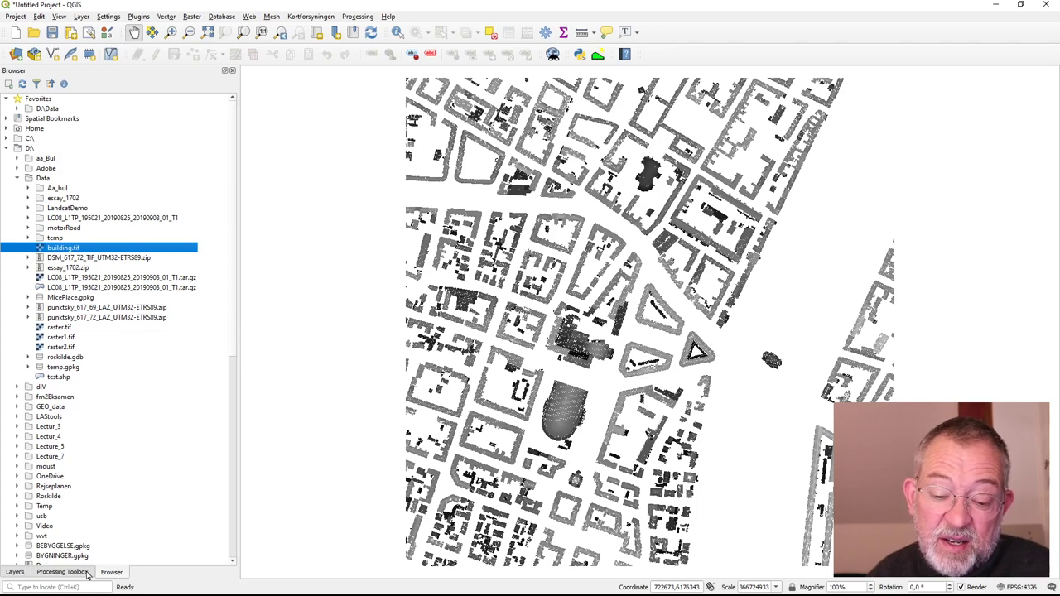
Step: Show the Layers panel, zoom in on a building and identify a roof cell's height
{"action": "left_click", "coordinate": [15, 573]}
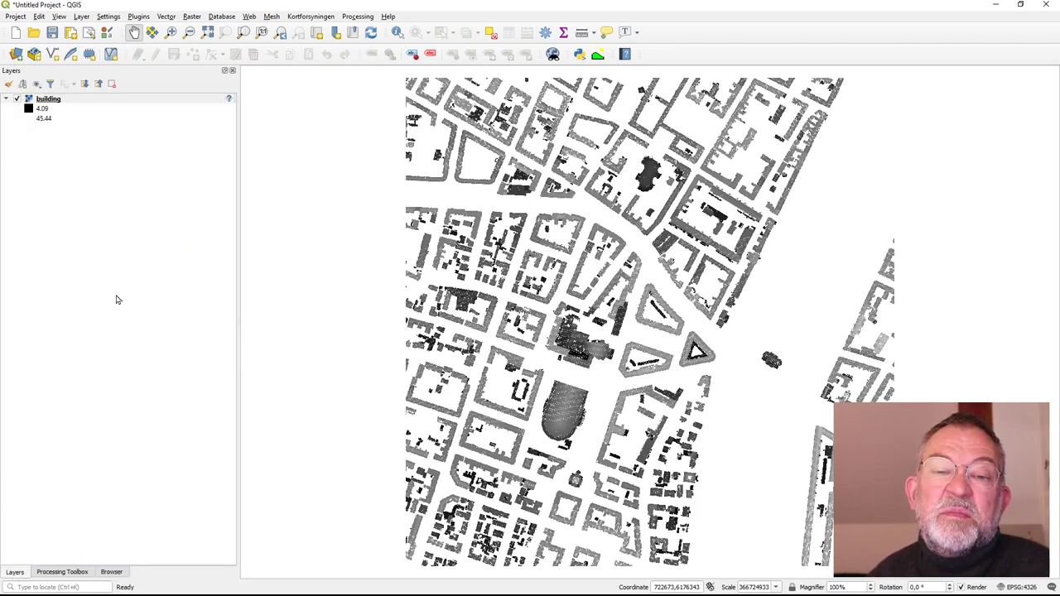
{"action": "scroll", "scroll_direction": "up", "scroll_amount": 3}
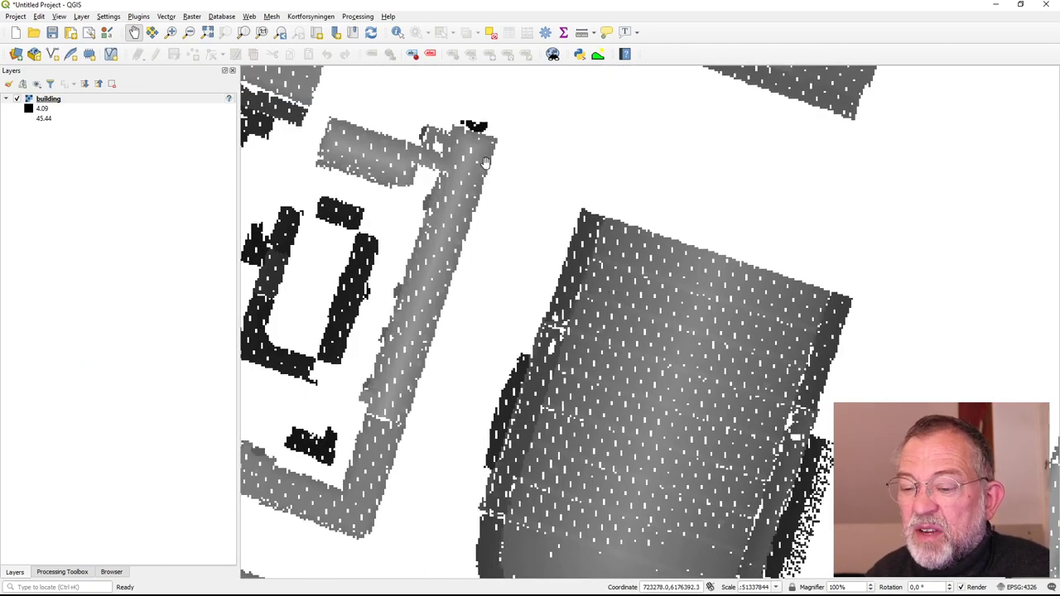
{"action": "mouse_move", "coordinate": [497, 139]}
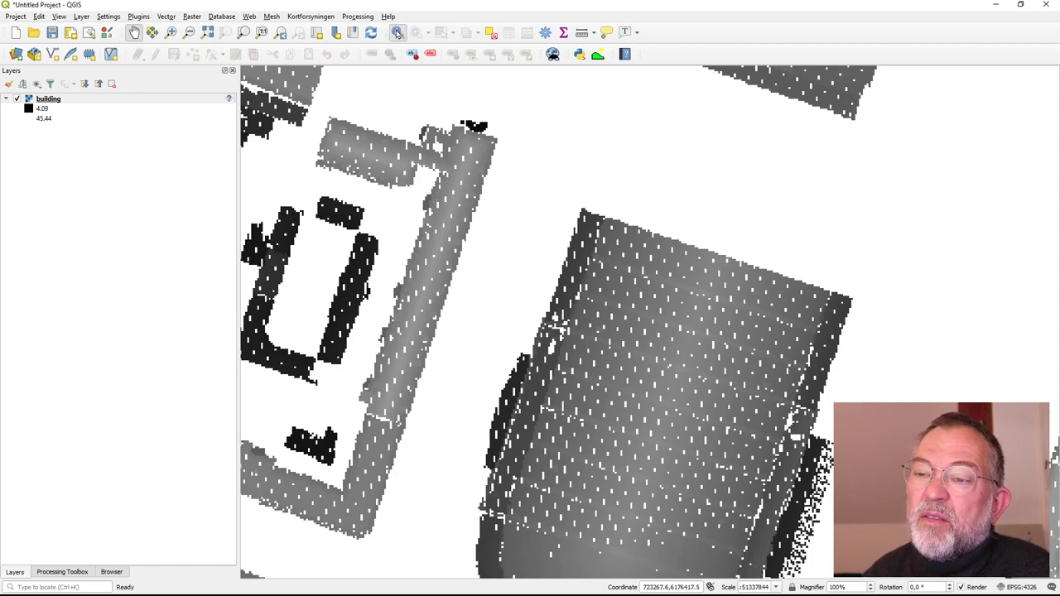
{"action": "left_click", "coordinate": [564, 215]}
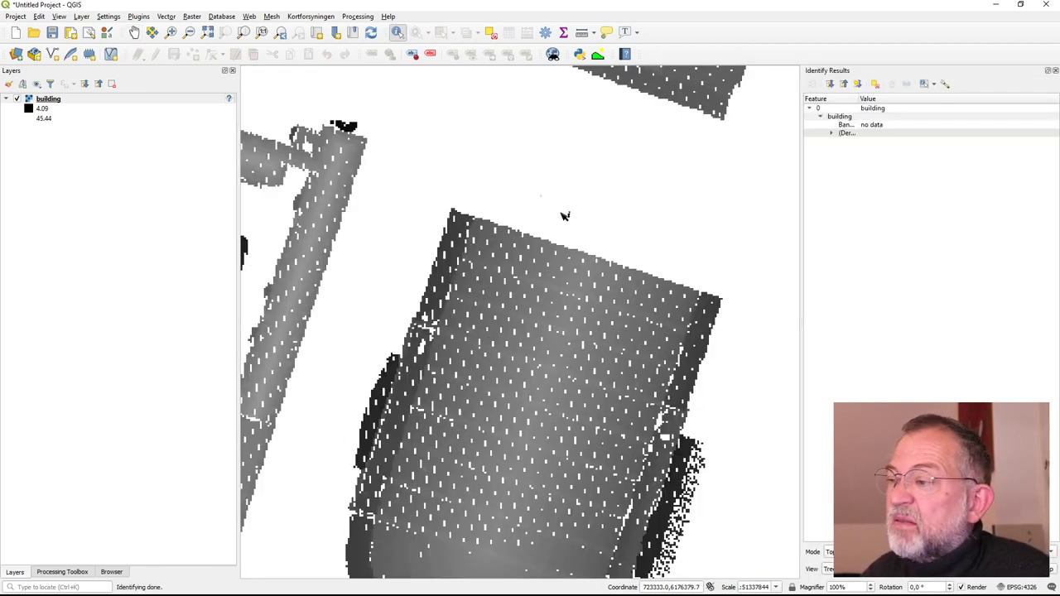
{"action": "mouse_move", "coordinate": [571, 288]}
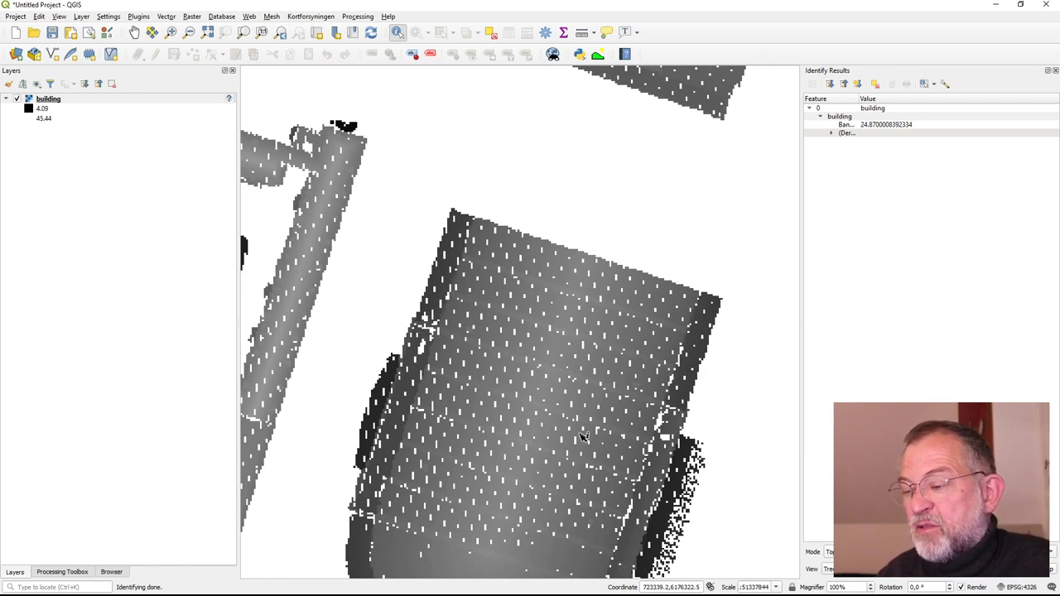
{"action": "mouse_move", "coordinate": [301, 242]}
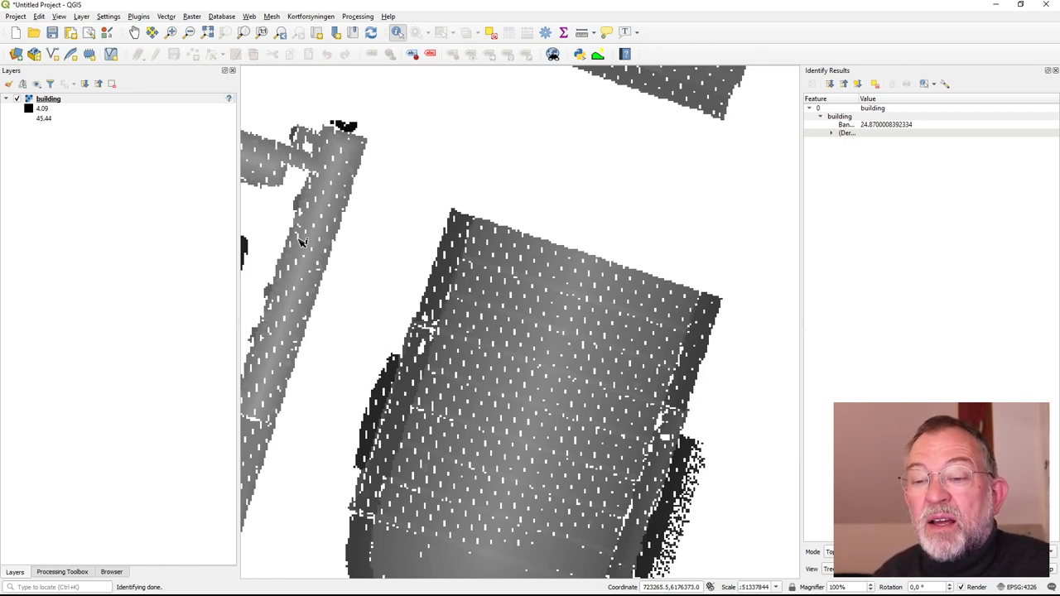
{"action": "mouse_move", "coordinate": [296, 278]}
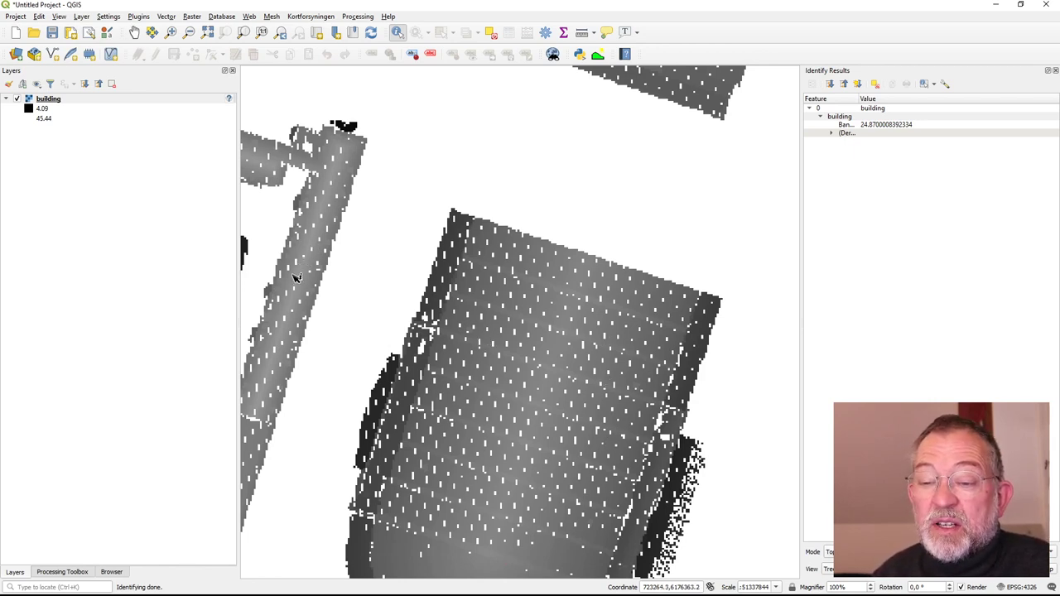
{"action": "mouse_move", "coordinate": [302, 268]}
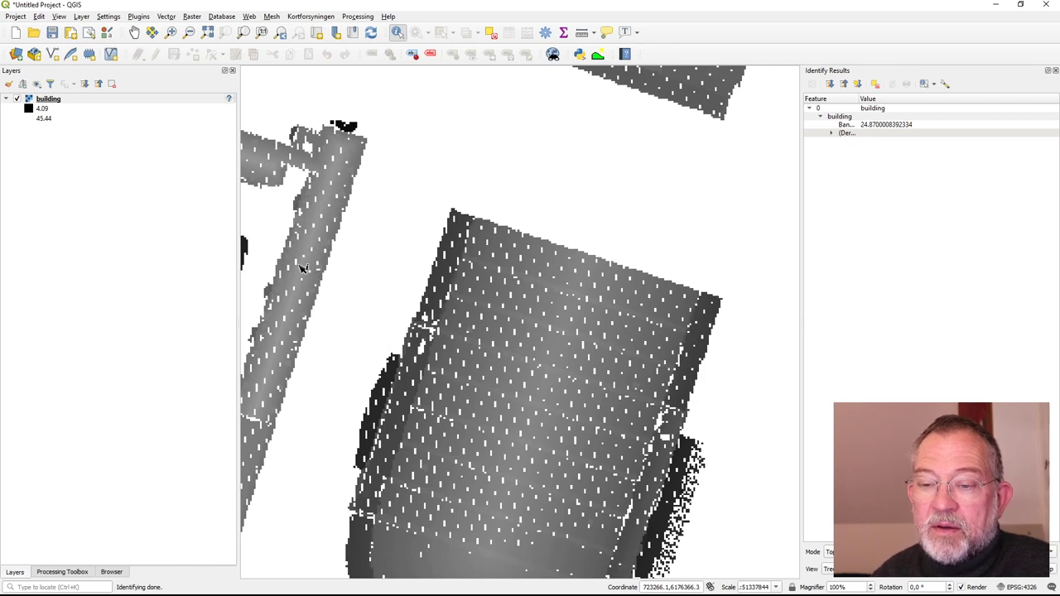
{"action": "mouse_move", "coordinate": [311, 245]}
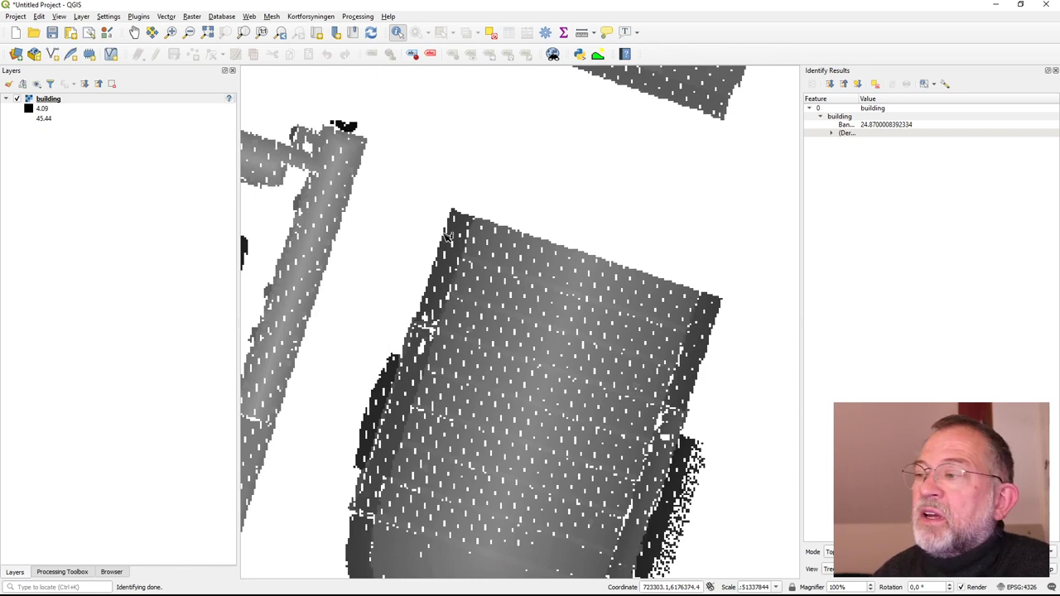
{"action": "mouse_move", "coordinate": [521, 179]}
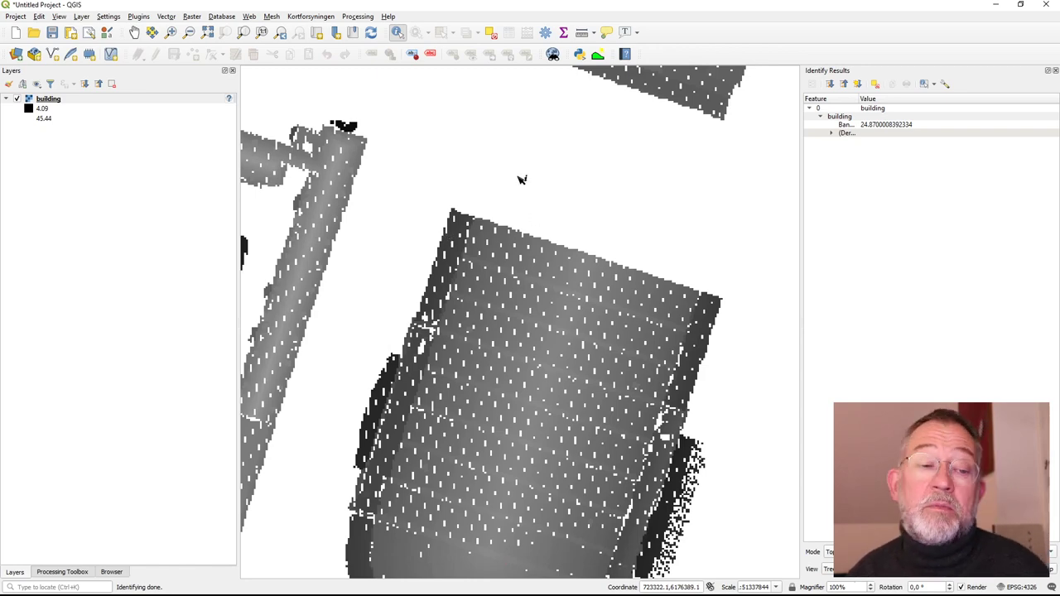